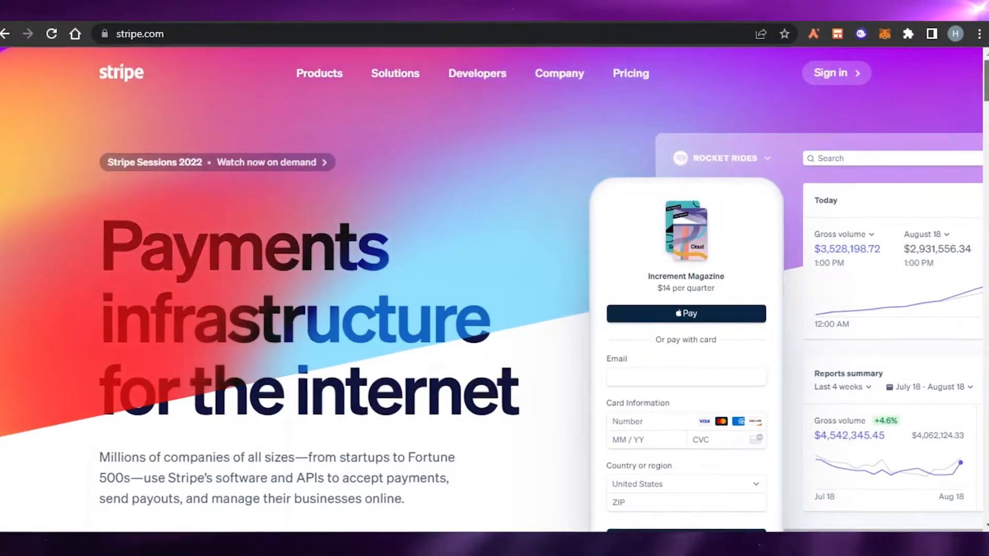
Scroll through the stripe.com homepage to look it over
scroll("down", 3)
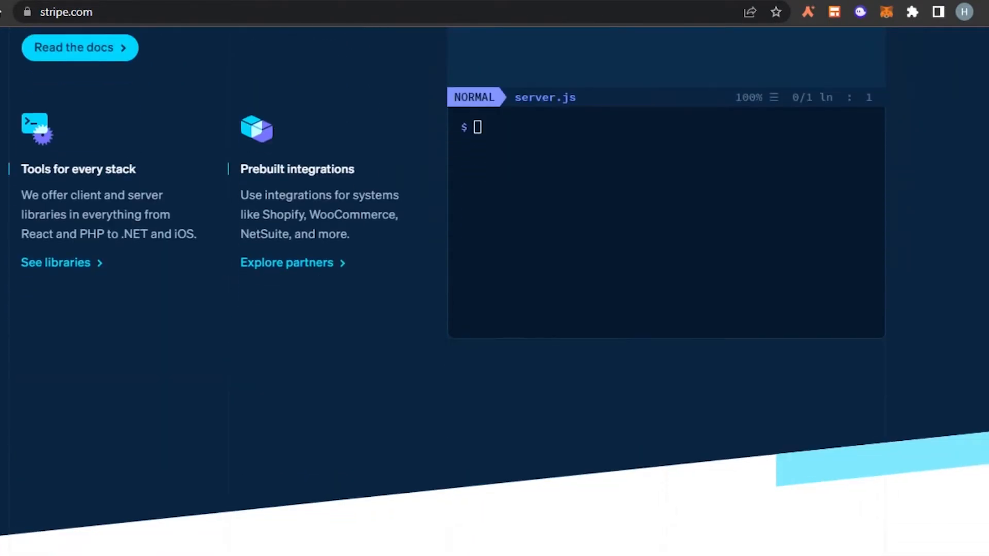
scroll("down", 3)
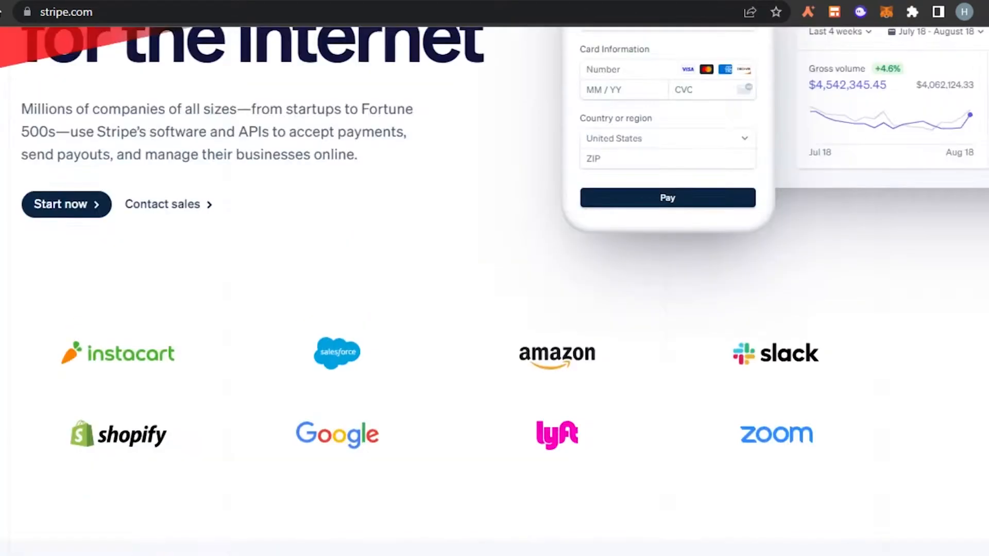
scroll("up", 3)
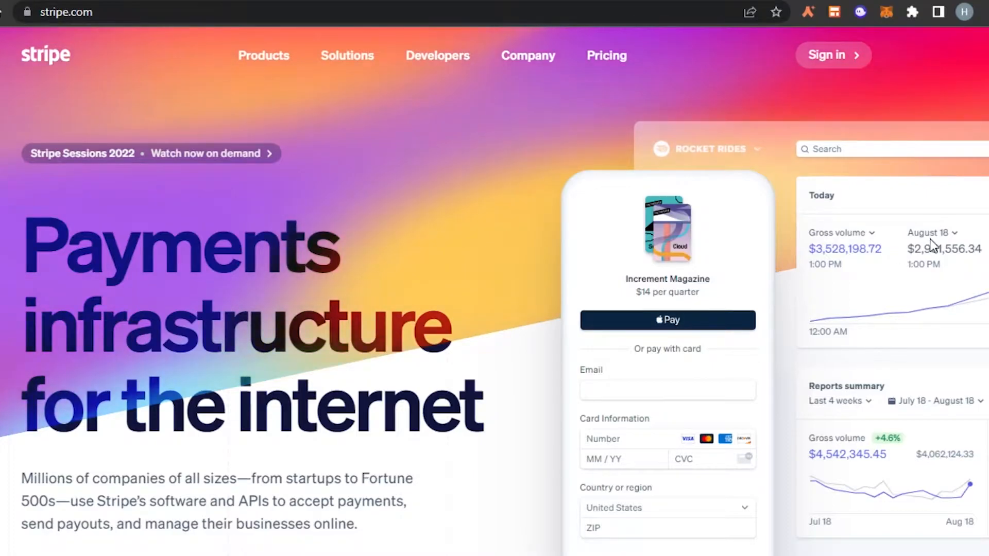
scroll("down", 3)
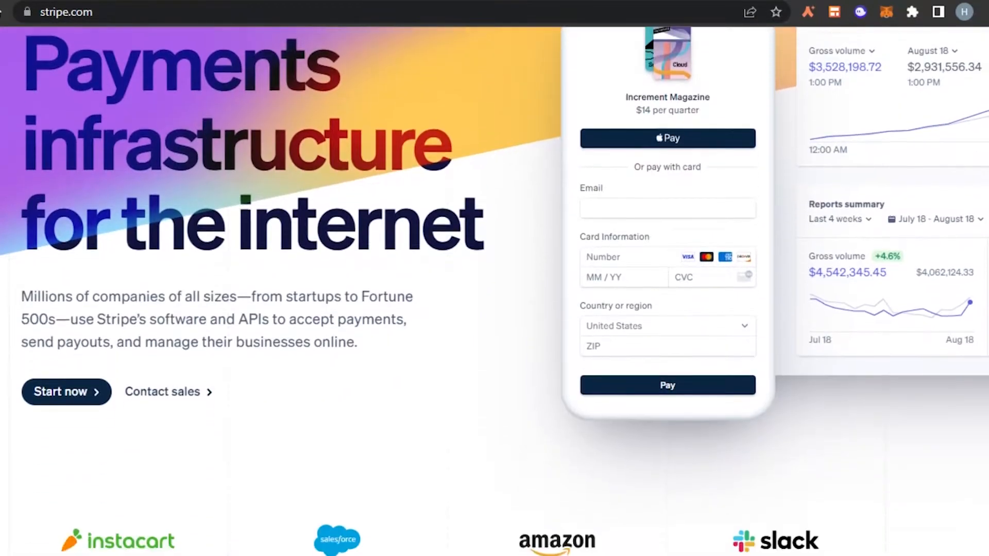
scroll("down", 3)
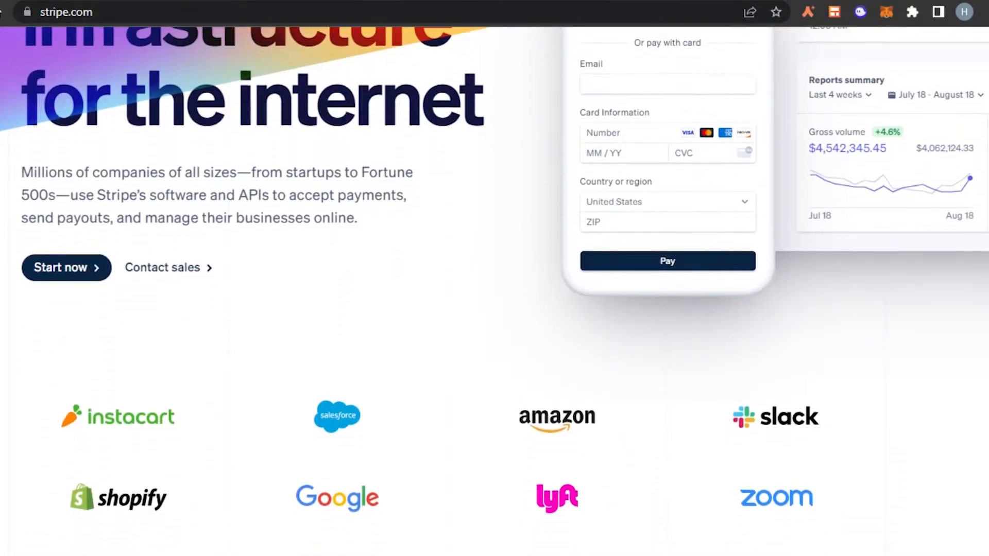
scroll("down", 3)
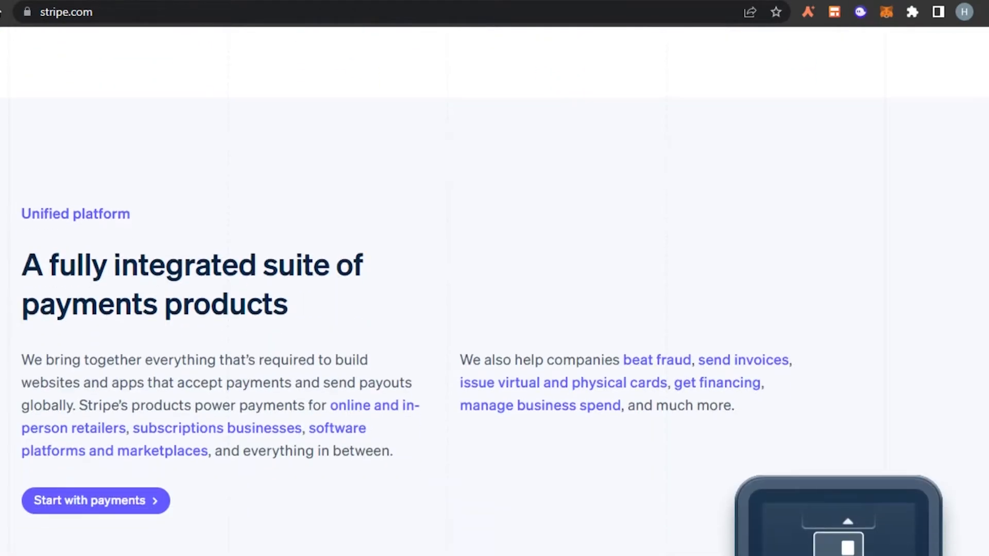
scroll("down", 3)
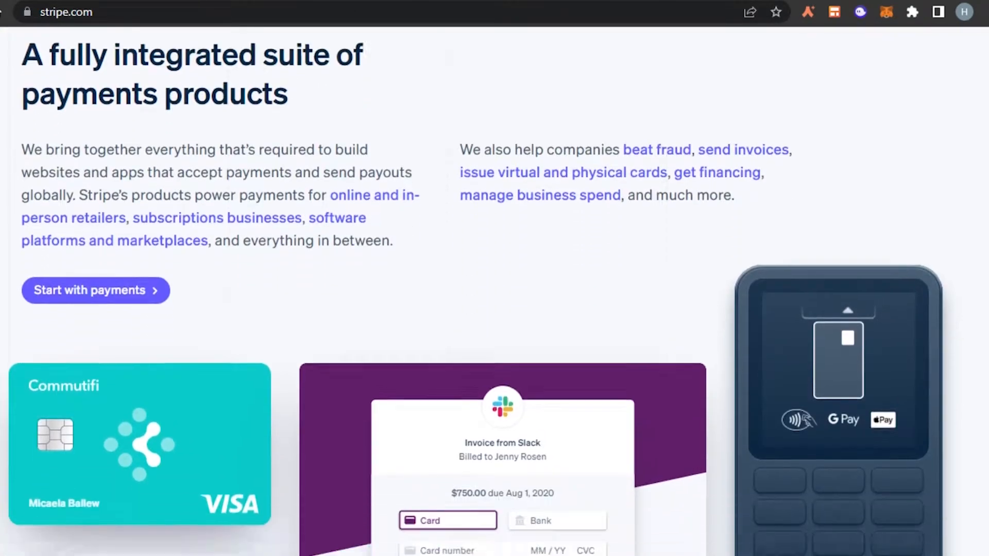
scroll("down", 3)
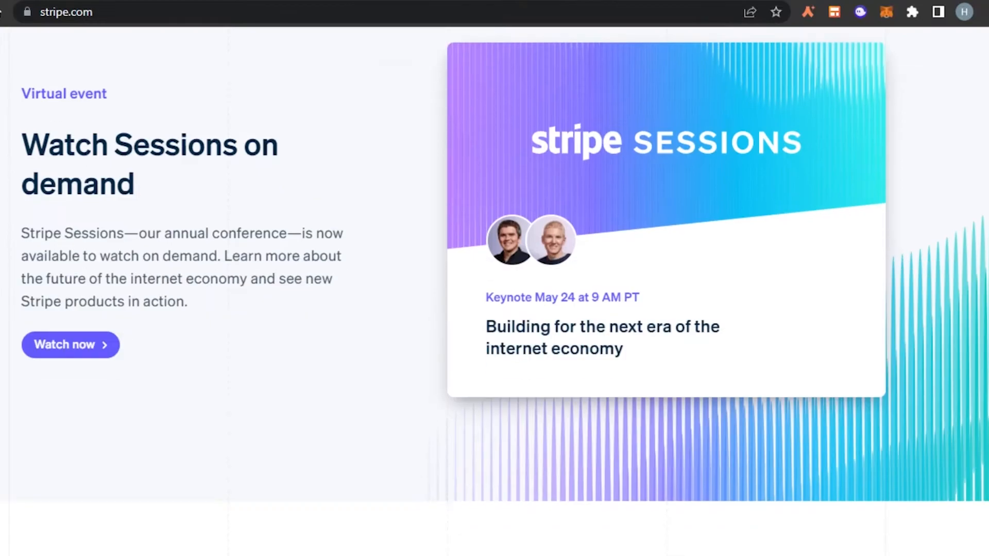
scroll("down", 3)
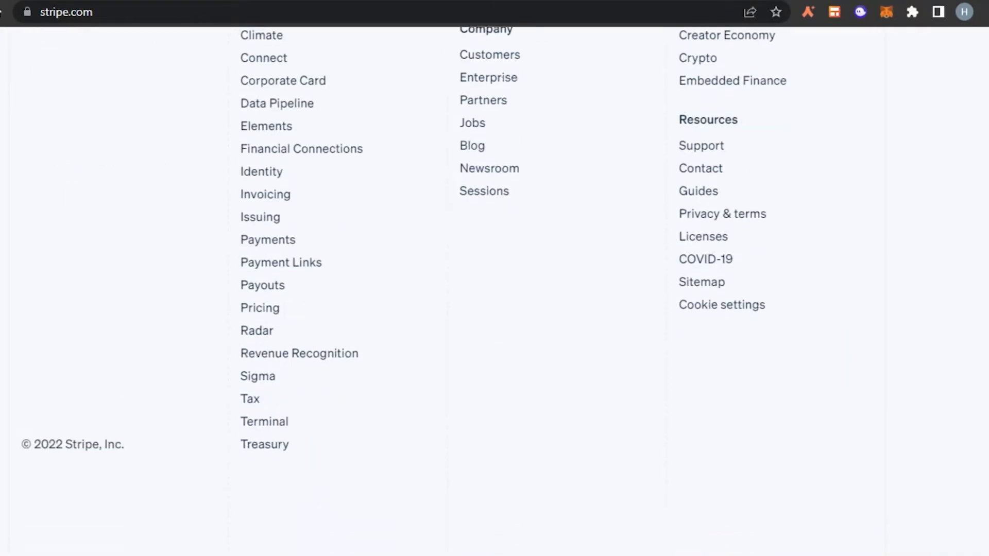
scroll("up", 3)
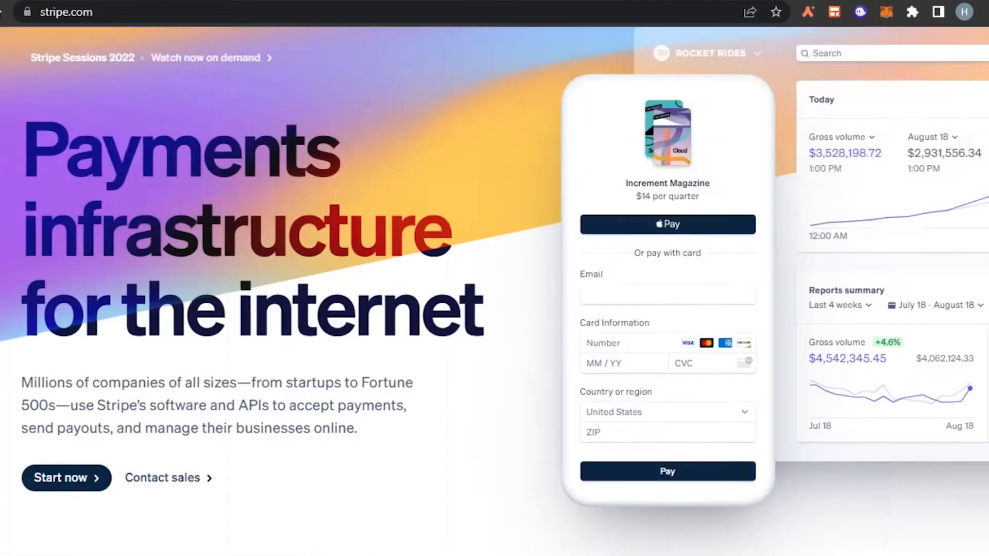
scroll("down", 3)
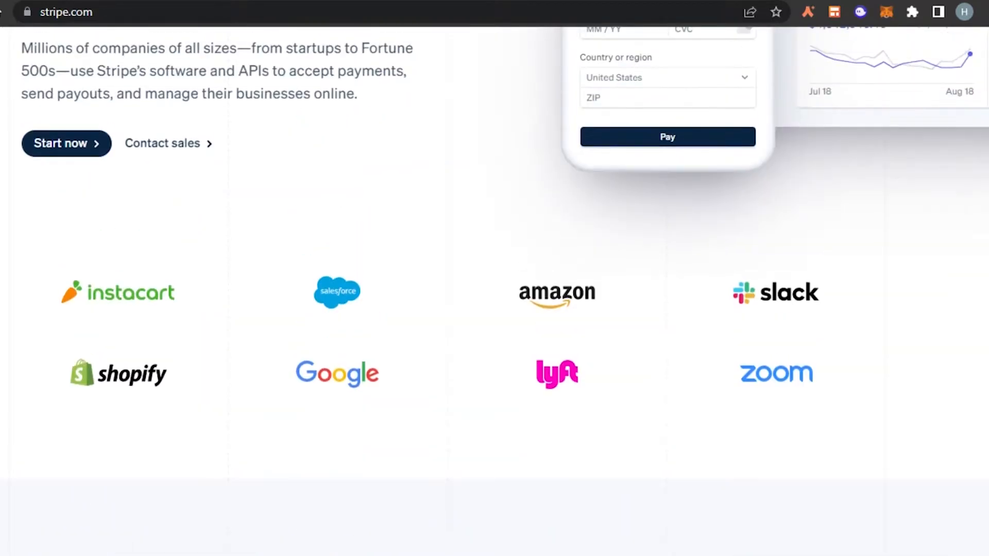
scroll("up", 3)
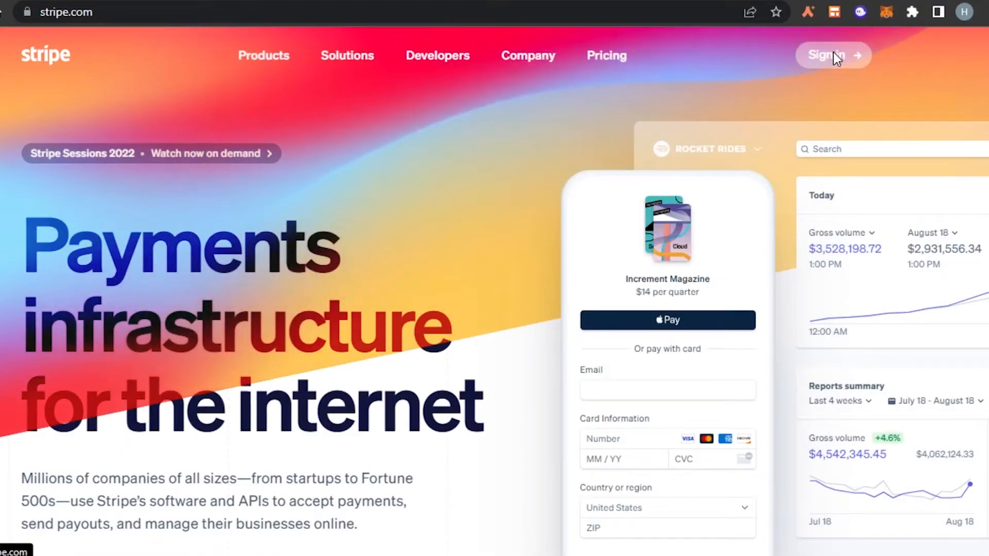
Go through Sign in to the empty Create your Stripe account form
left_click(826, 55)
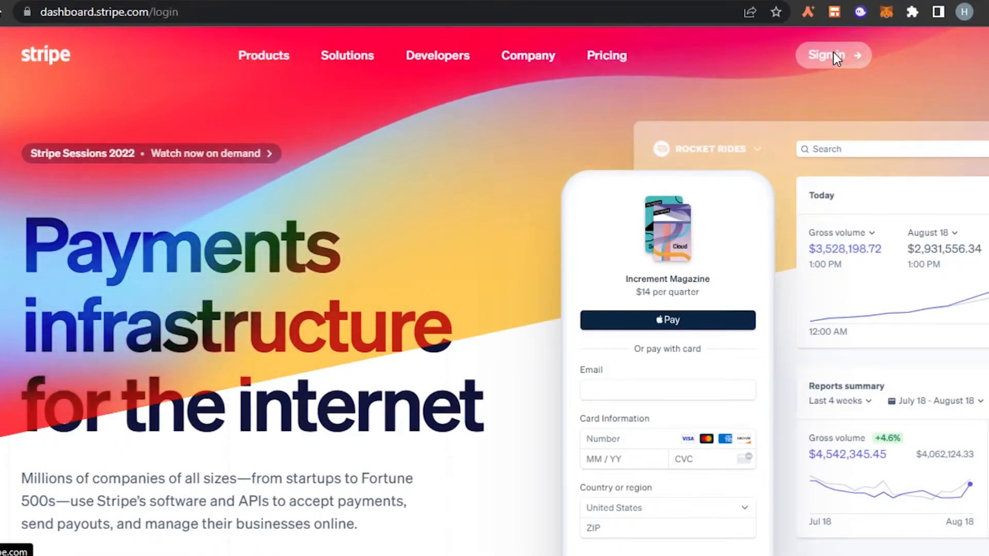
mouse_move(635, 6)
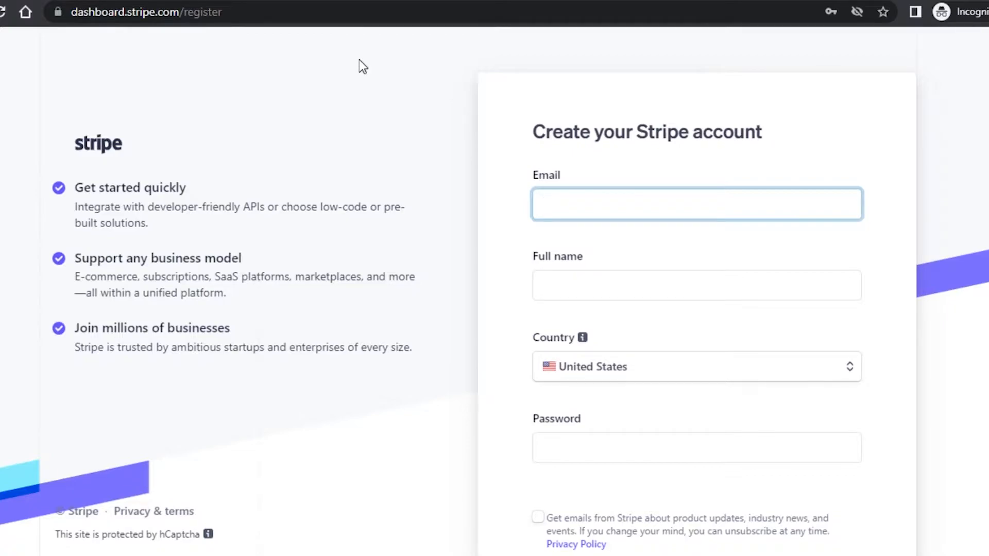
mouse_move(579, 215)
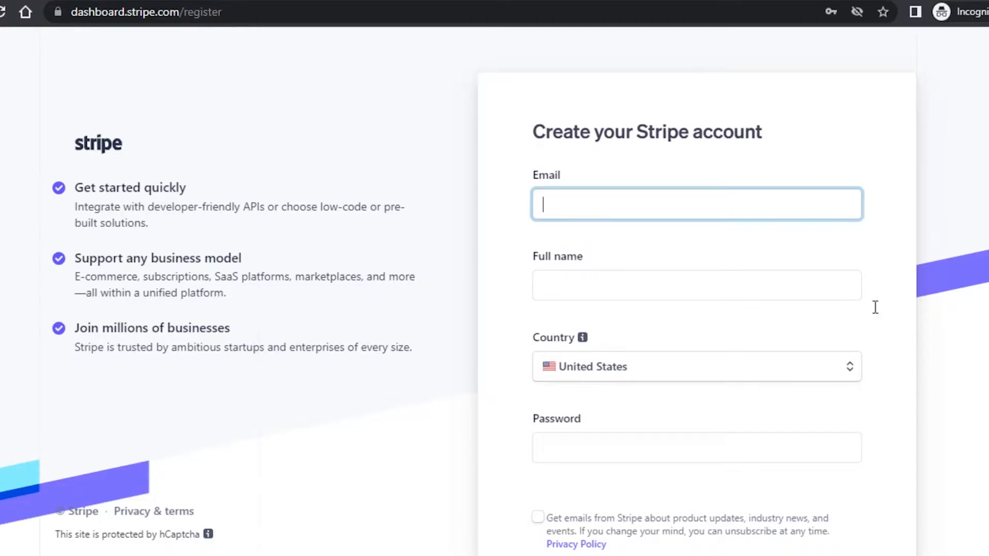
scroll("down", 3)
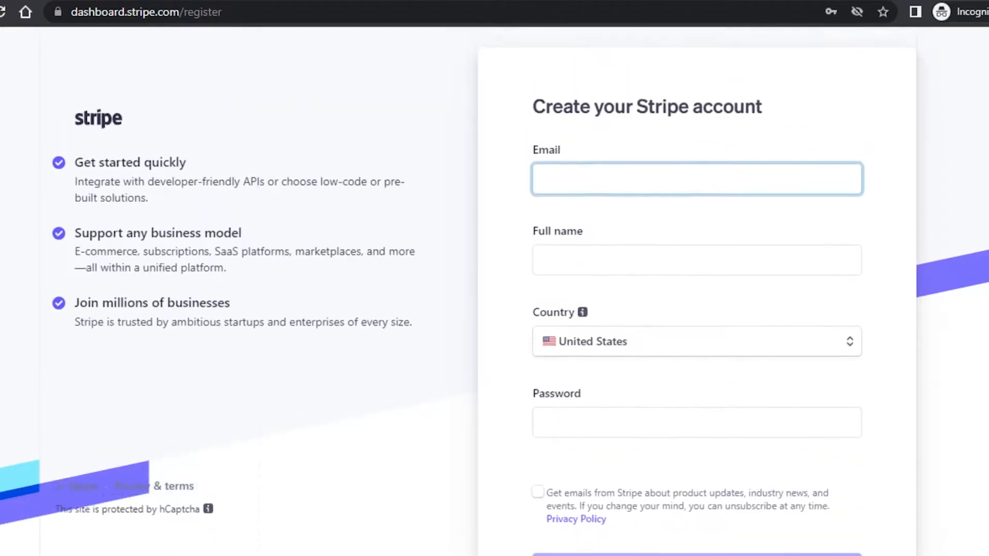
scroll("down", 3)
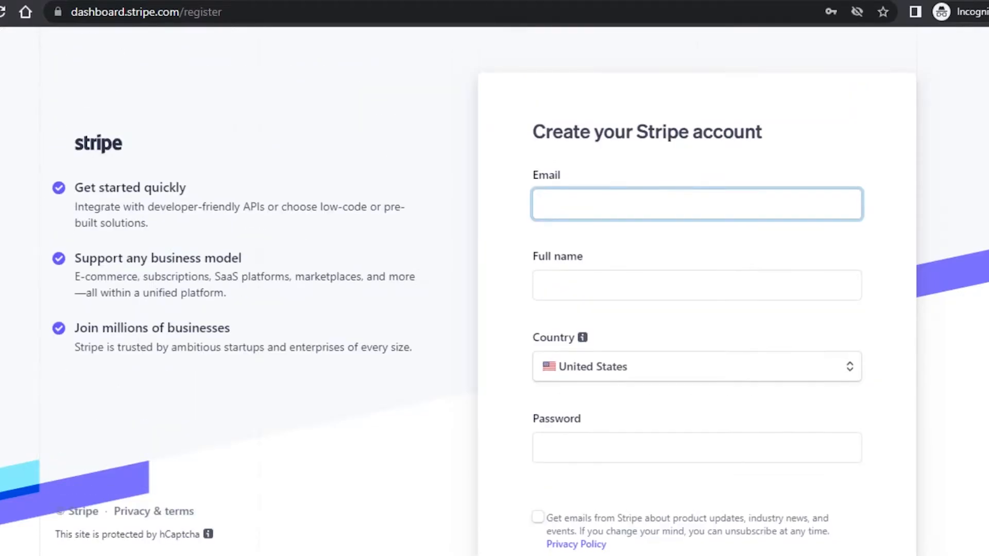
scroll("down", 3)
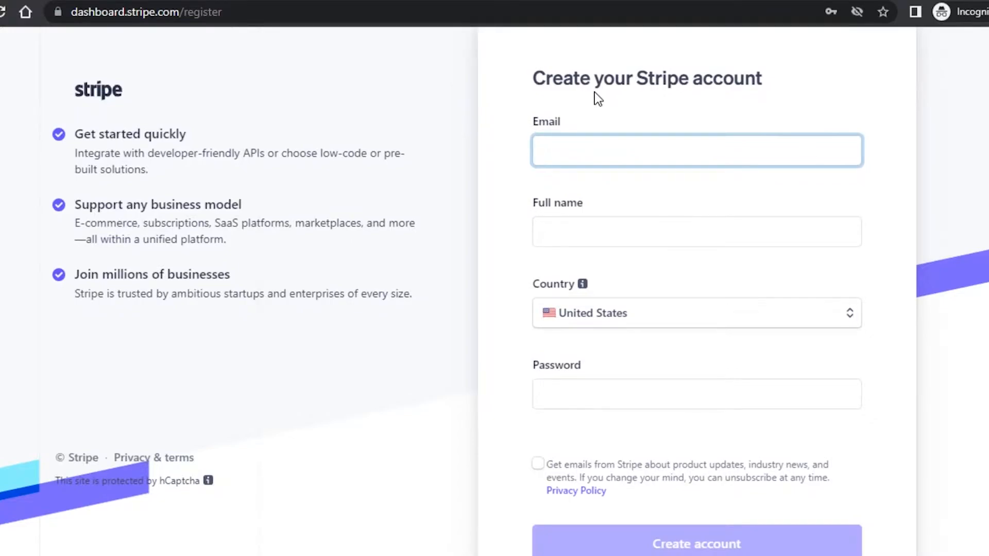
mouse_move(432, 292)
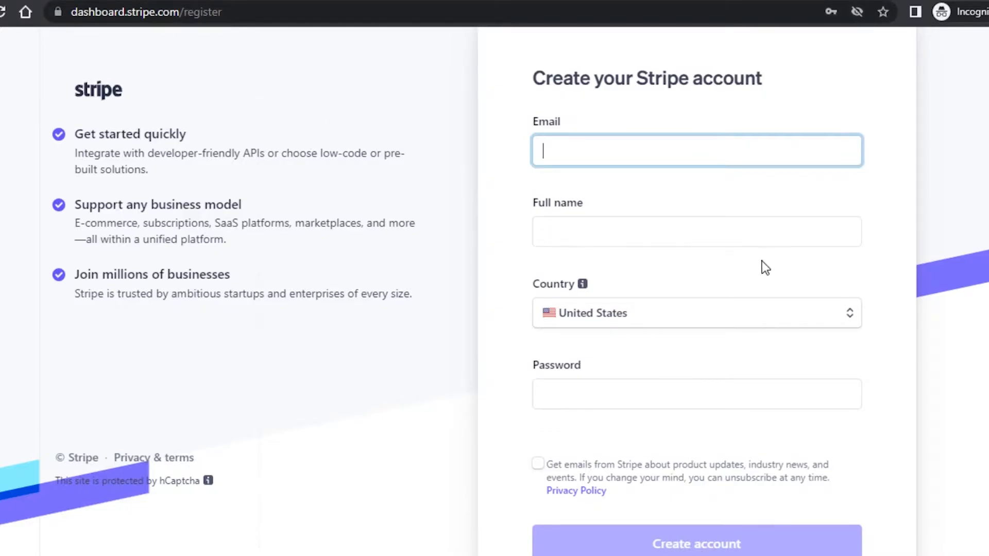
mouse_move(706, 338)
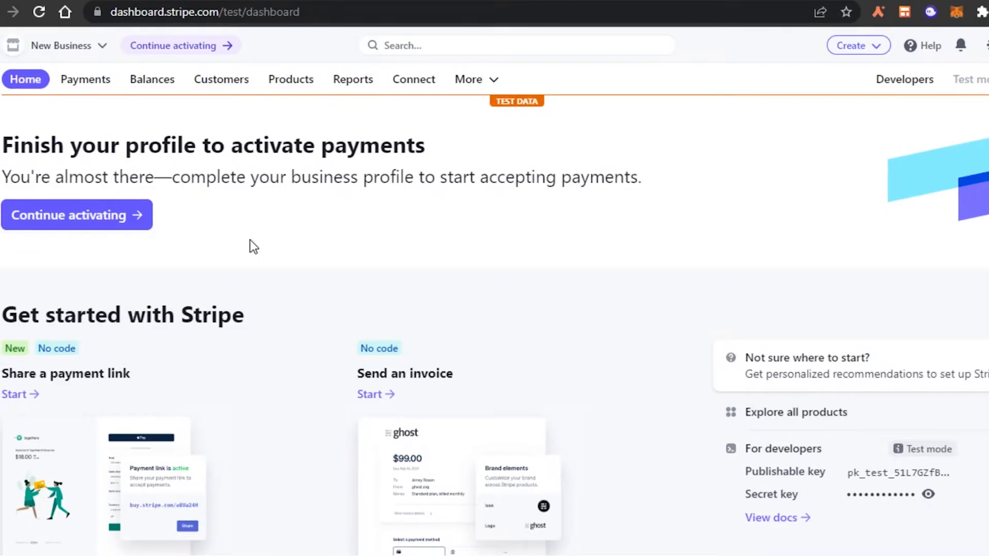
scroll("down", 3)
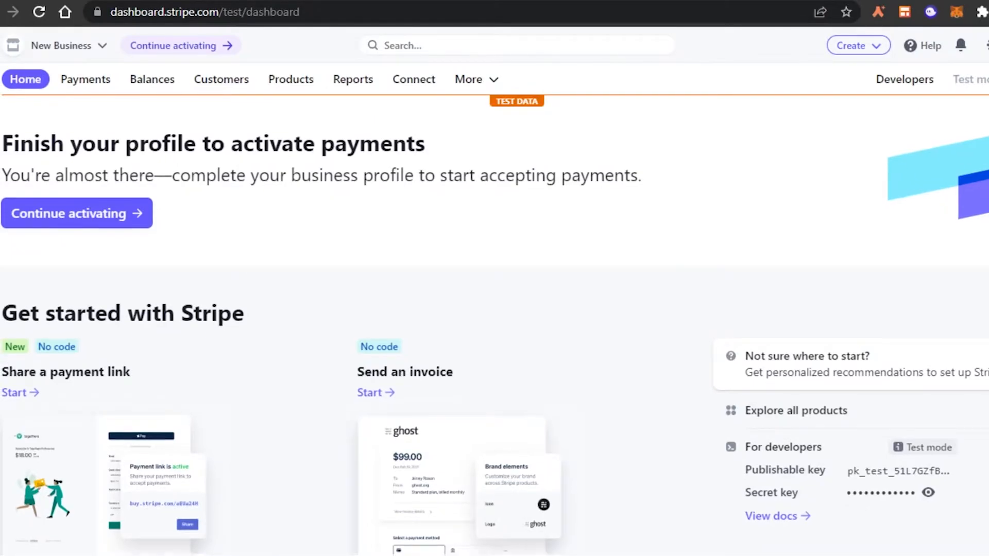
scroll("down", 3)
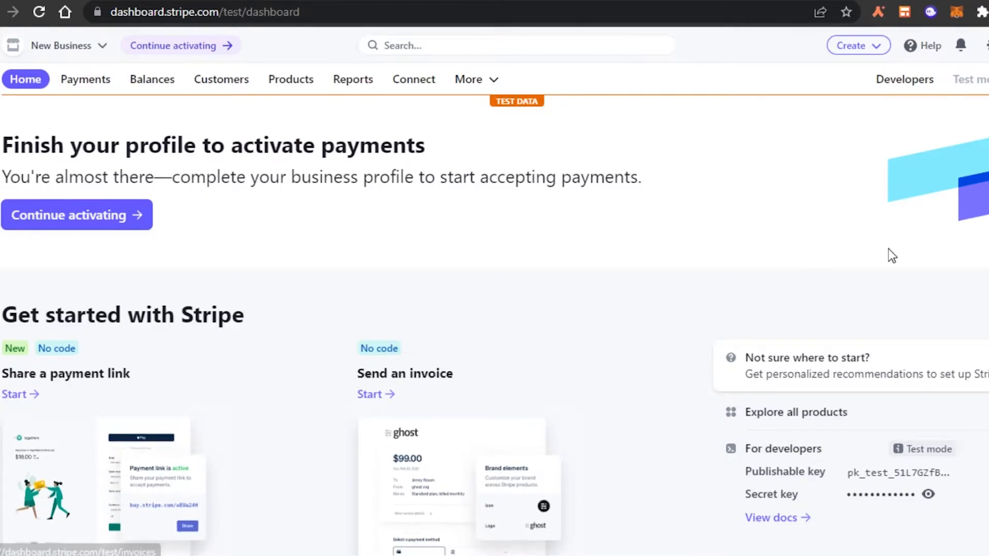
scroll("down", 3)
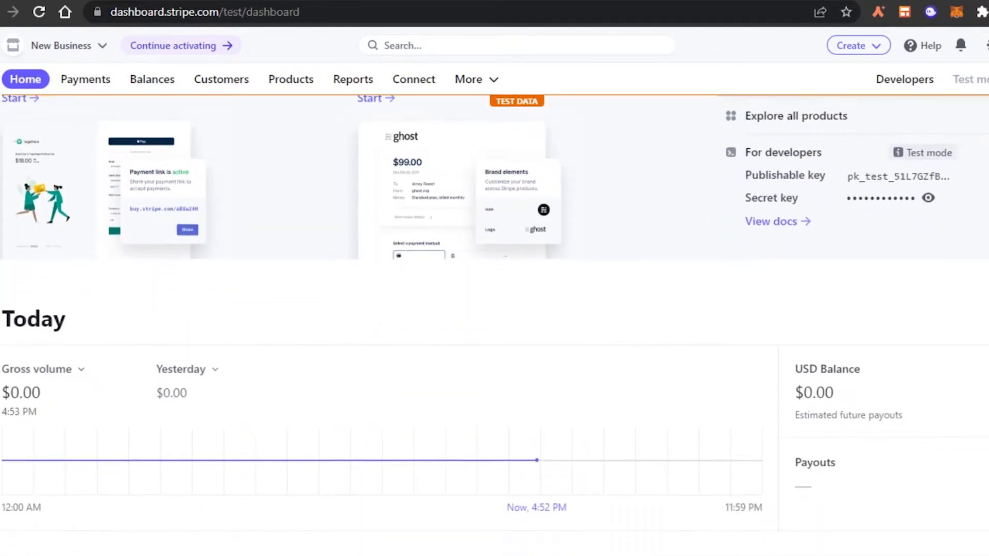
scroll("down", 3)
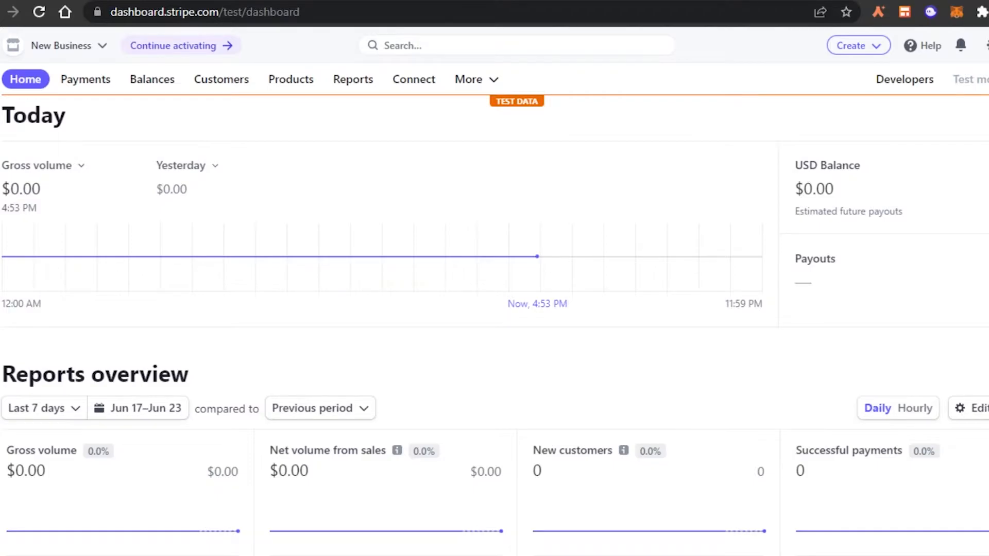
scroll("down", 3)
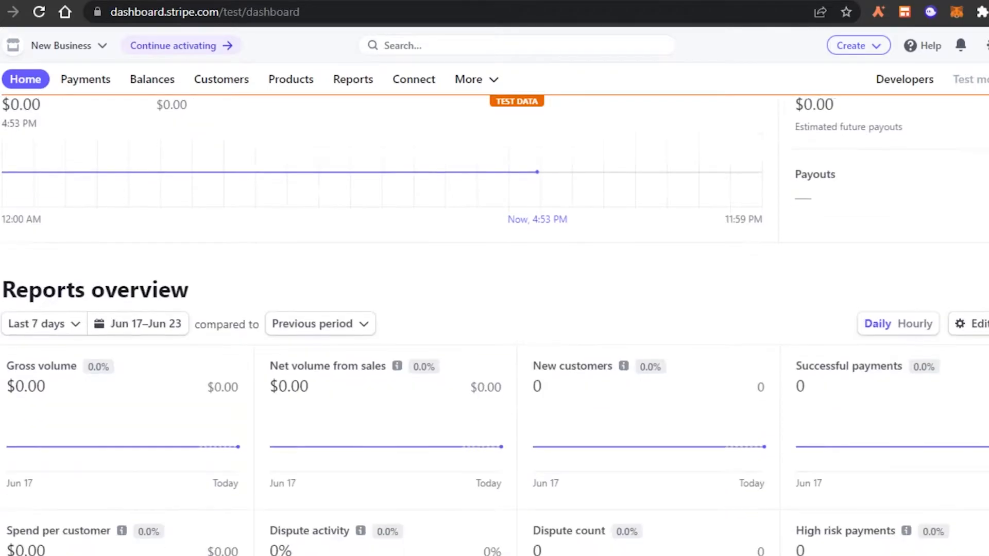
scroll("down", 3)
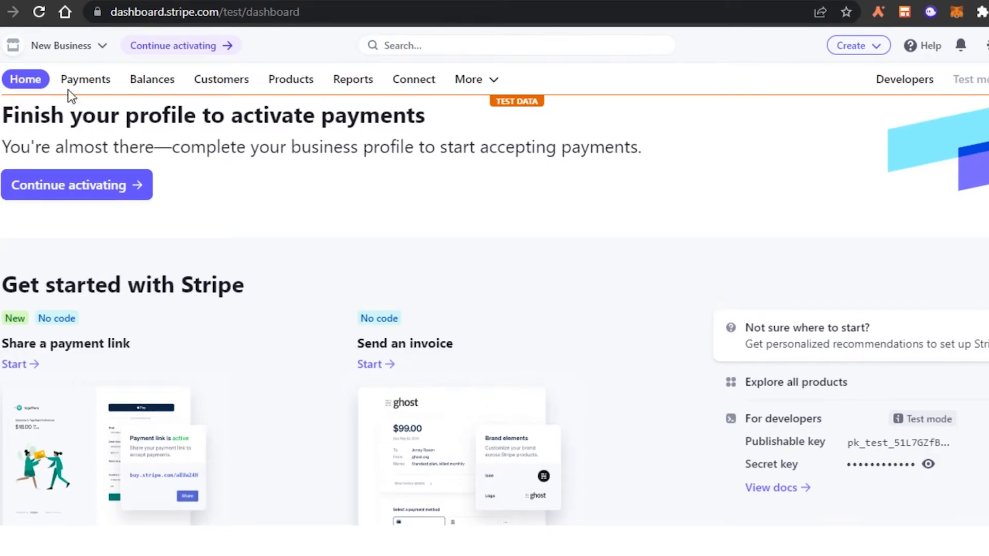
Go via the empty Payments list to the Payment links page
left_click(85, 79)
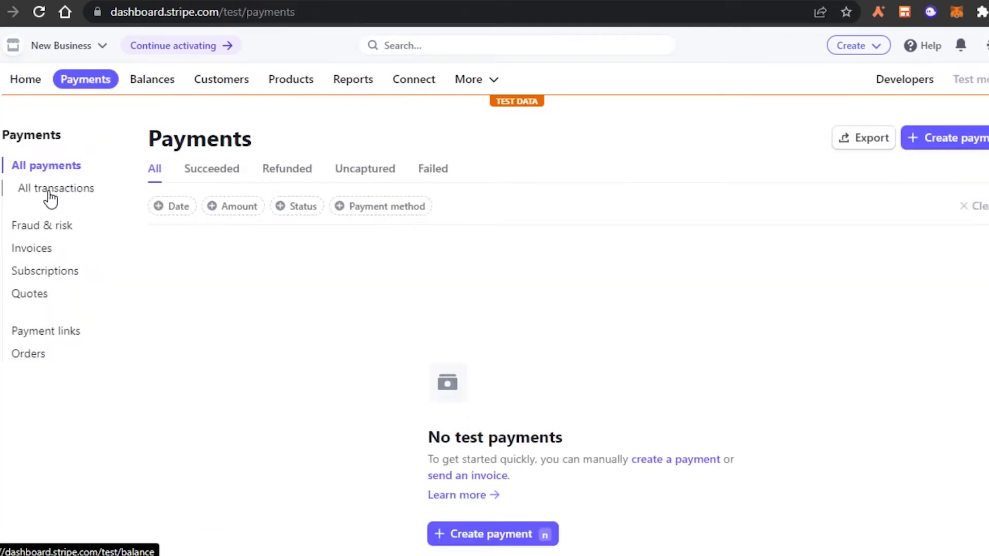
mouse_move(41, 225)
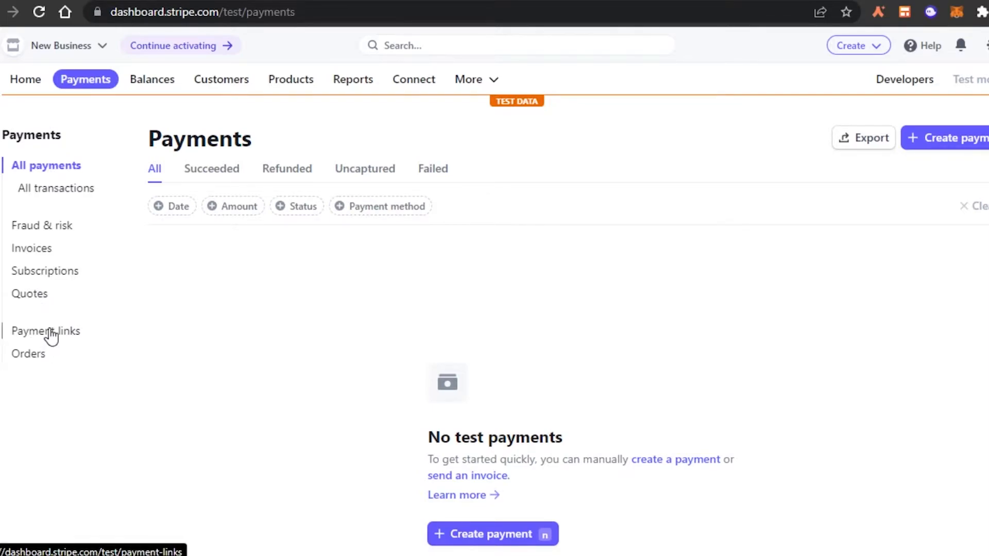
left_click(45, 330)
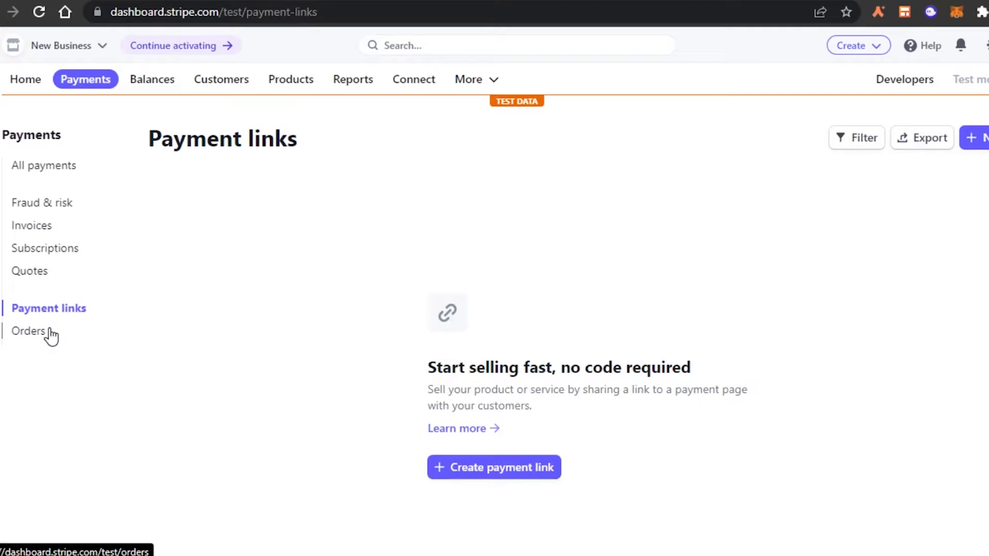
mouse_move(221, 79)
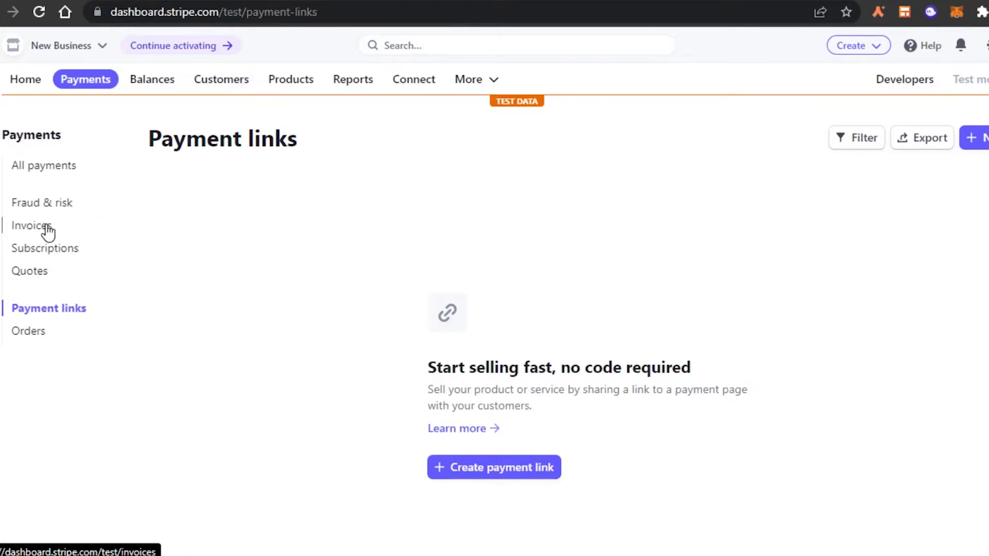
mouse_move(45, 248)
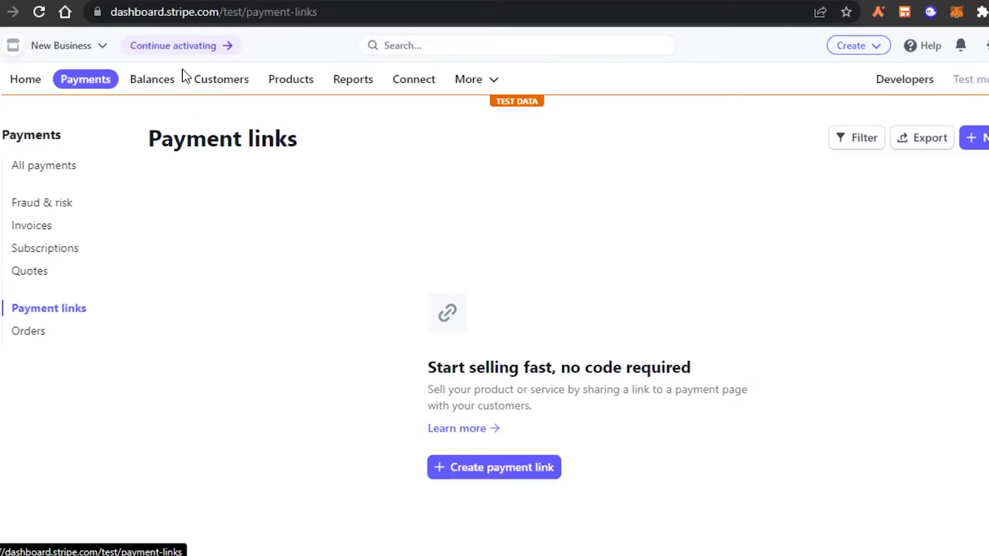
left_click(152, 79)
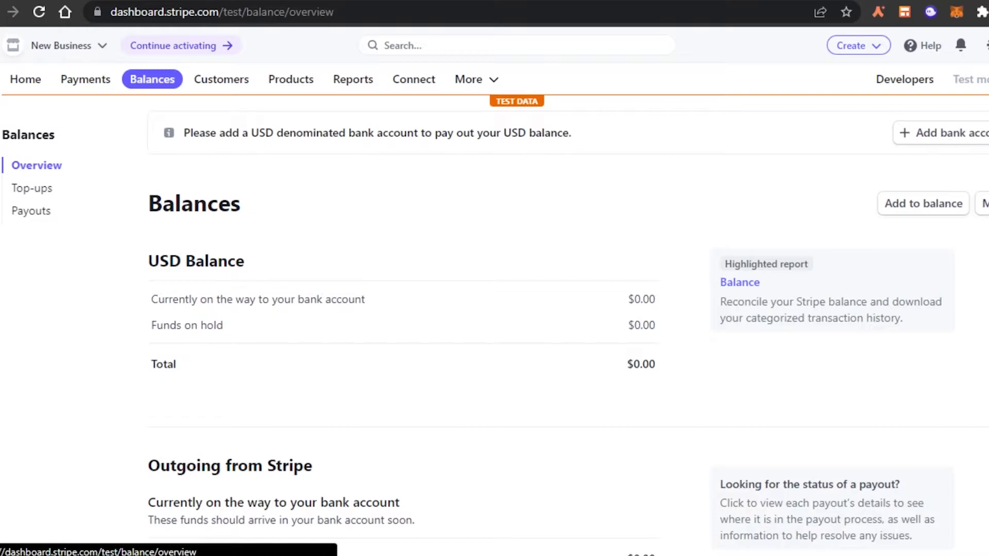
scroll("down", 3)
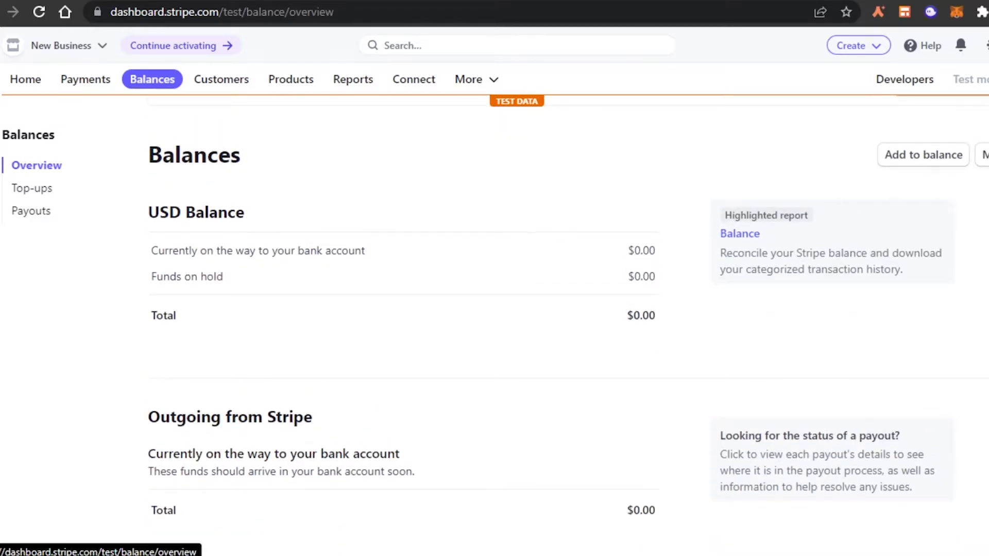
scroll("down", 3)
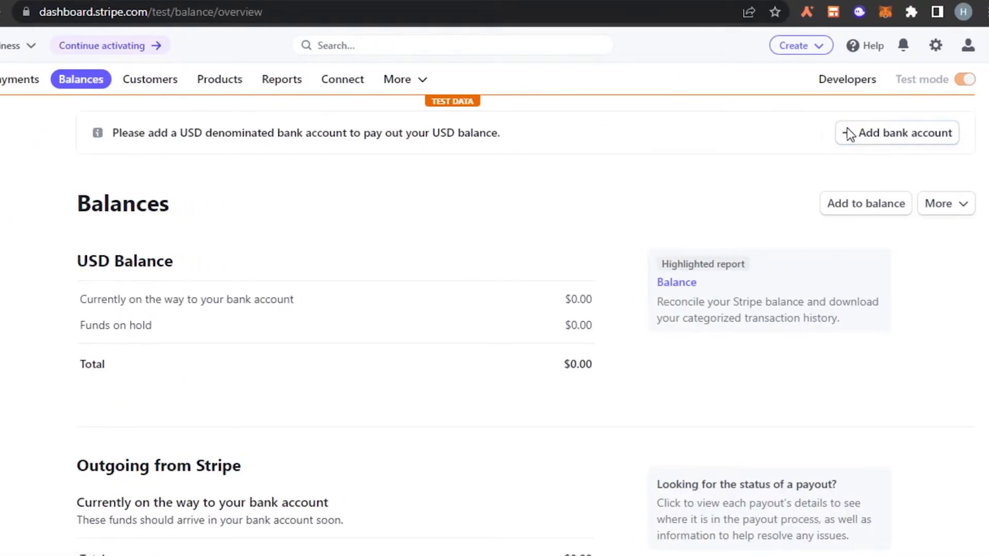
left_click(895, 133)
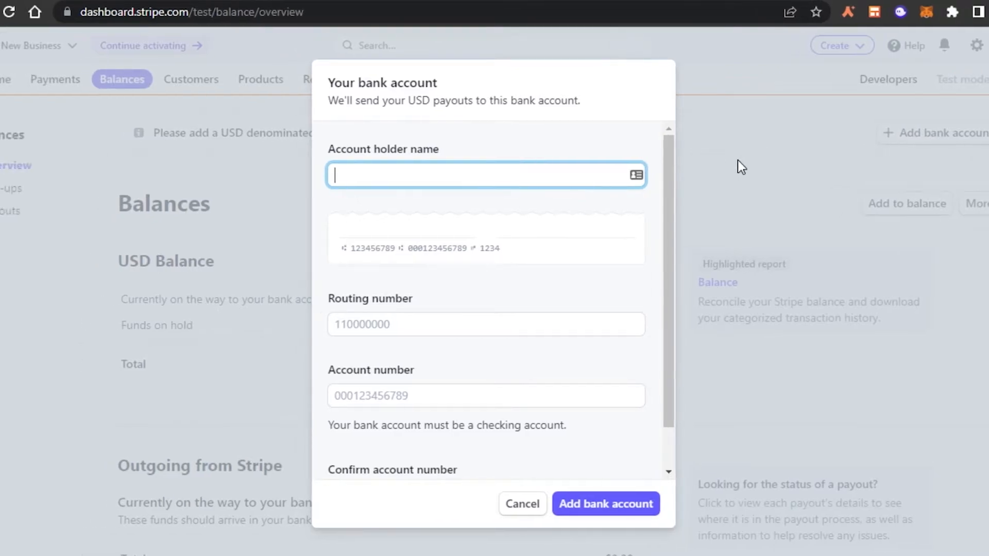
scroll("down", 3)
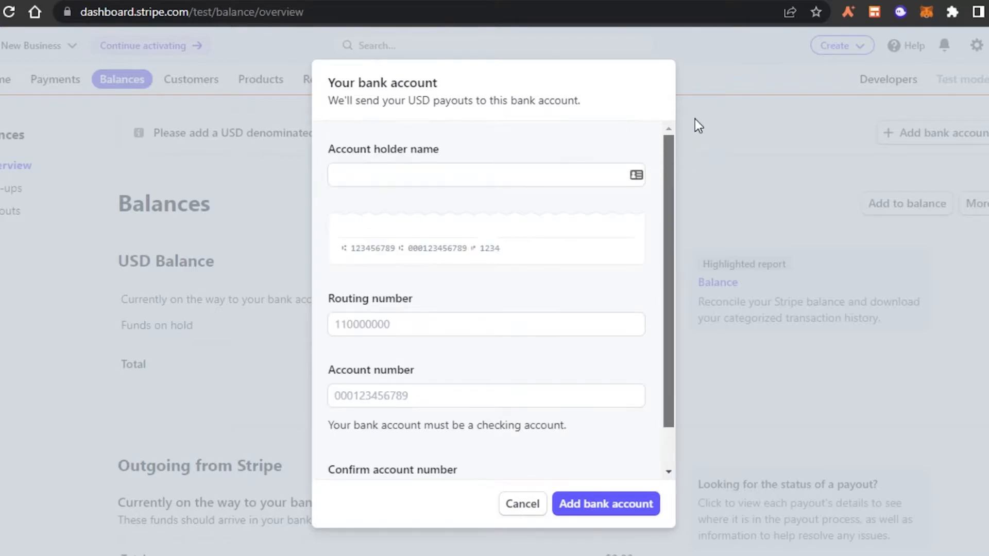
left_click(486, 175)
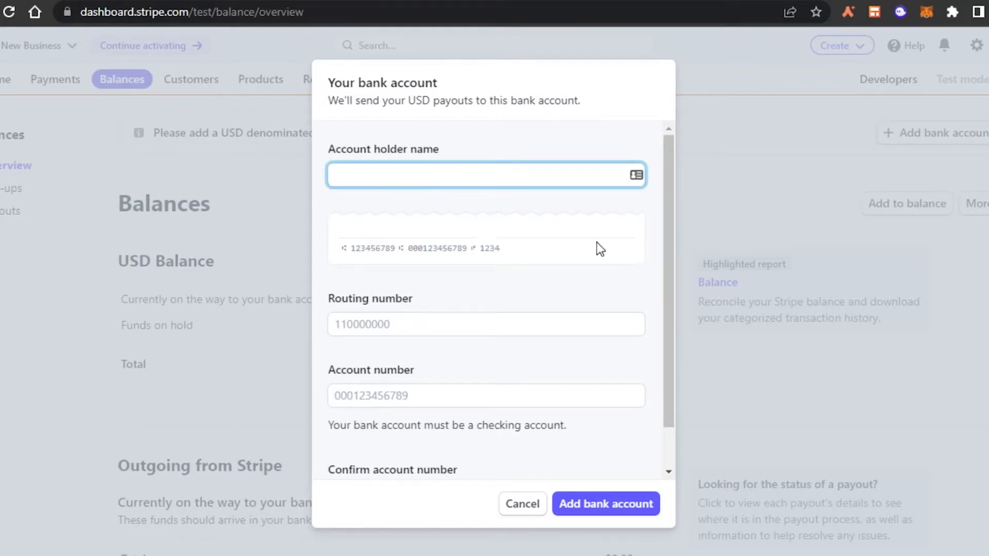
scroll("down", 3)
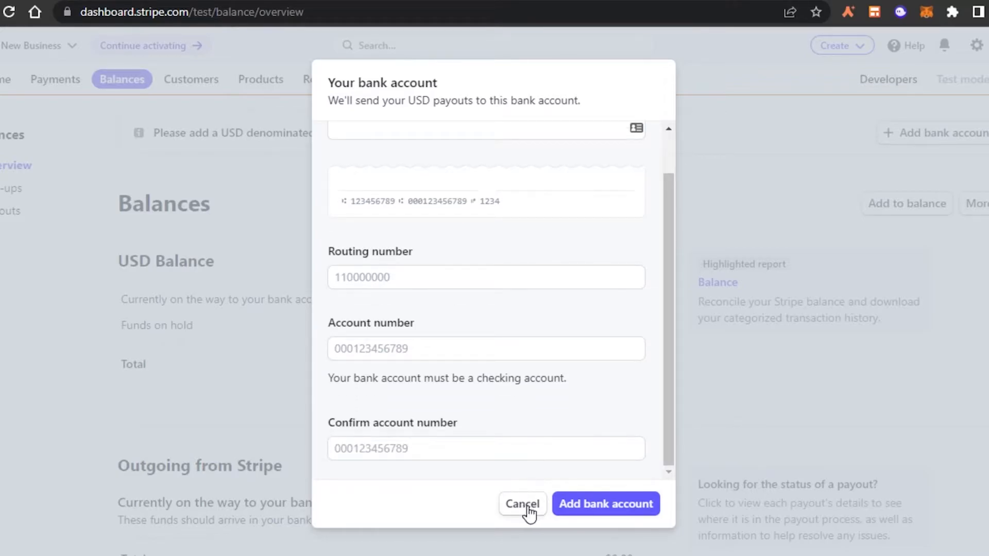
left_click(522, 503)
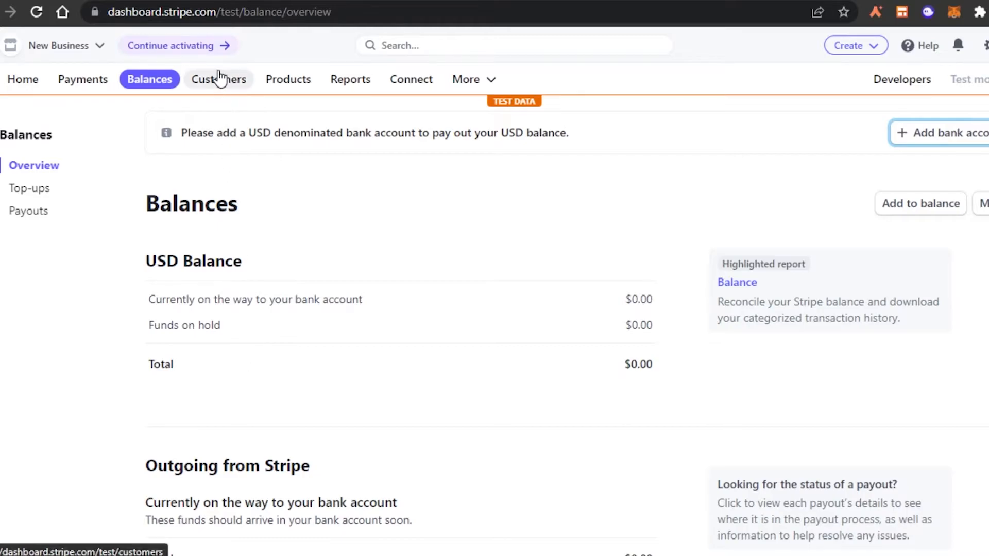
left_click(218, 79)
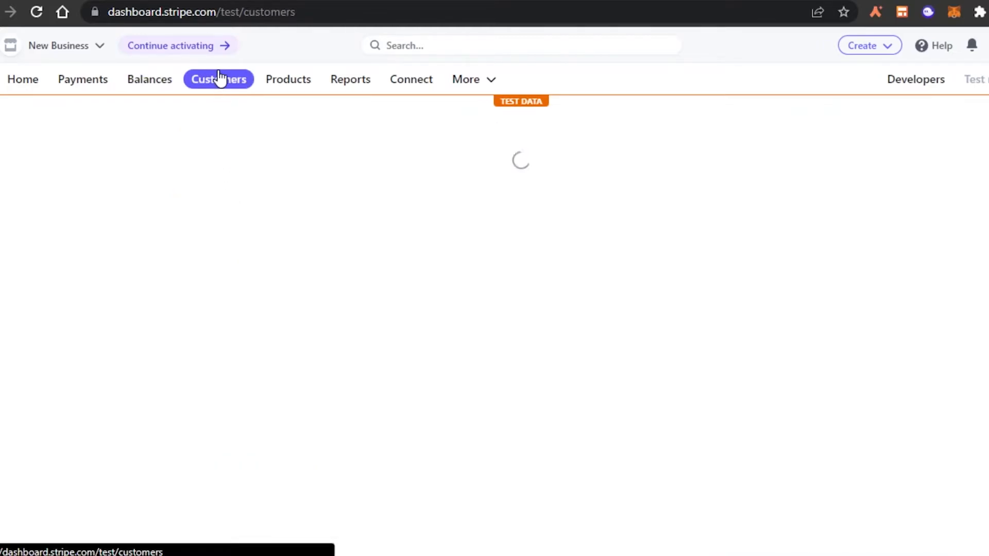
left_click(219, 79)
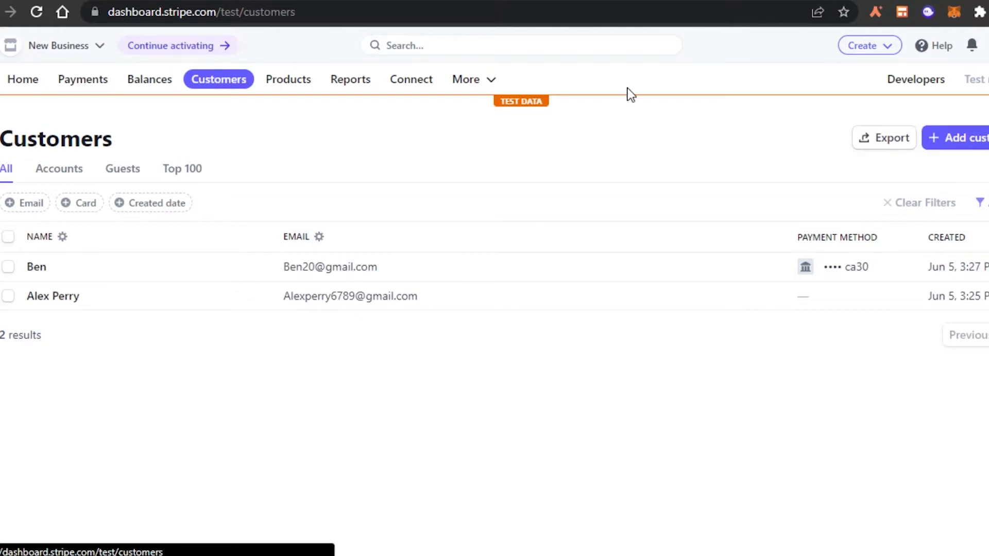
left_click(958, 137)
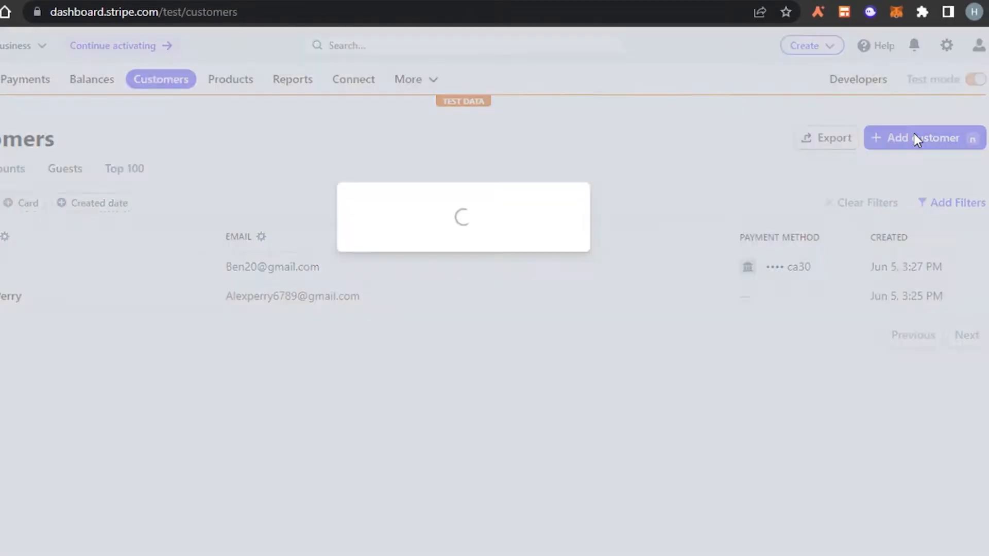
left_click(921, 138)
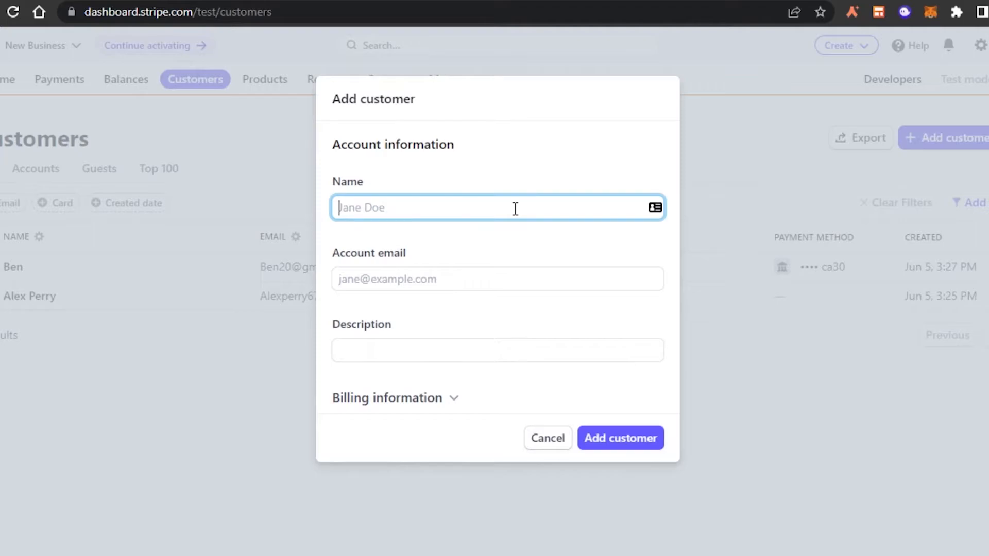
type("Amber")
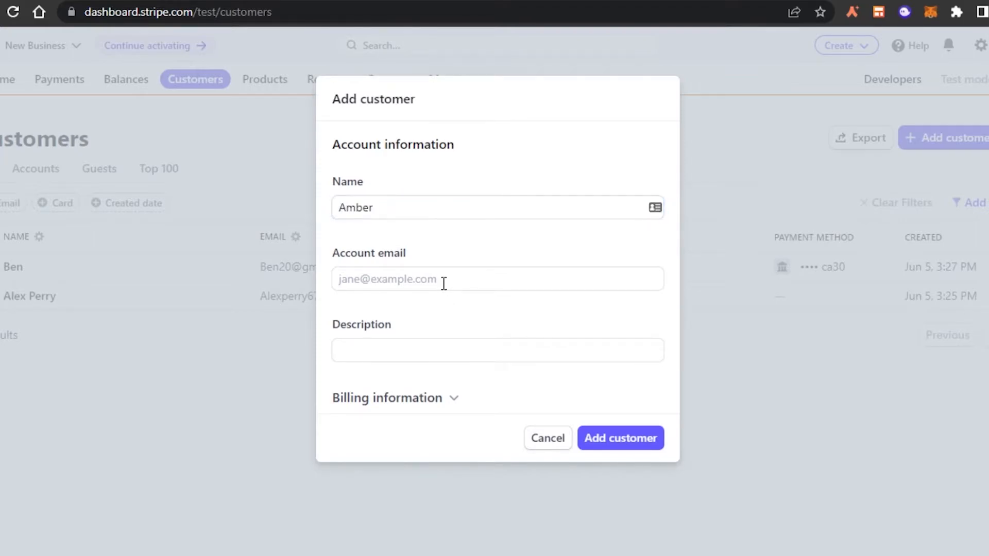
left_click(497, 278)
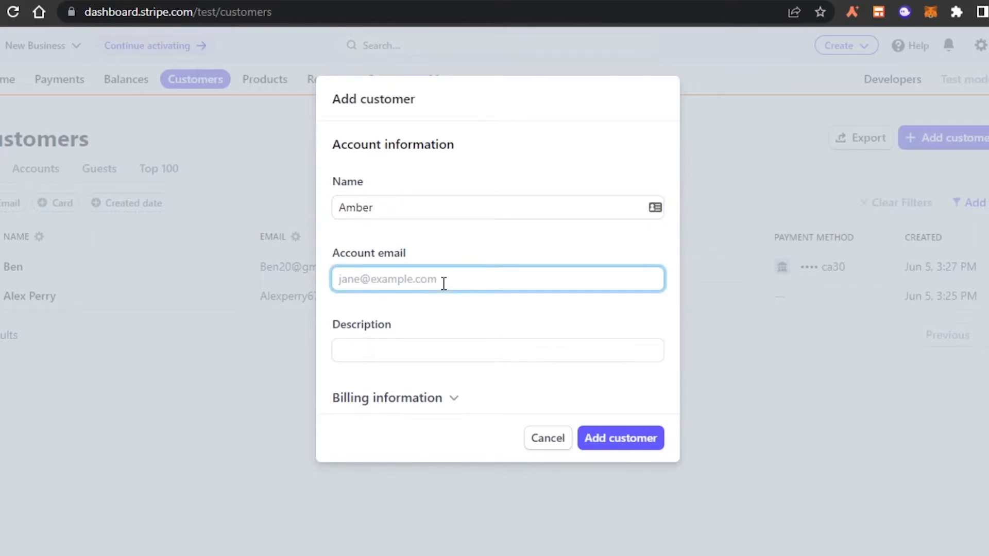
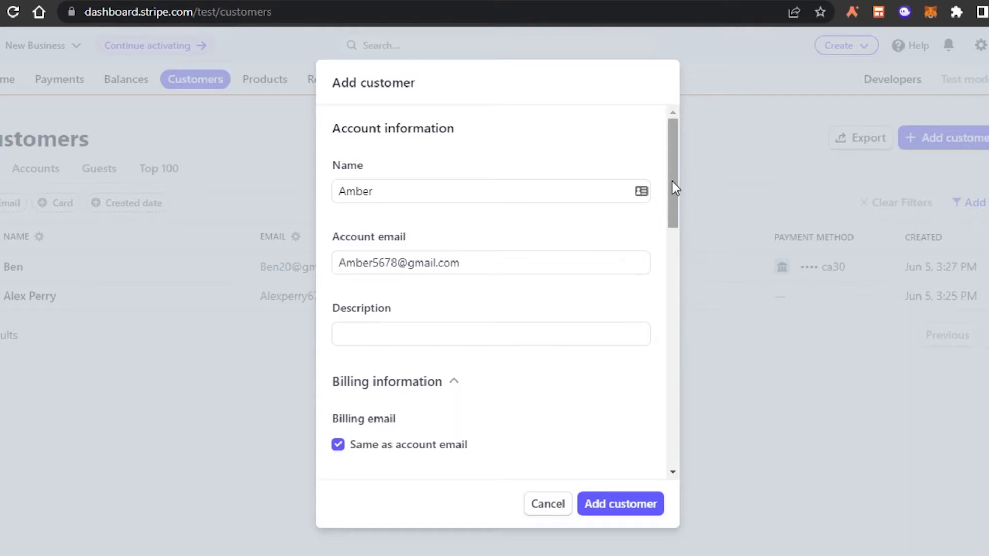
scroll("down", 3)
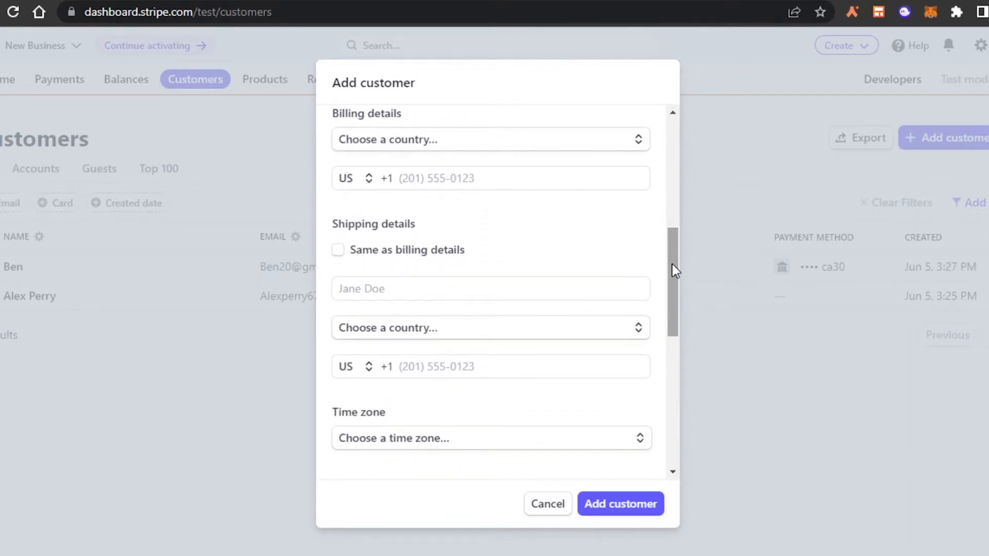
scroll("down", 3)
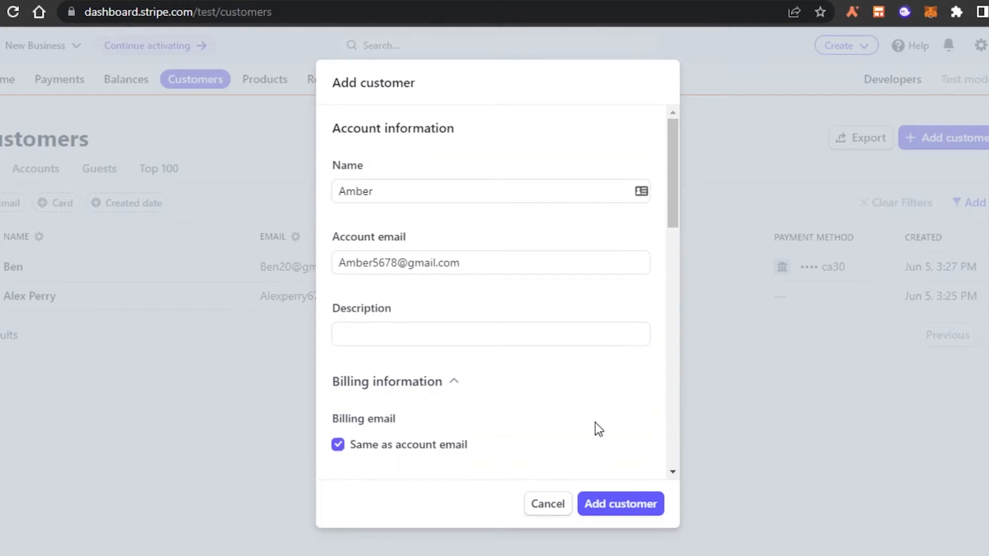
left_click(620, 503)
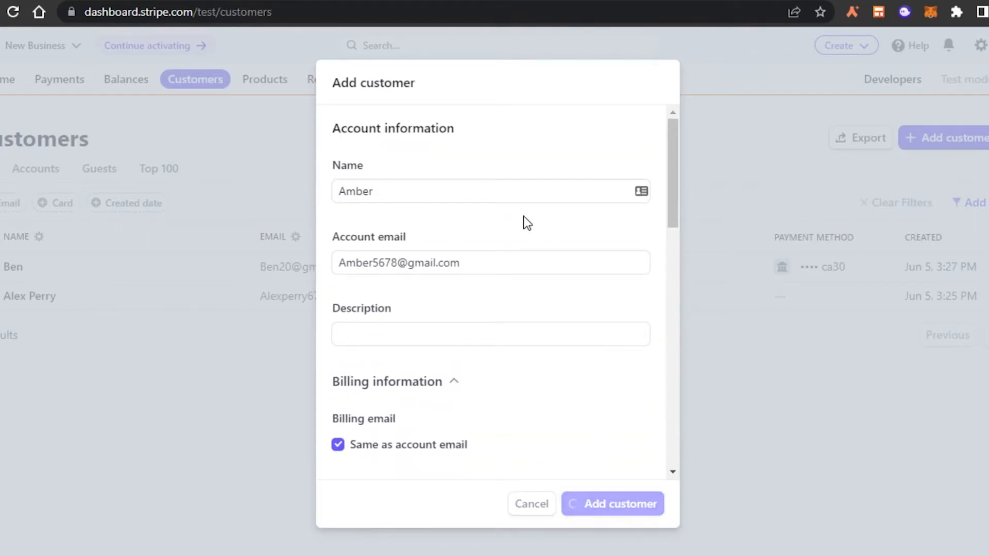
Review the three customers, dismiss the unused Email filter, and go to Products
left_click(619, 503)
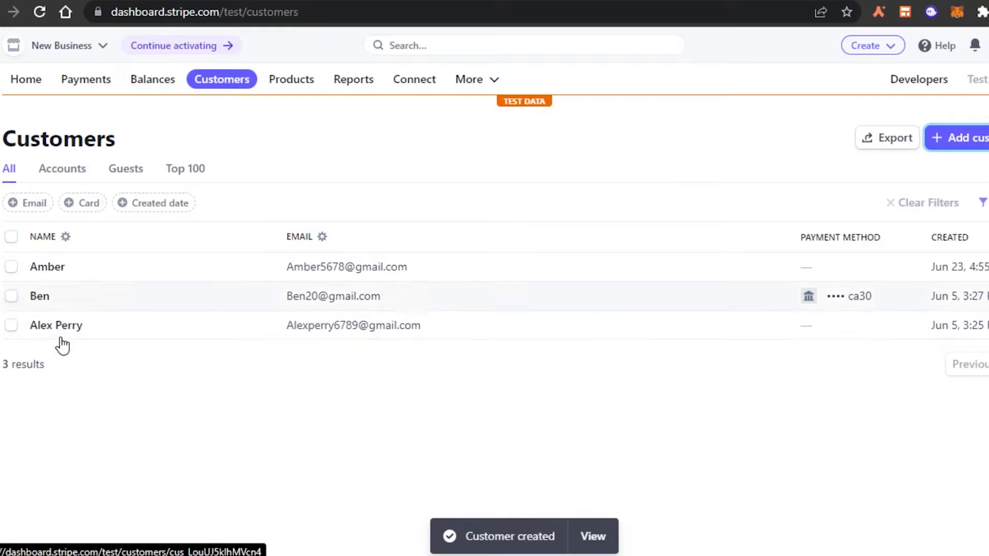
mouse_move(837, 185)
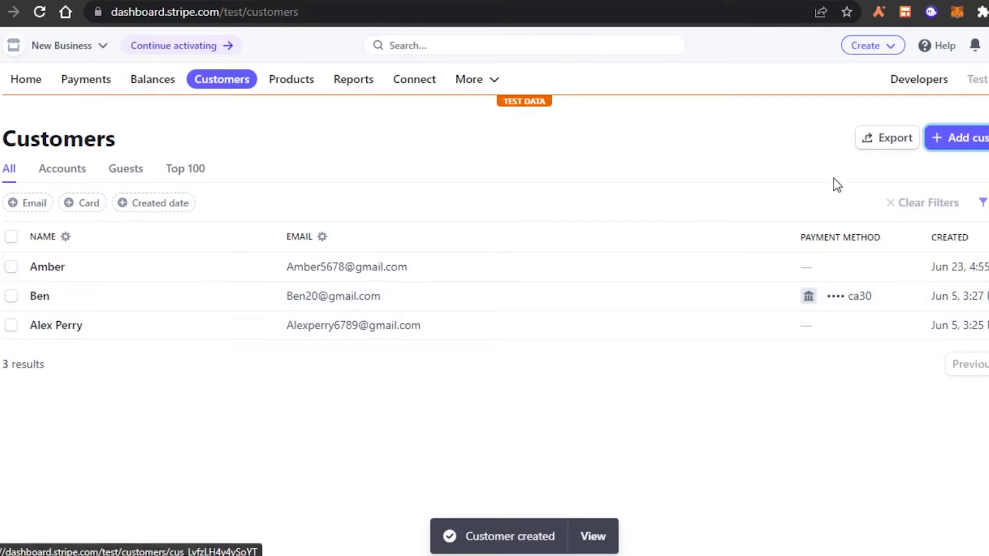
mouse_move(946, 166)
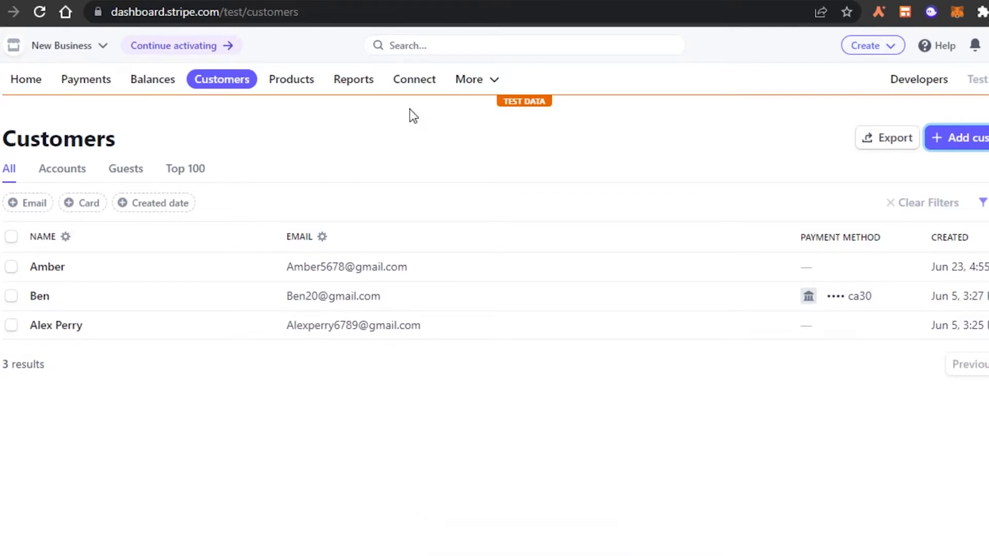
mouse_move(272, 126)
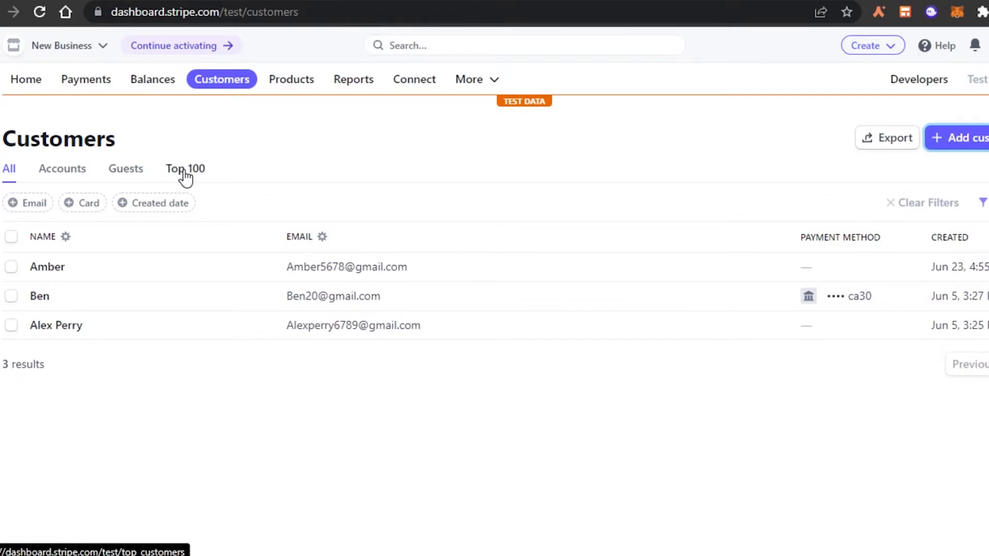
mouse_move(62, 168)
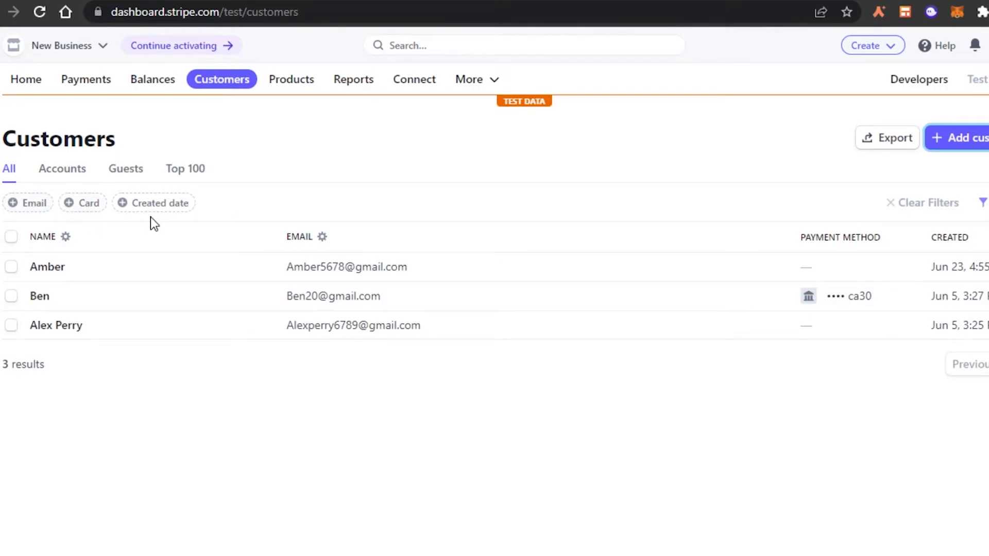
mouse_move(159, 219)
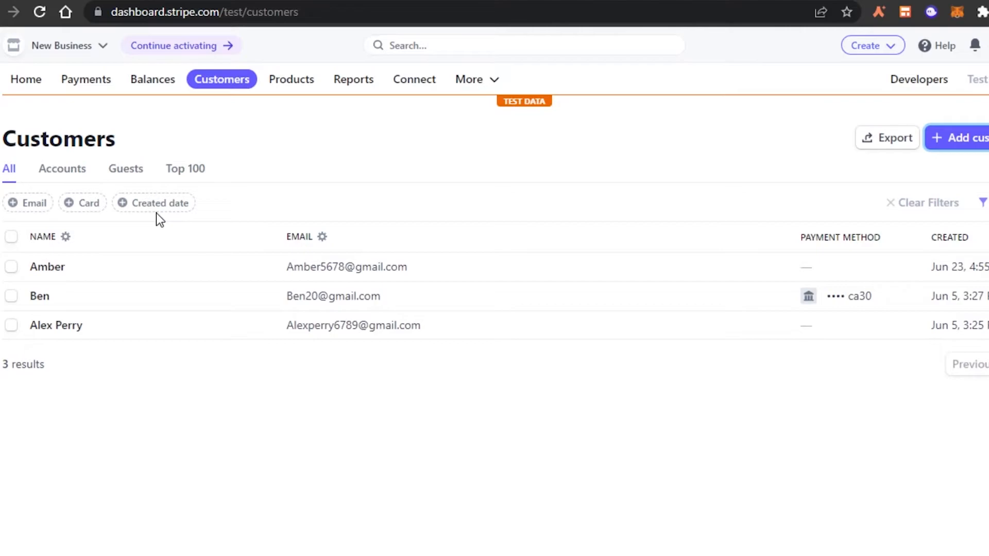
mouse_move(35, 203)
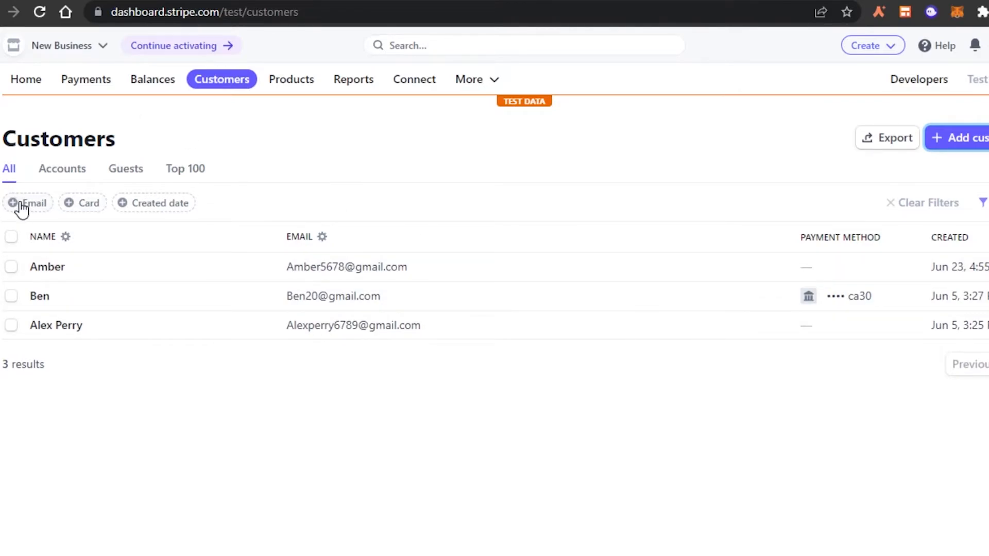
left_click(27, 202)
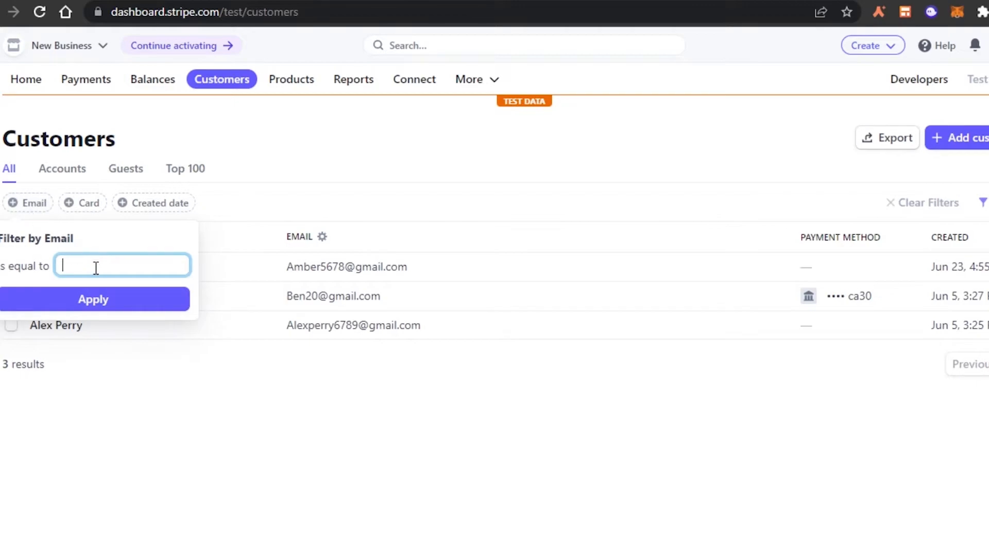
mouse_move(137, 382)
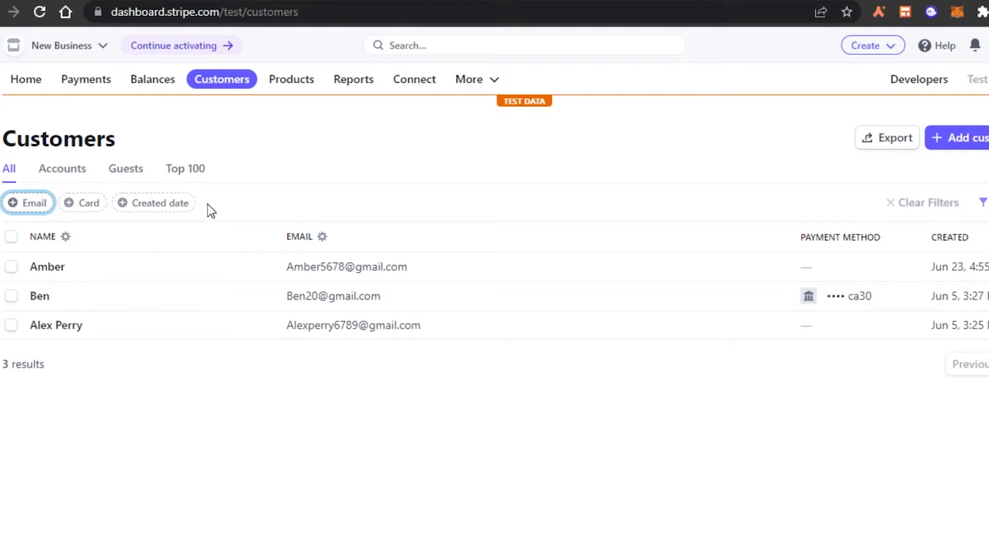
left_click(290, 79)
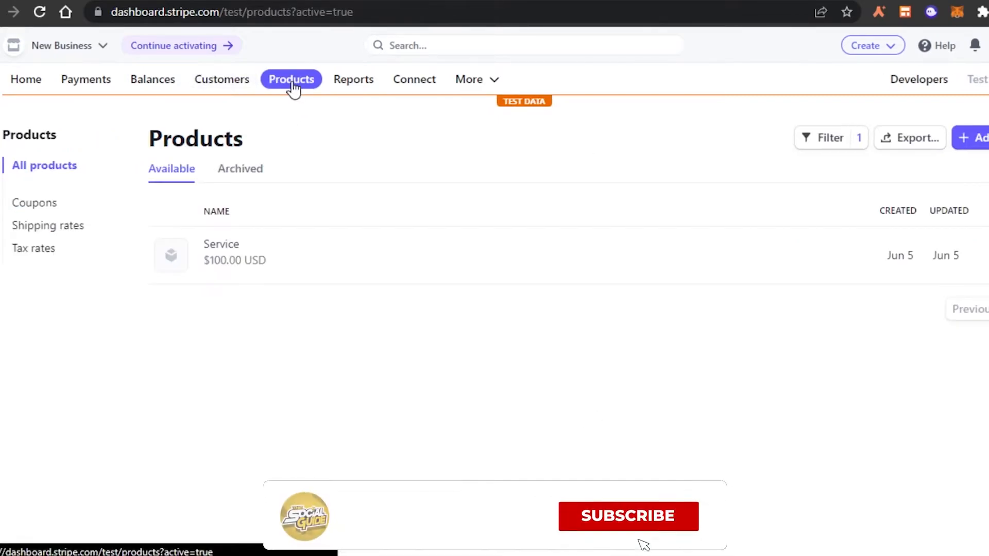
left_click(627, 516)
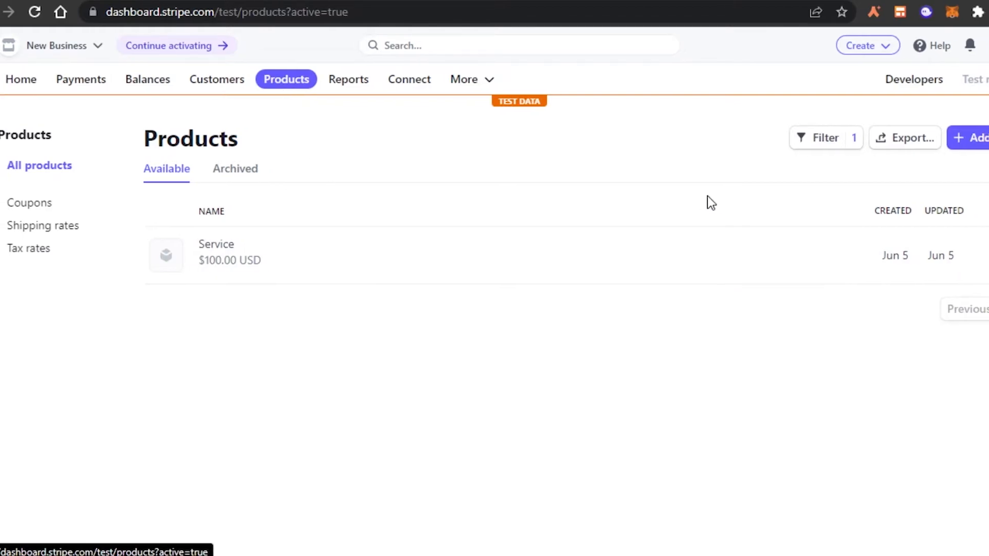
Save a new product 'Online Session' priced at $99.00 USD monthly recurring
left_click(975, 137)
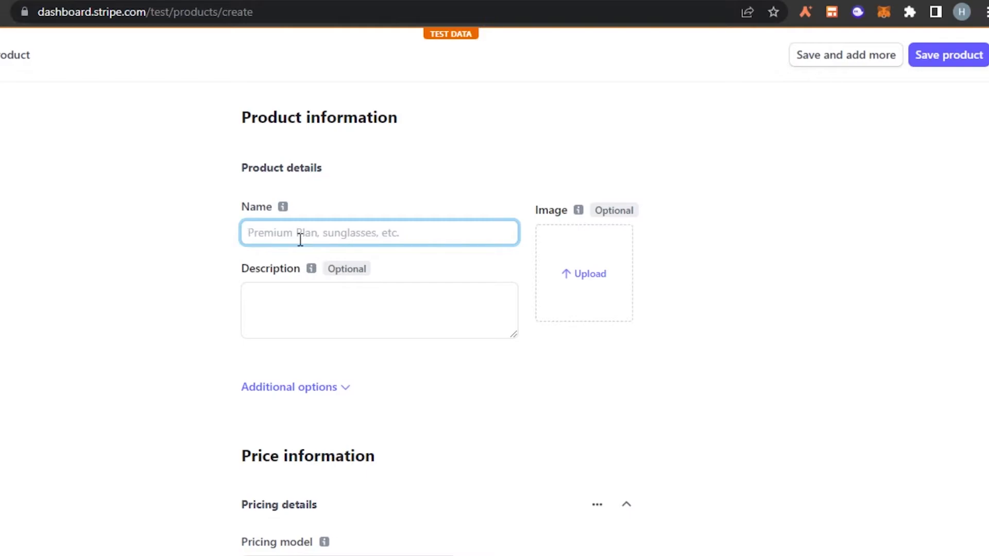
type("Online")
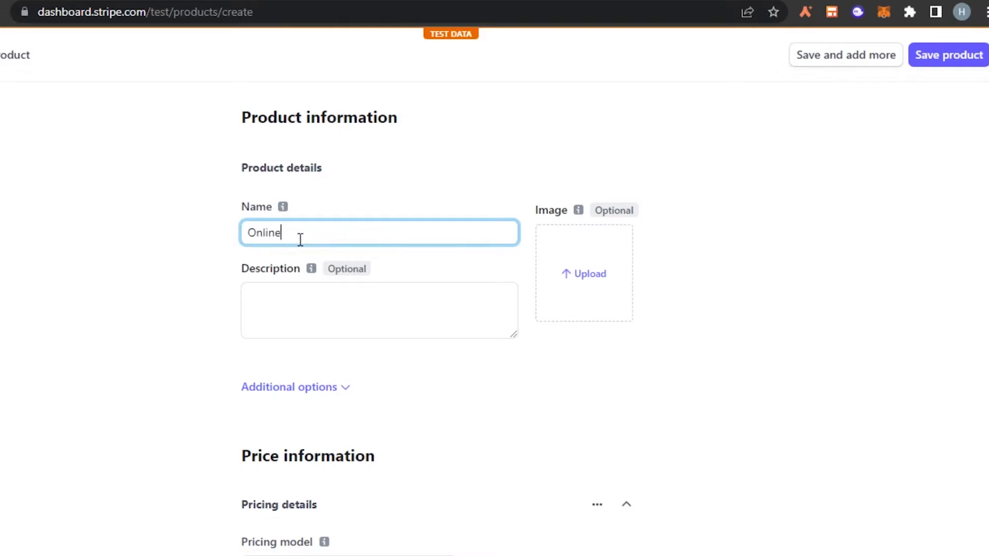
type("Session")
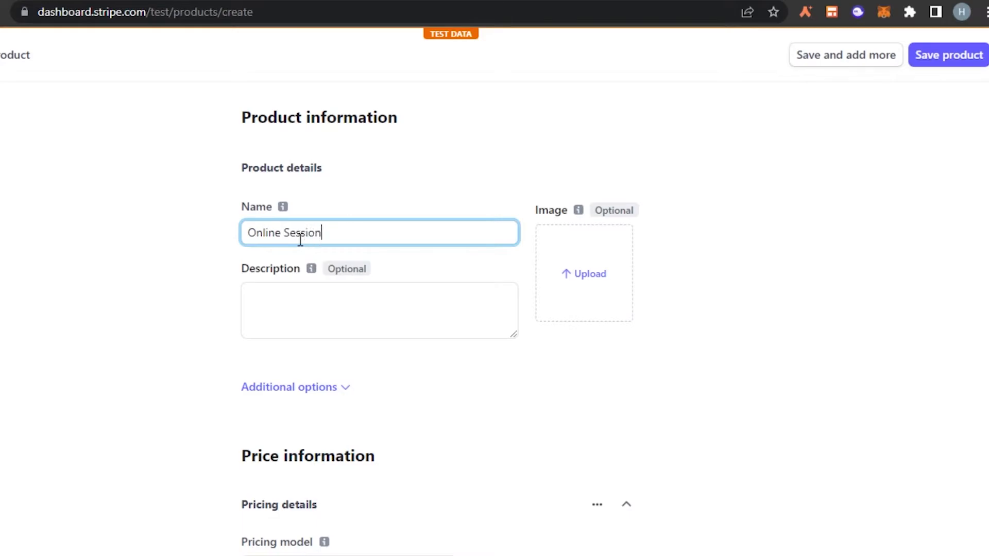
left_click(378, 310)
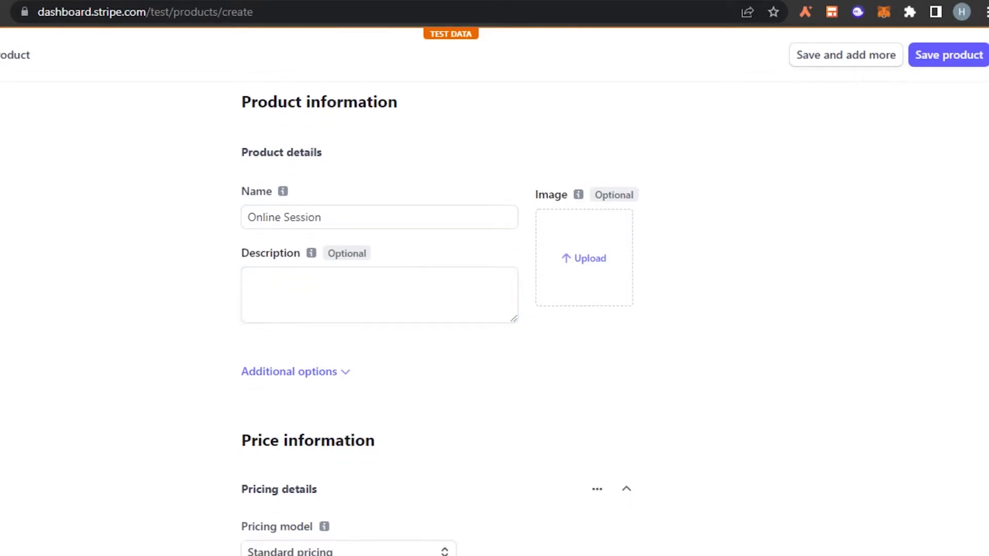
scroll("down", 3)
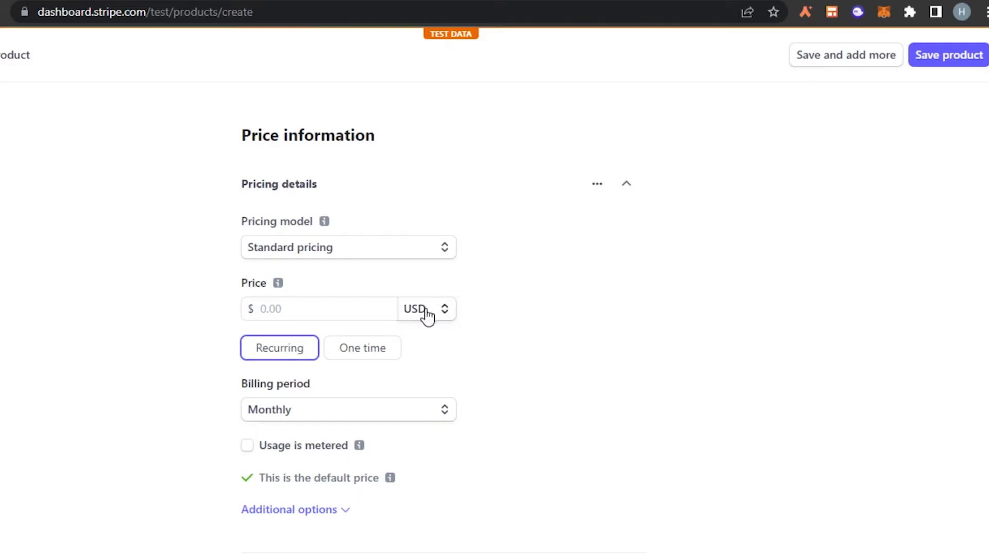
left_click(319, 309)
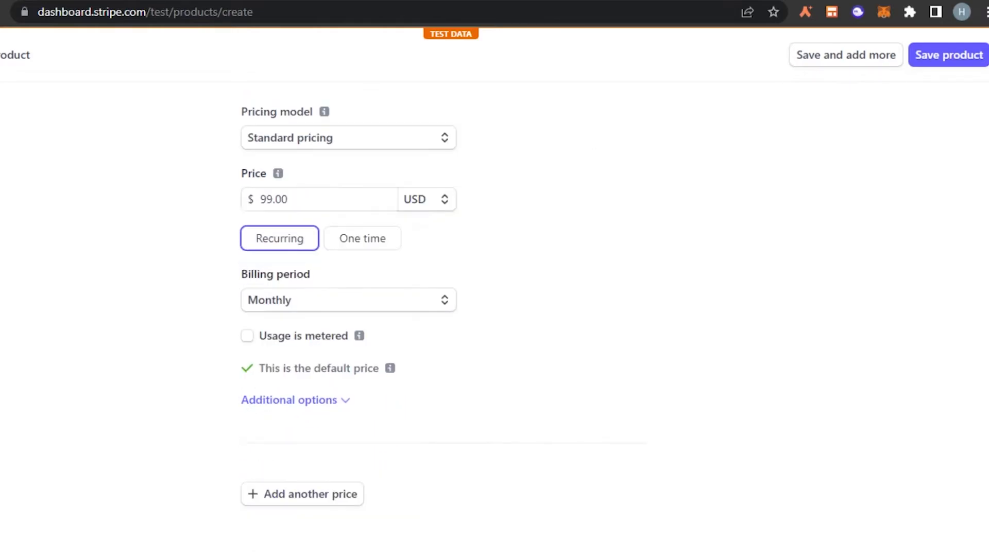
mouse_move(310, 315)
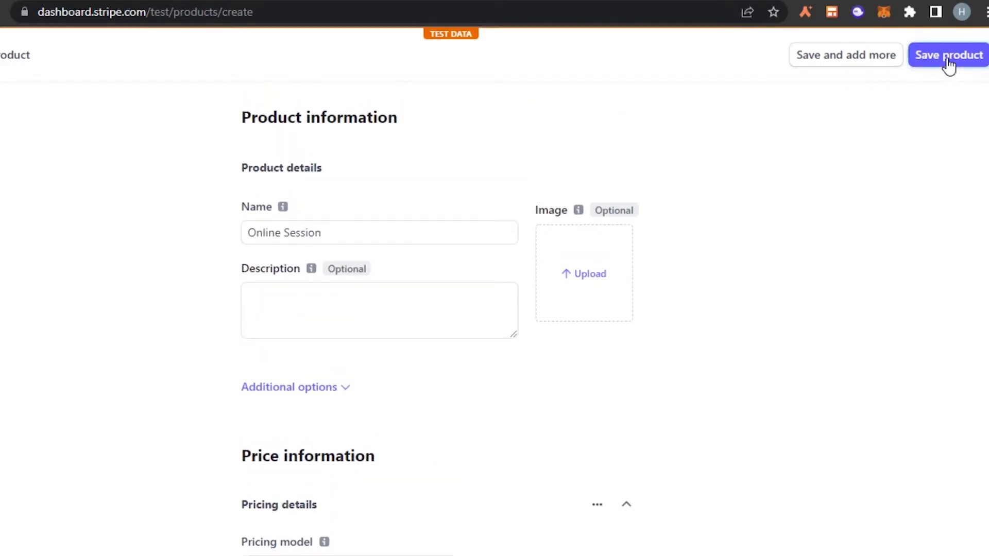
left_click(947, 55)
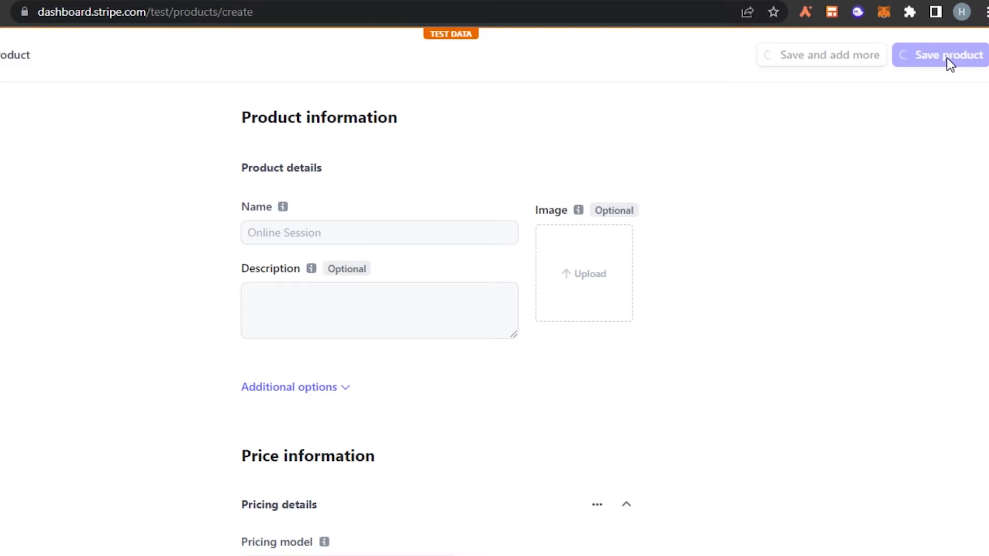
Review the saved Online Session product page showing $99.00 USD per month
left_click(947, 55)
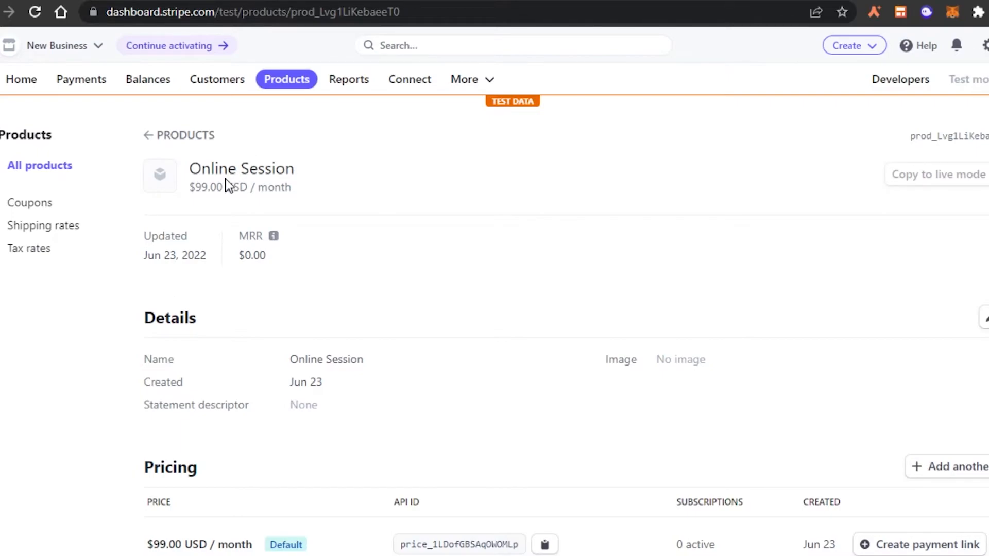
mouse_move(151, 136)
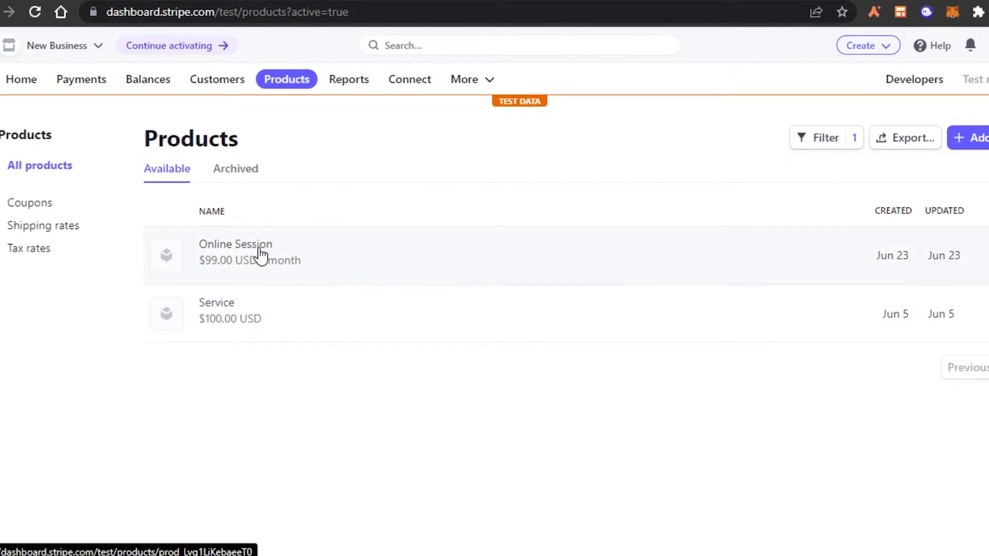
mouse_move(348, 79)
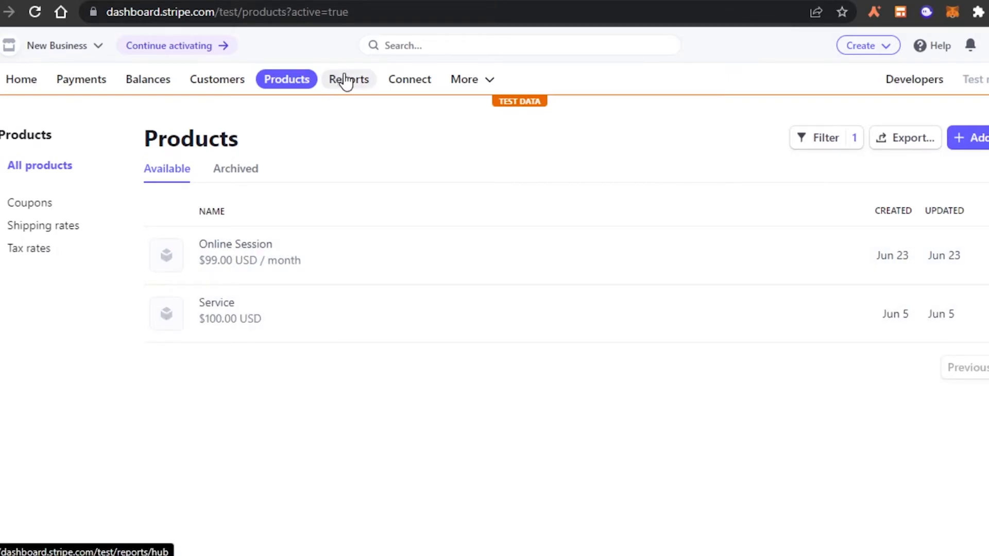
Browse the Reports overview of financial reports, then go to Connect
left_click(348, 78)
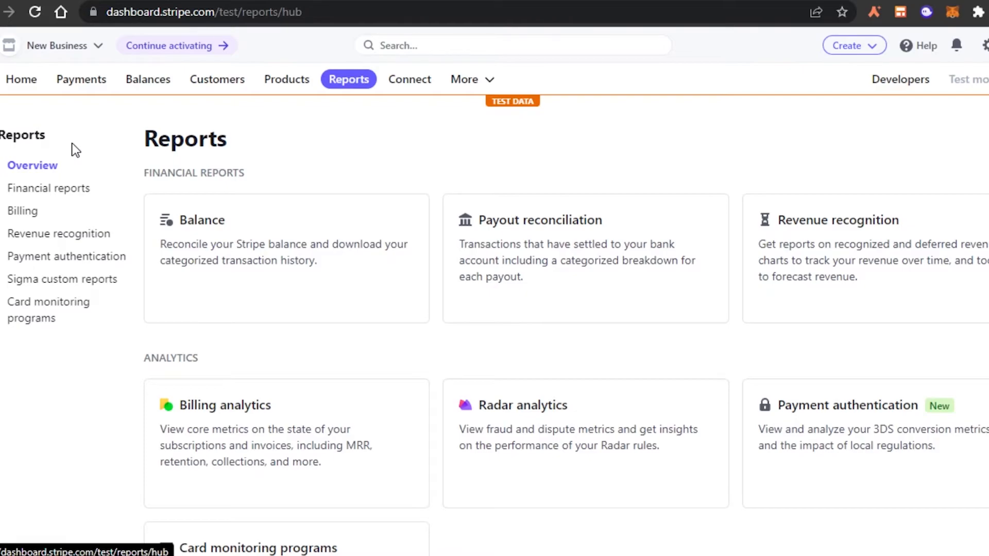
scroll("down", 3)
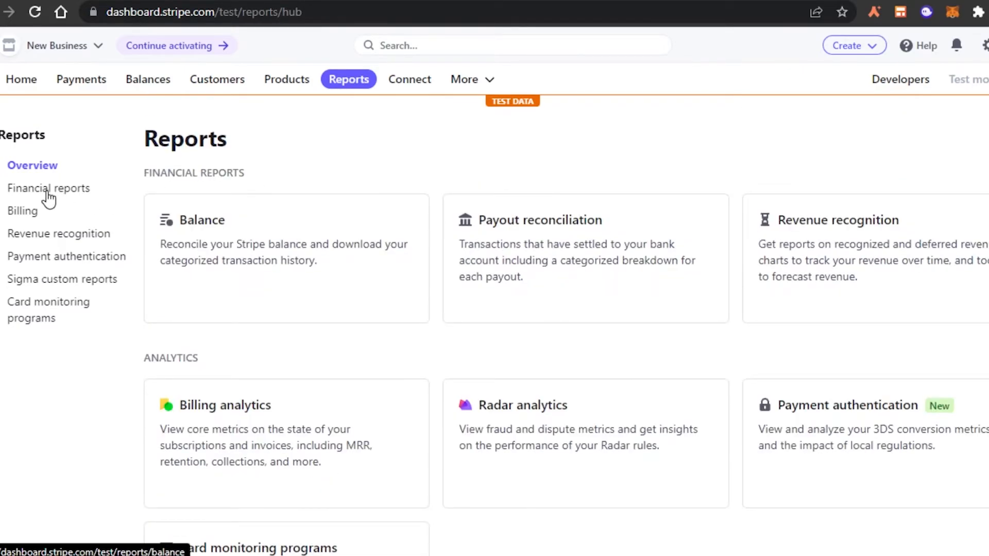
mouse_move(47, 309)
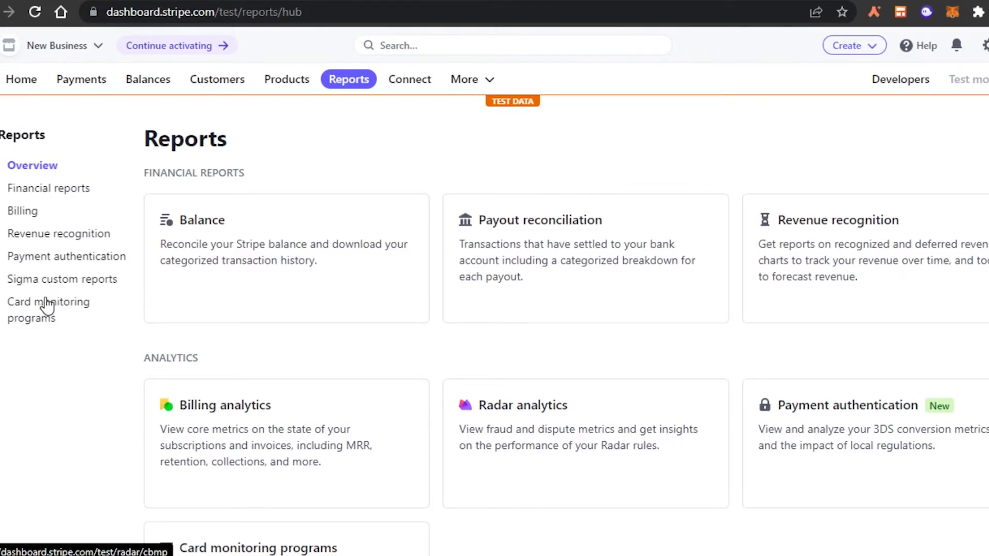
mouse_move(76, 149)
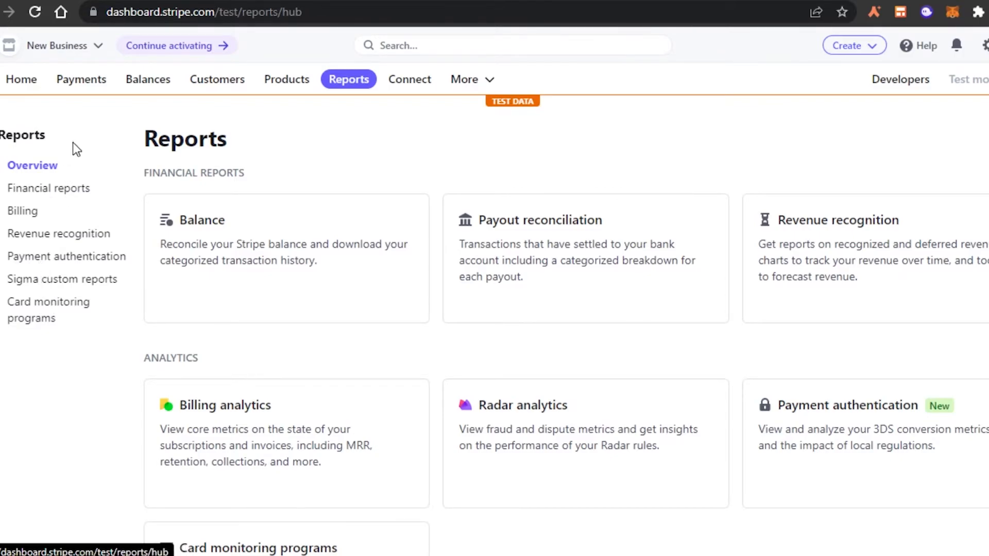
left_click(409, 79)
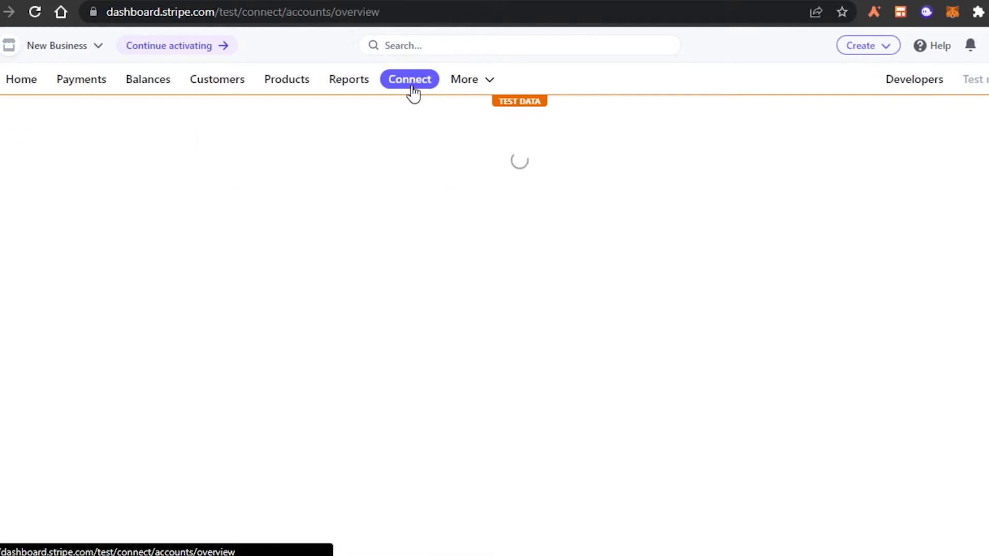
left_click(408, 79)
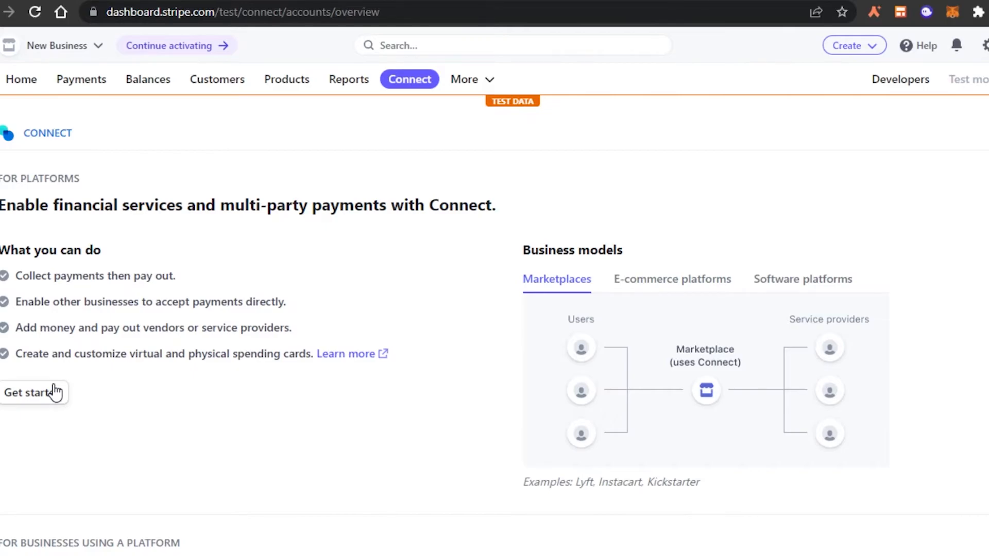
left_click(30, 392)
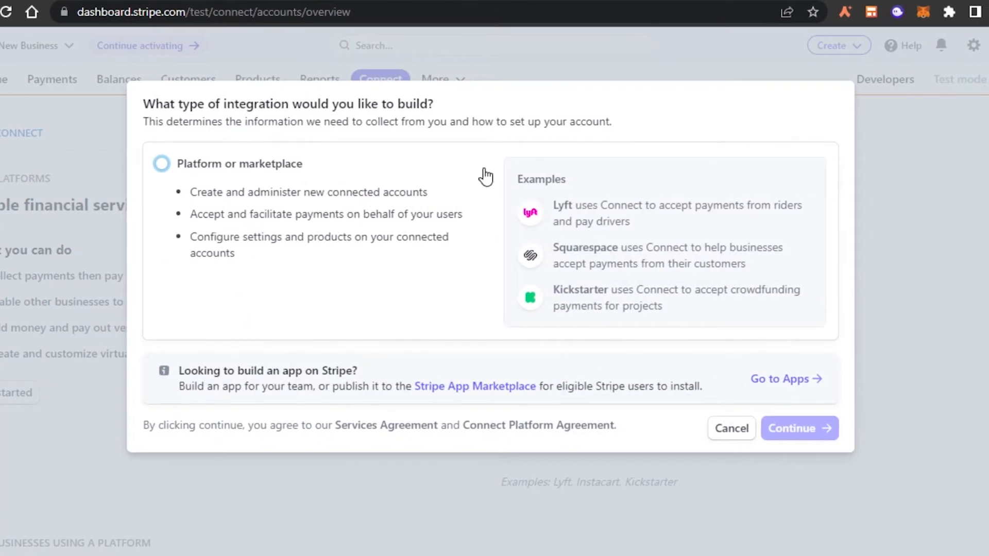
left_click(730, 428)
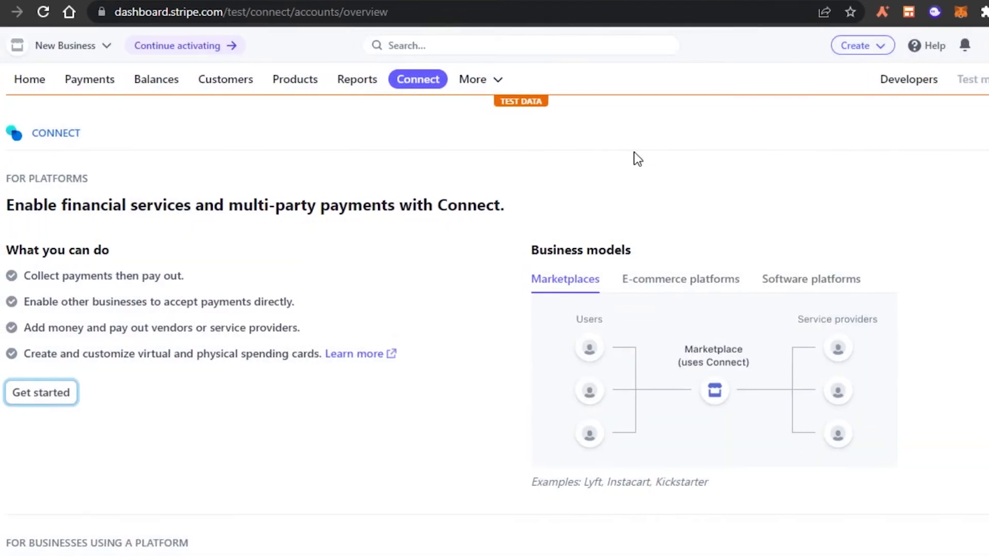
left_click(40, 393)
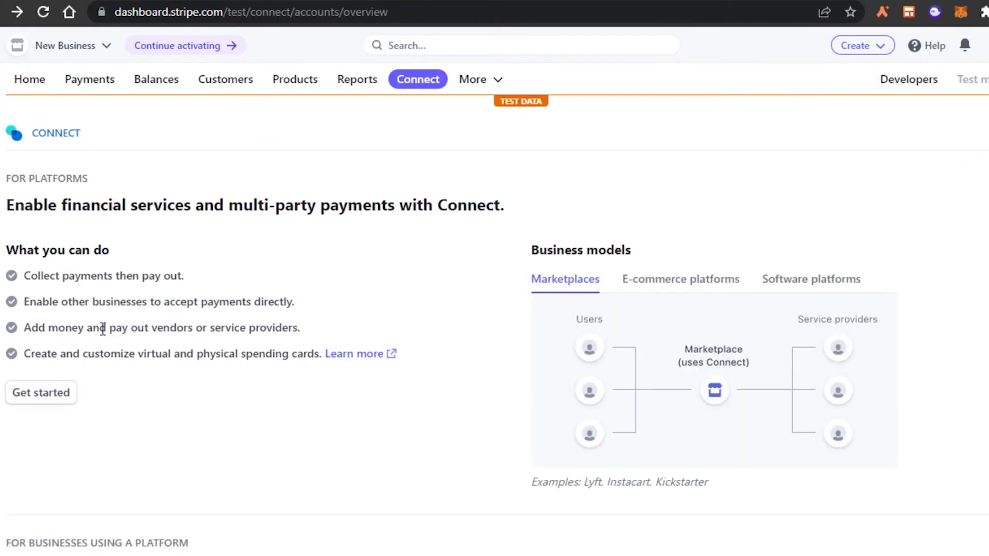
Reach the Invoicing page, showing one $100.00 USD draft, through the More menu
left_click(474, 79)
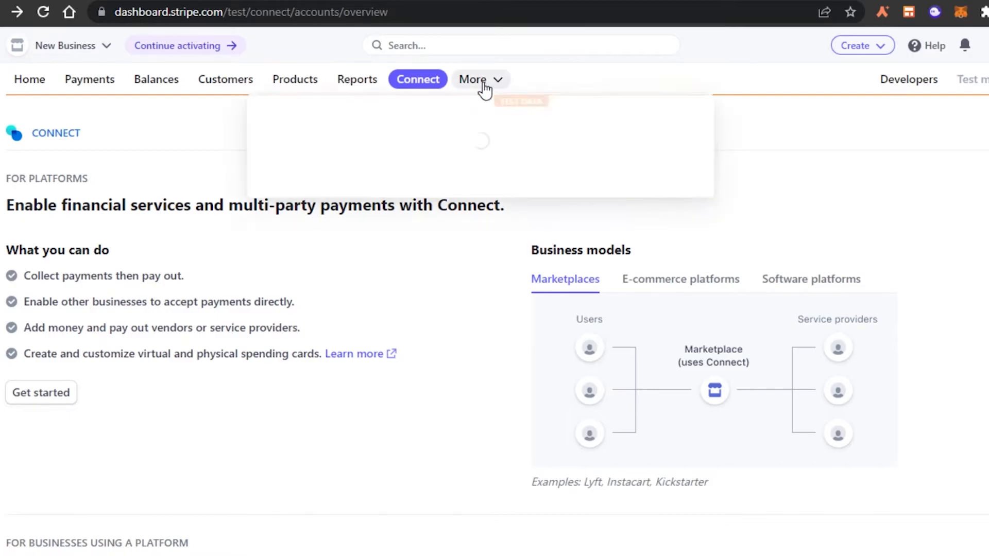
left_click(478, 79)
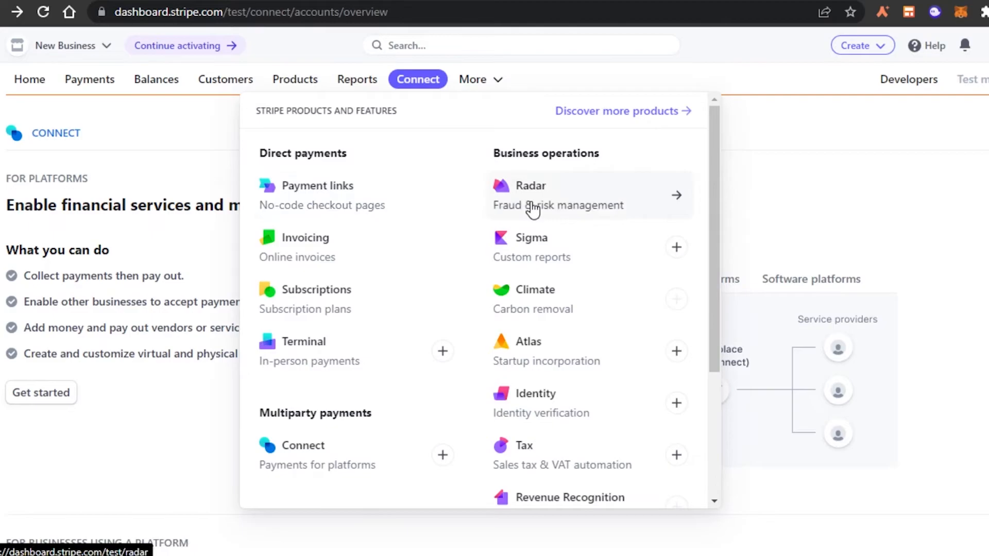
mouse_move(309, 247)
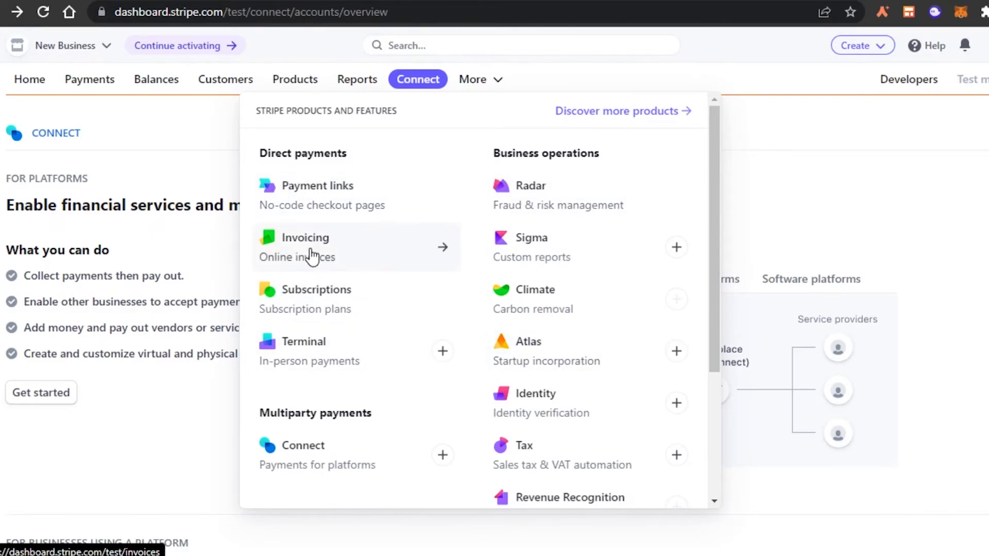
mouse_move(429, 231)
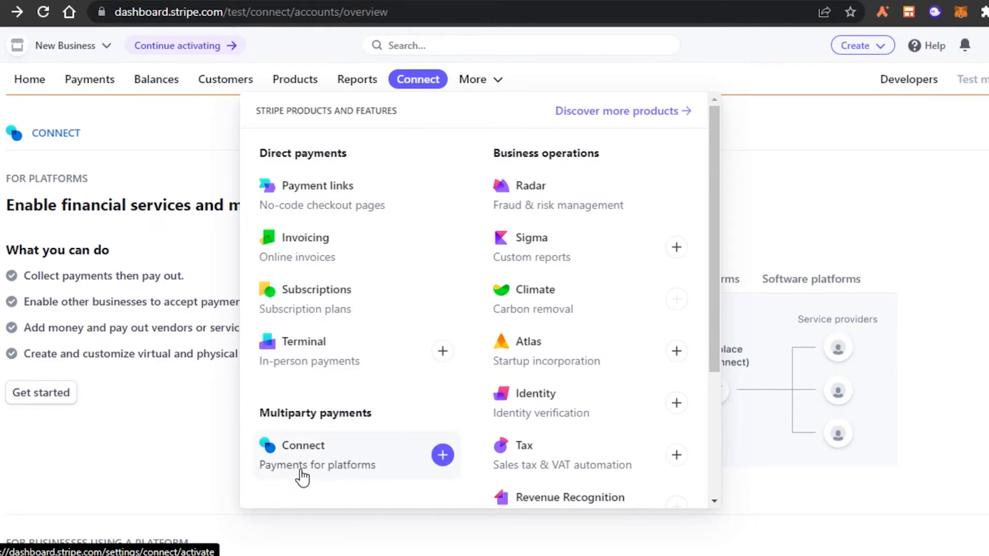
mouse_move(306, 444)
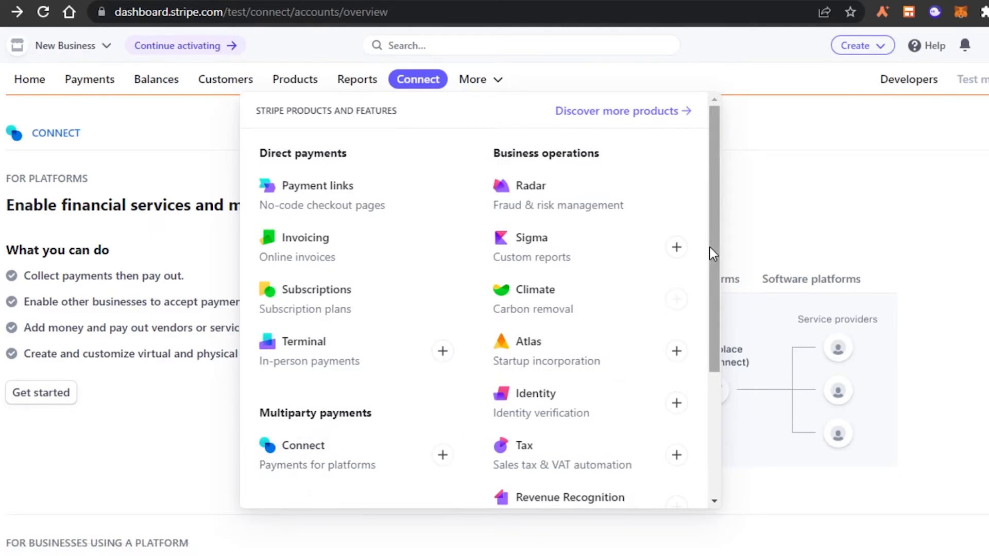
scroll("down", 3)
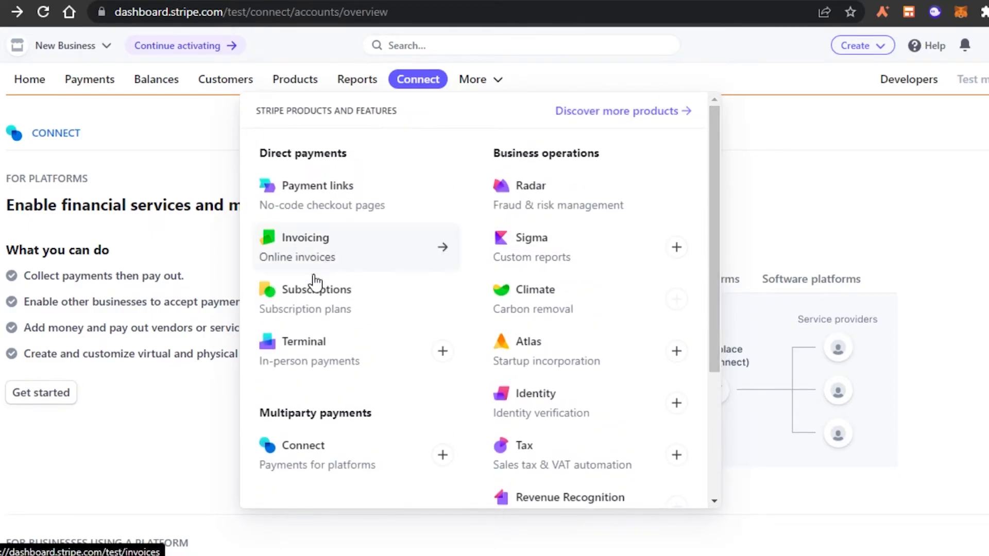
mouse_move(161, 164)
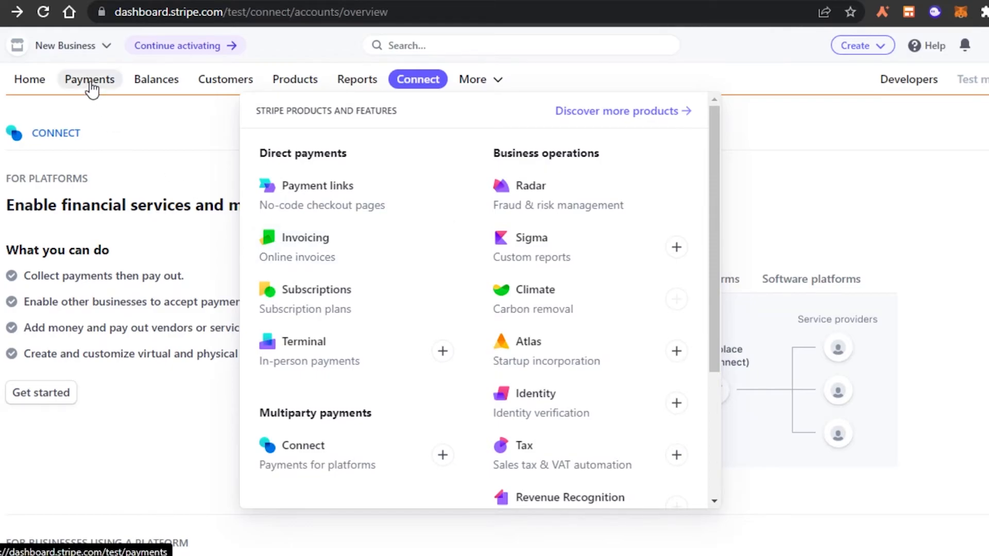
mouse_move(290, 231)
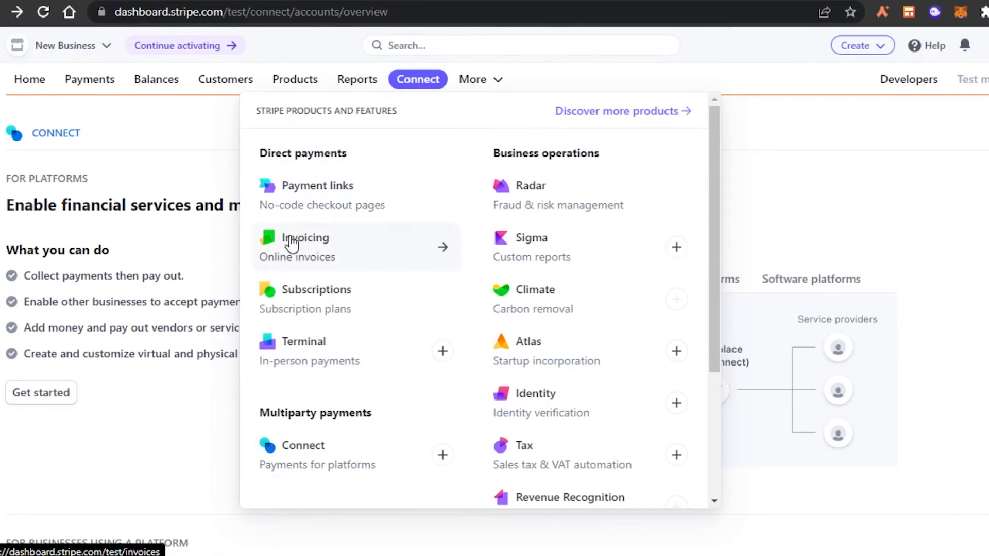
left_click(304, 237)
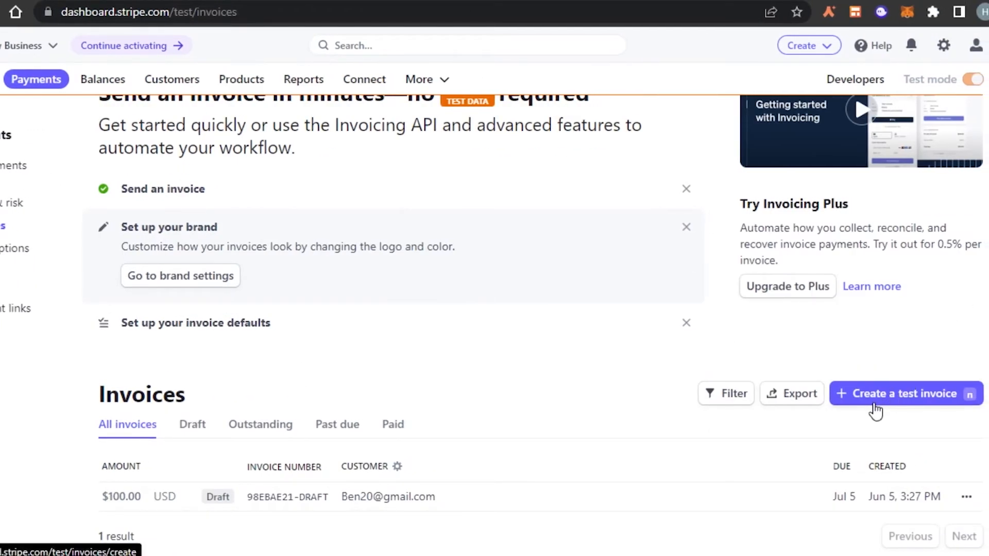
Create a test invoice draft billed to recent customer Amber
left_click(905, 394)
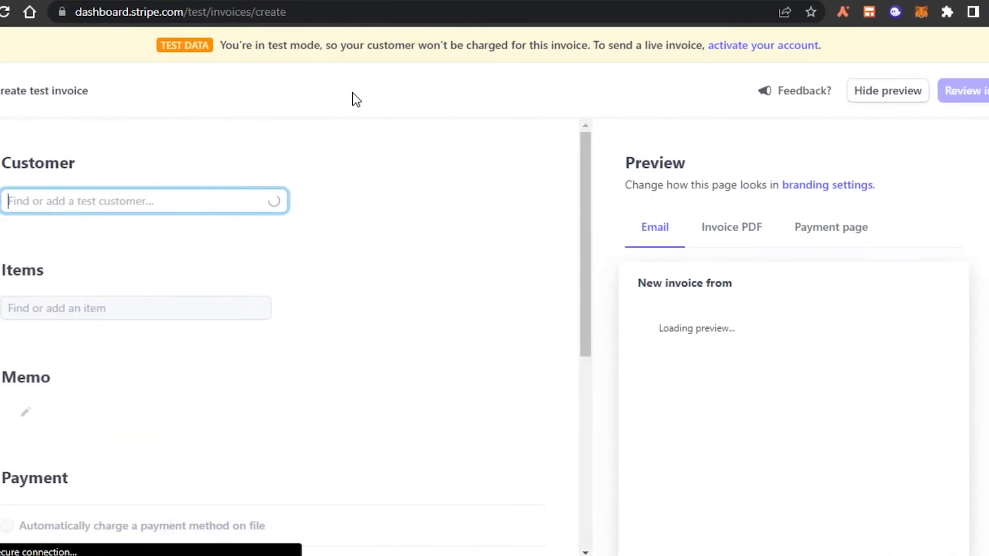
left_click(144, 200)
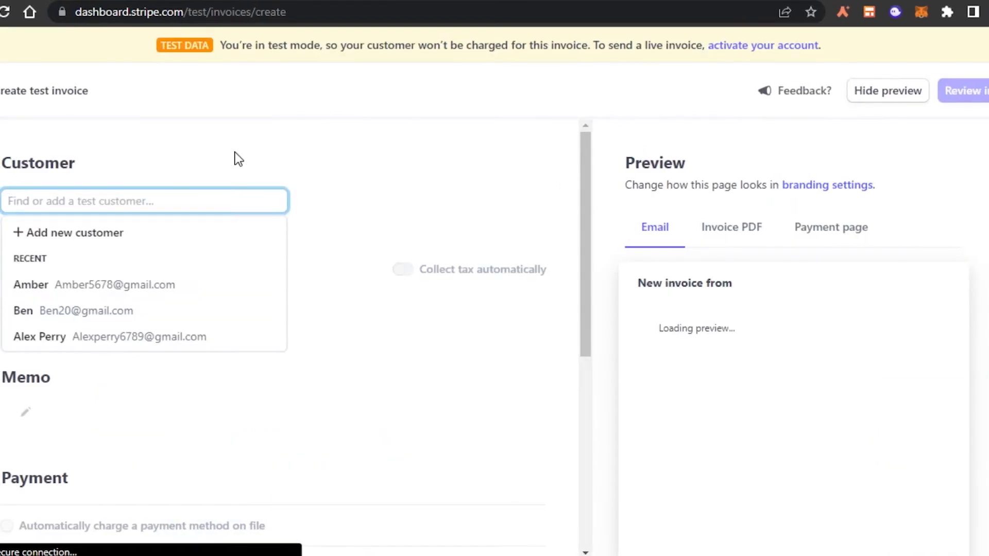
mouse_move(86, 276)
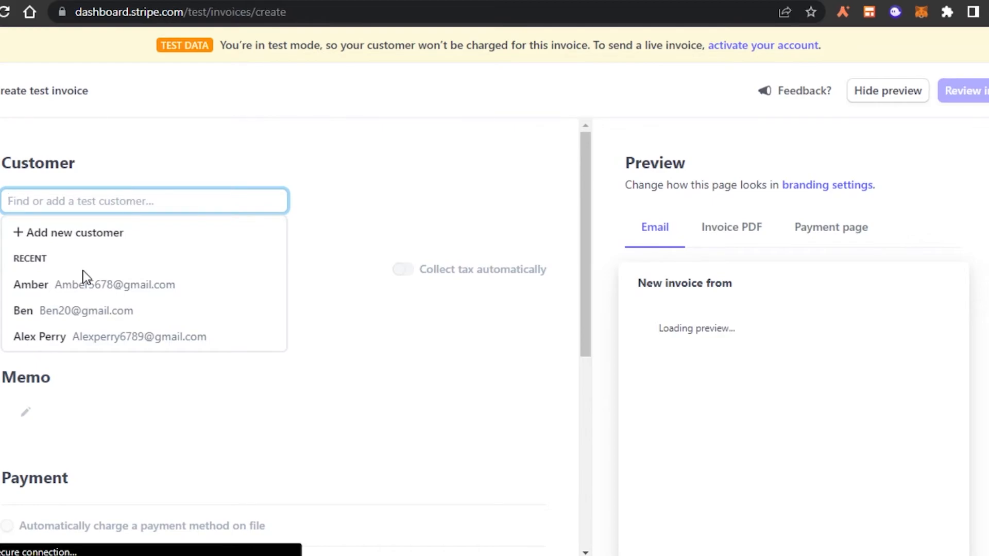
left_click(30, 284)
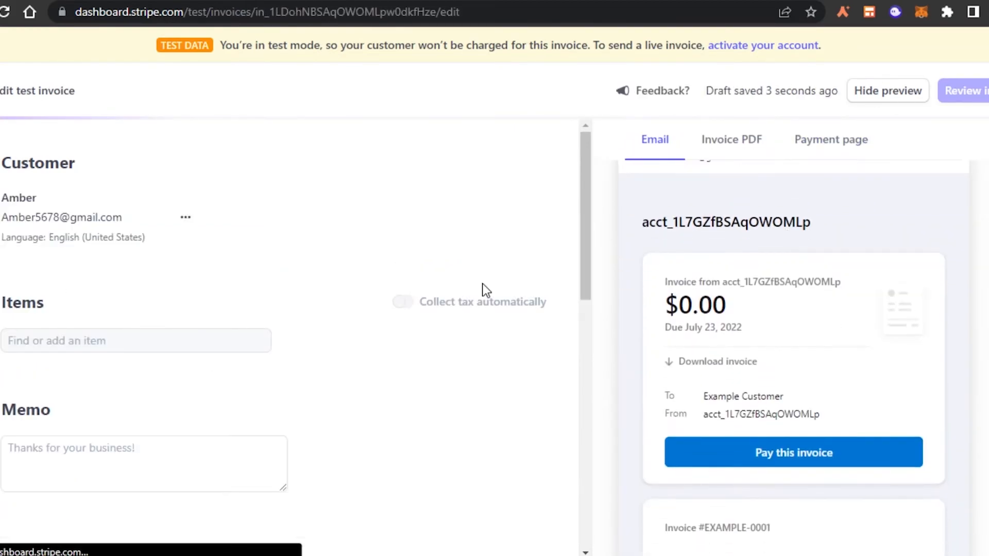
scroll("down", 3)
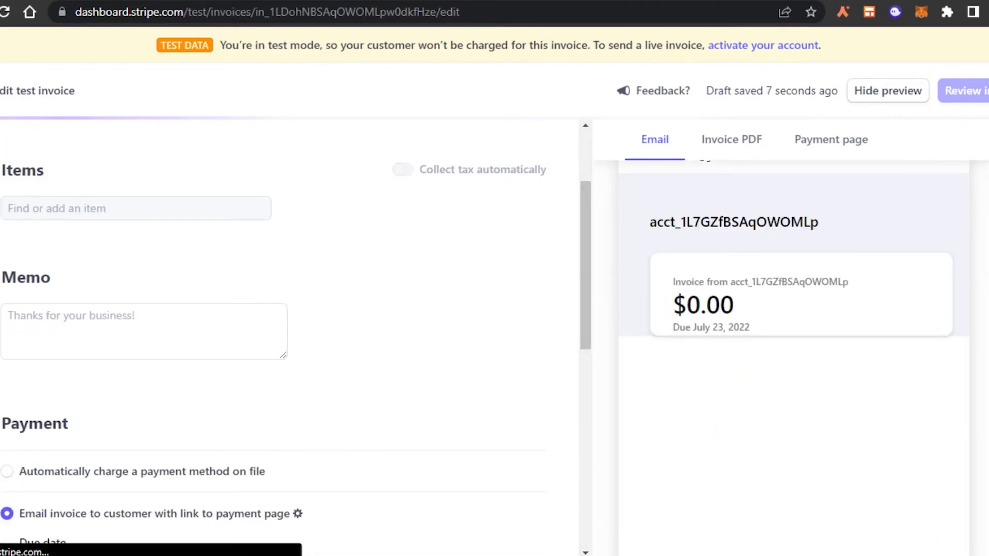
Add Online Session to the invoice at quantity 2, totalling $198.00
left_click(135, 208)
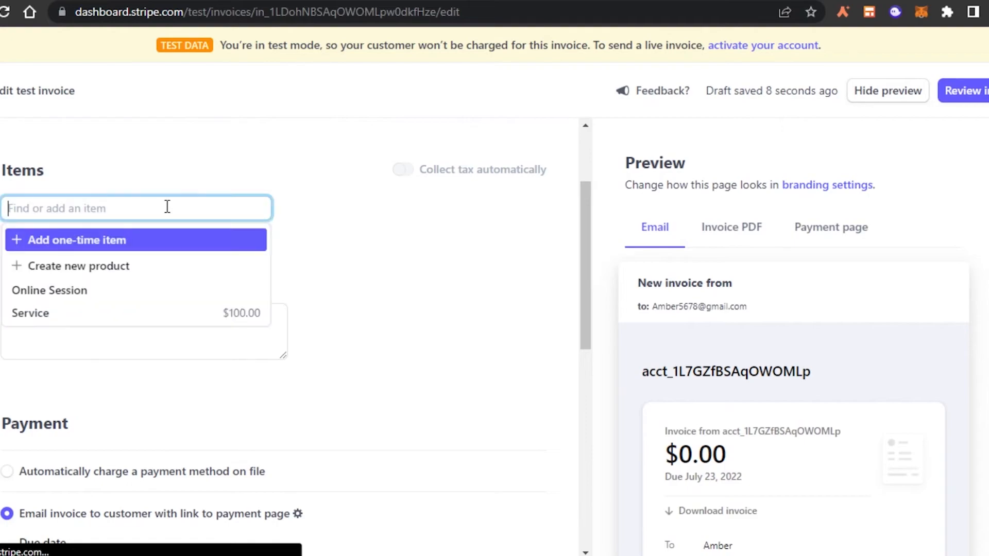
mouse_move(76, 290)
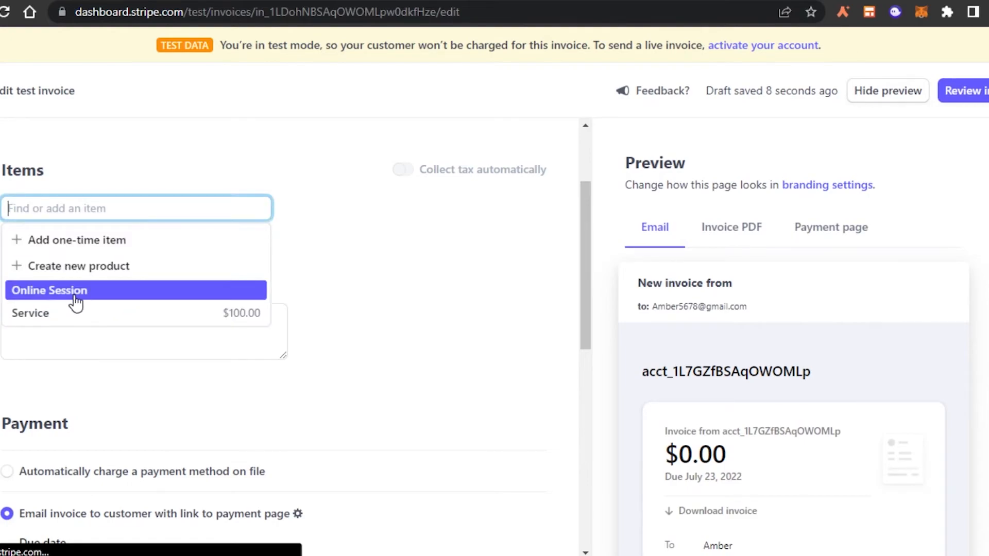
mouse_move(101, 298)
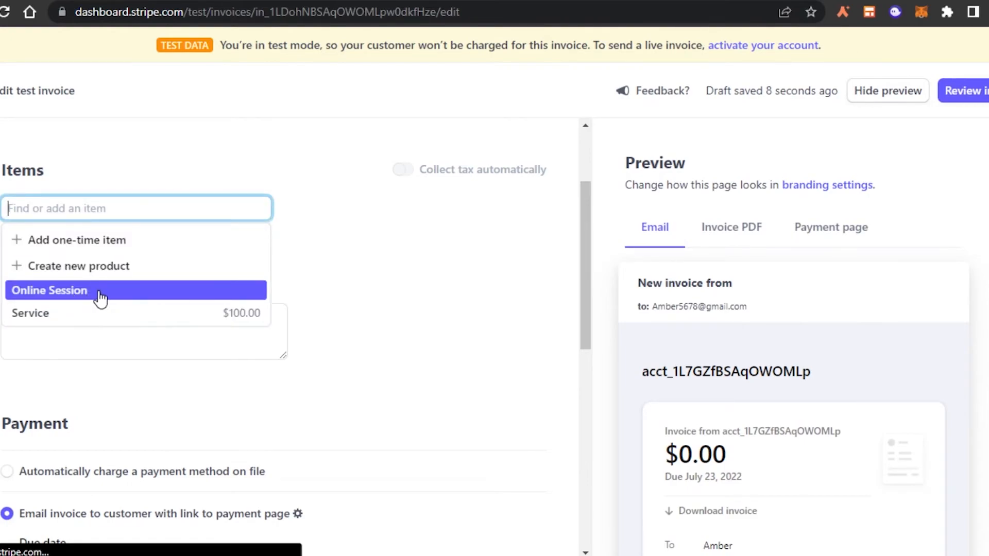
left_click(50, 290)
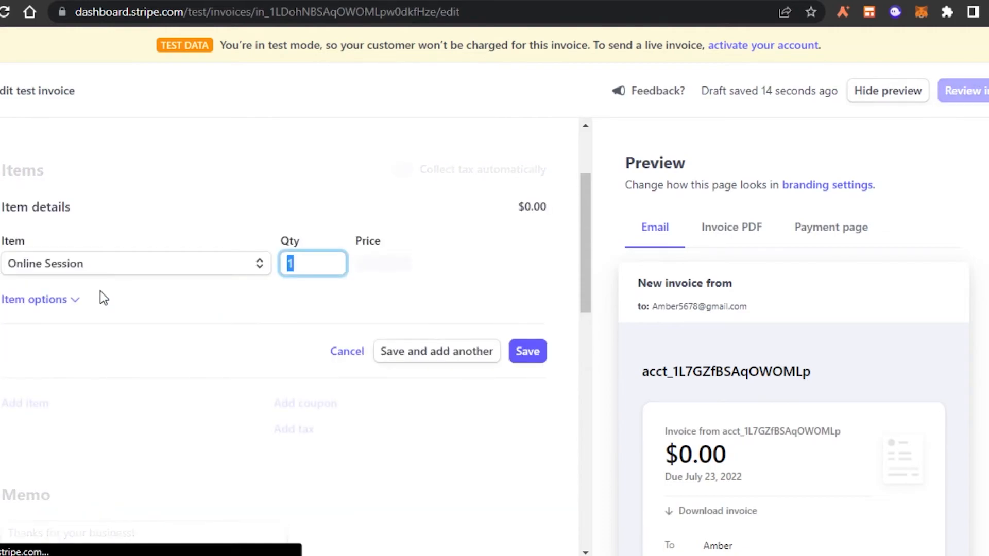
type("0")
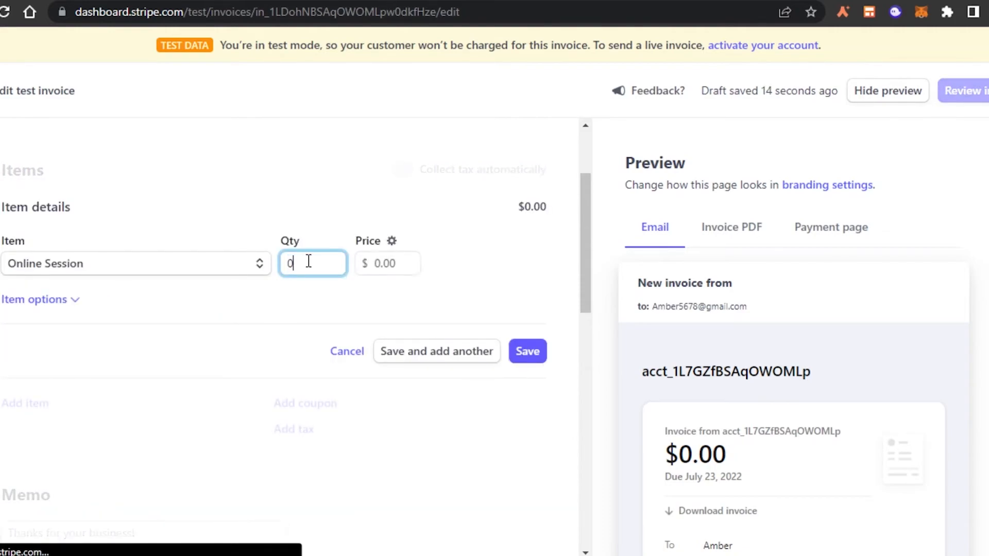
type("2")
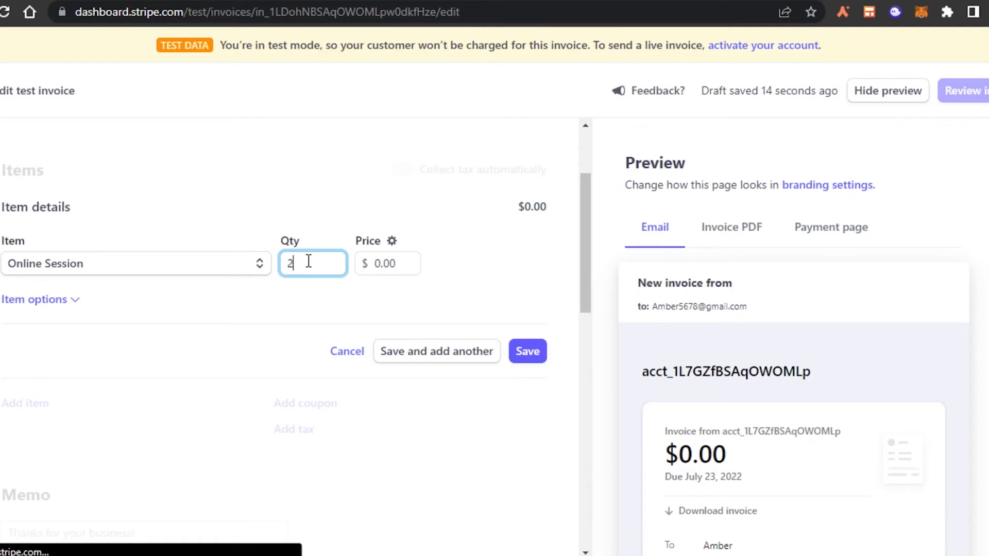
left_click(387, 264)
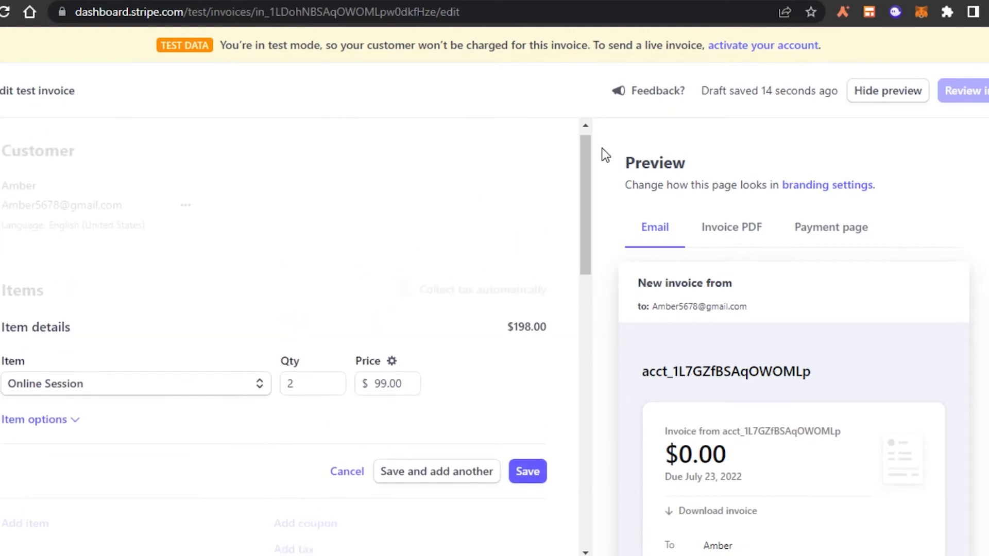
mouse_move(528, 472)
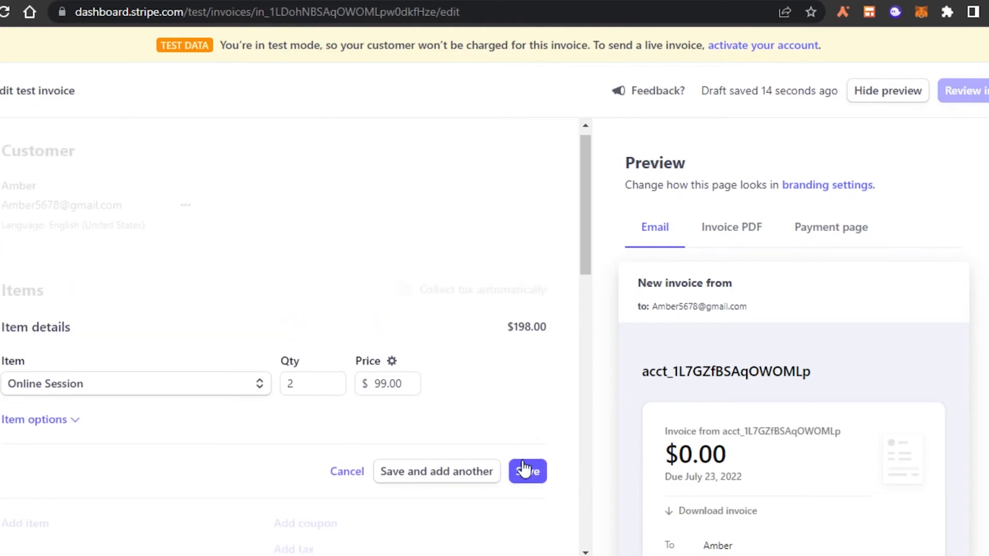
Start a memo for the $198.00 draft invoice
scroll("down", 3)
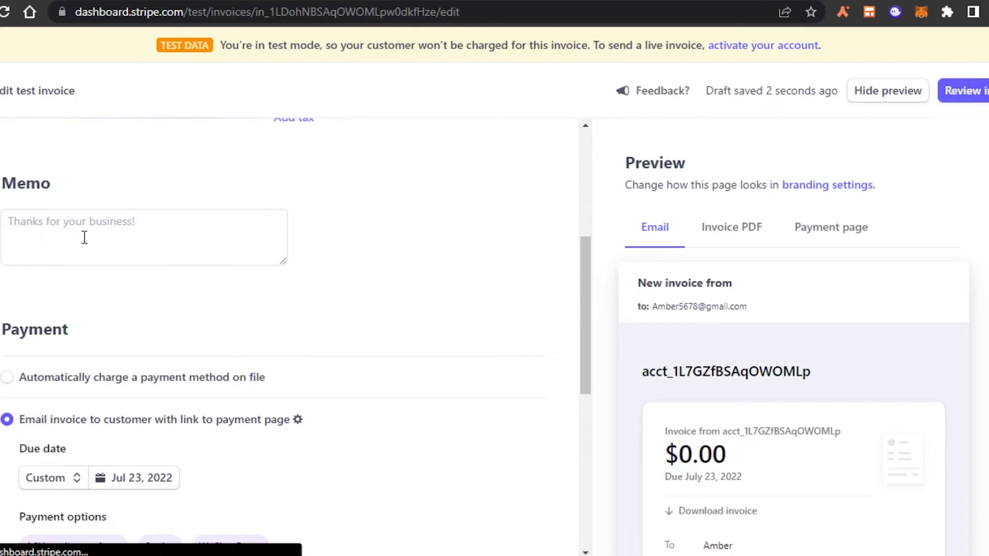
left_click(144, 236)
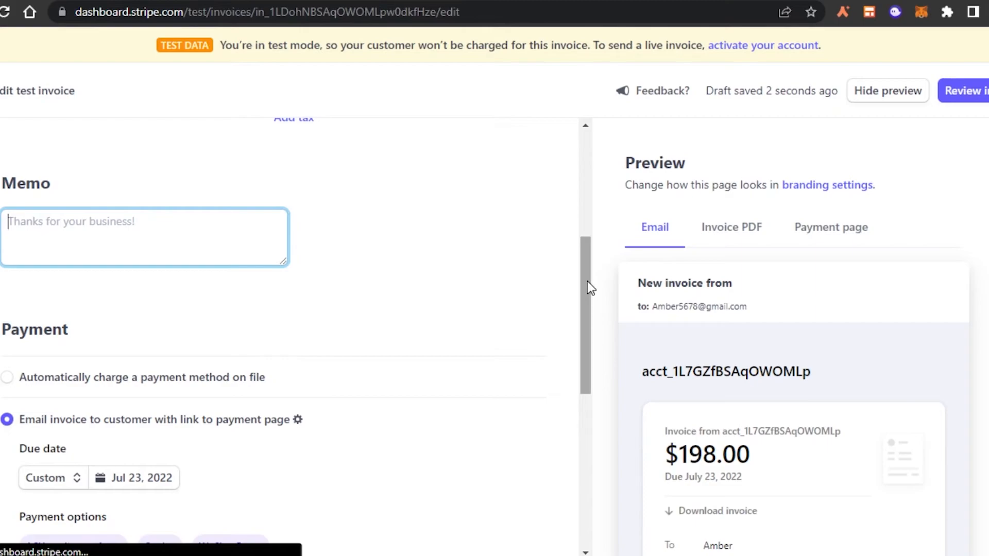
scroll("down", 3)
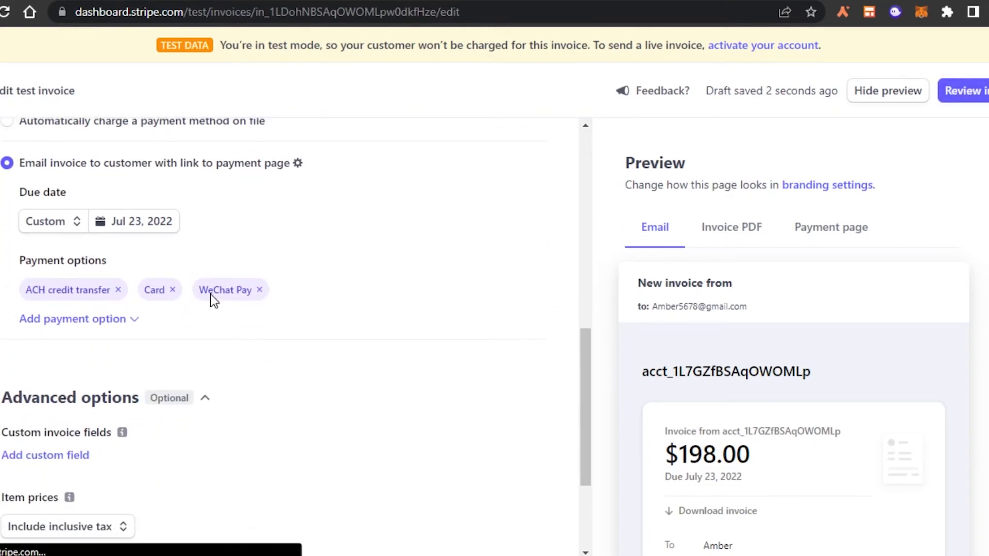
mouse_move(117, 252)
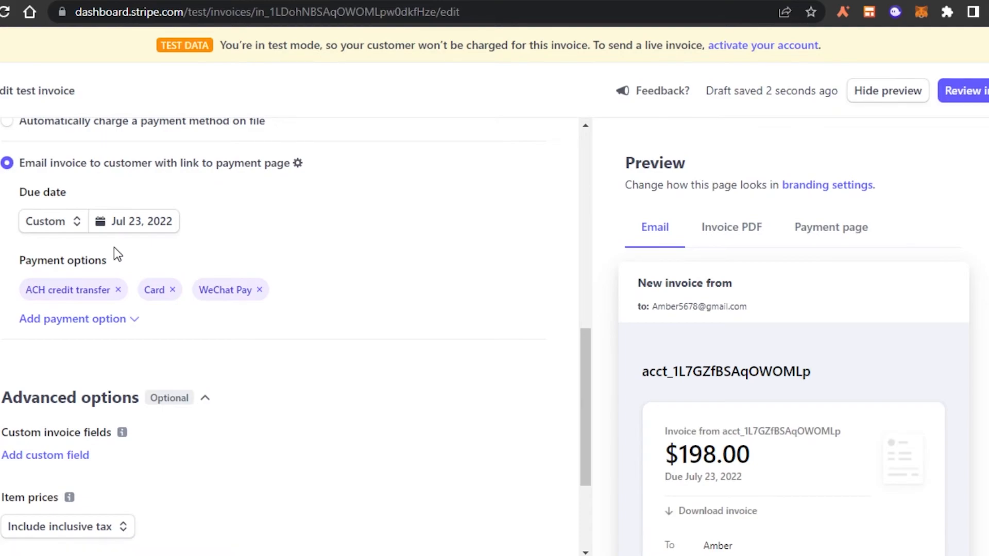
mouse_move(112, 219)
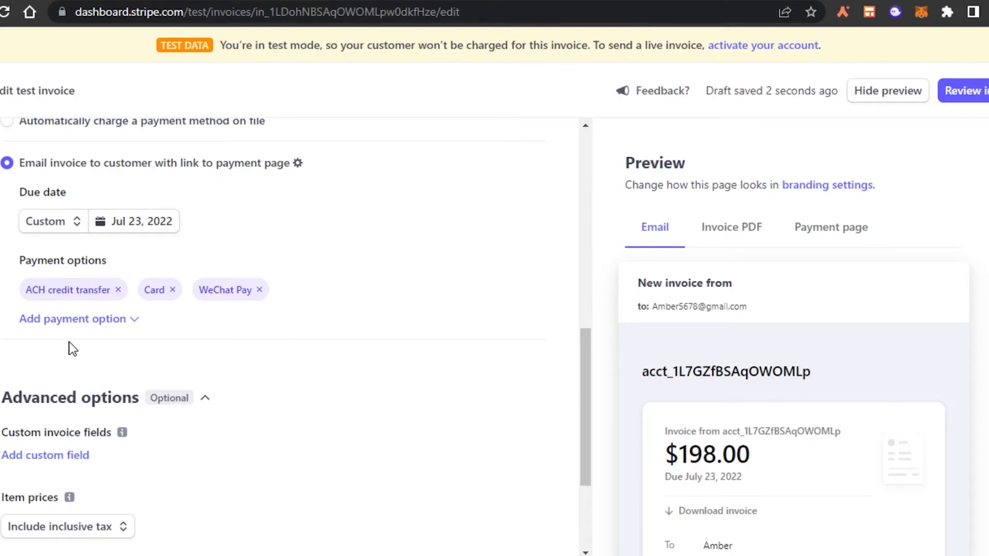
Check payment options (ACH credit transfer, card, WeChat Pay) and advanced options against the preview
left_click(72, 319)
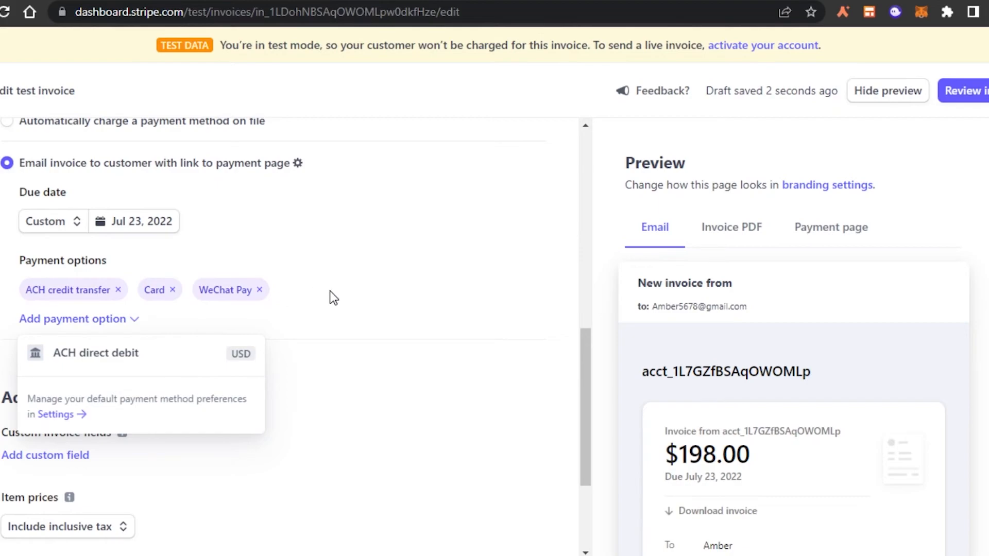
mouse_move(148, 311)
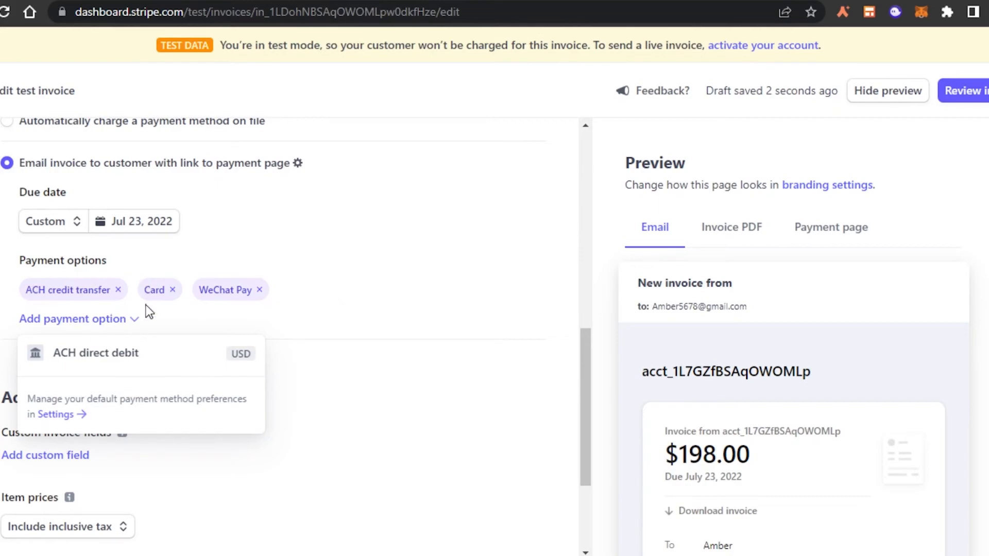
mouse_move(525, 407)
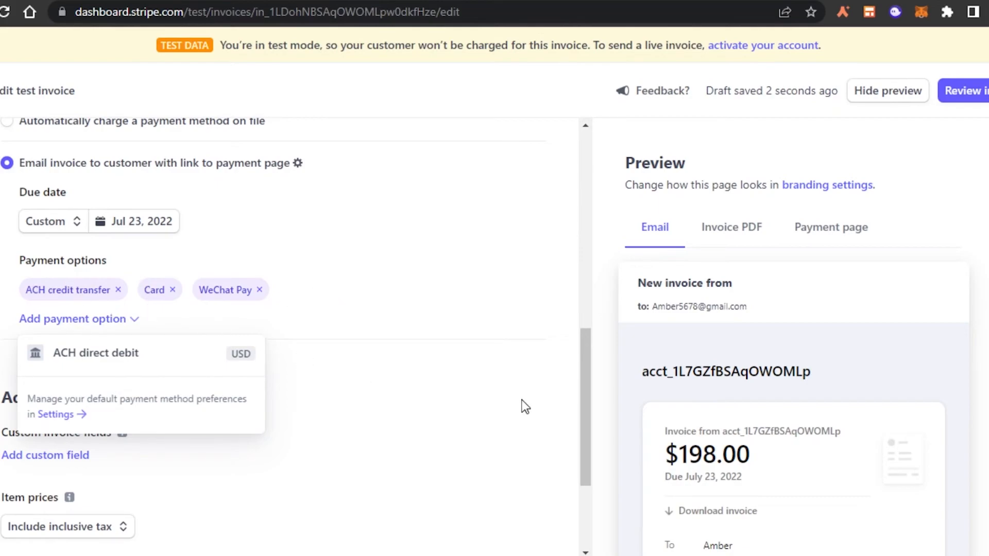
scroll("down", 3)
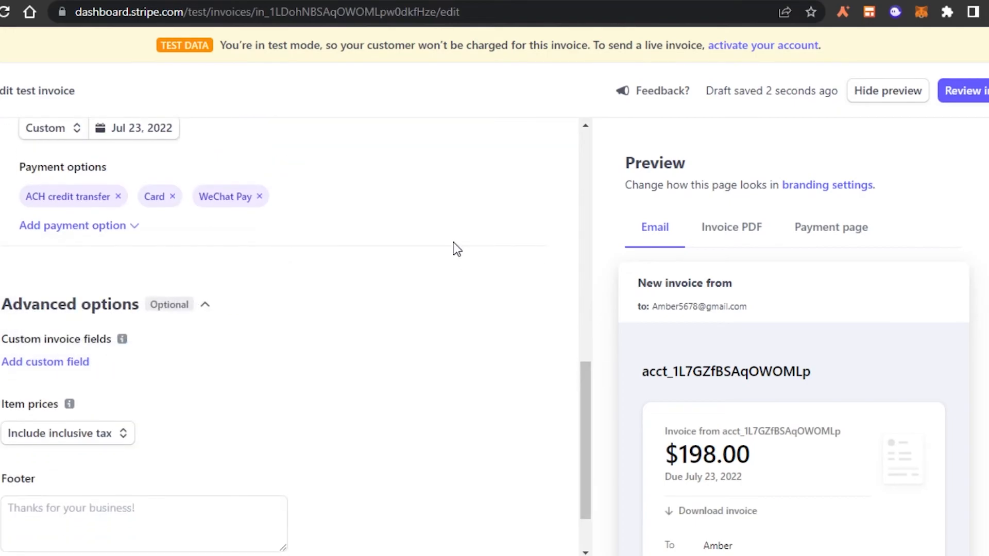
scroll("down", 3)
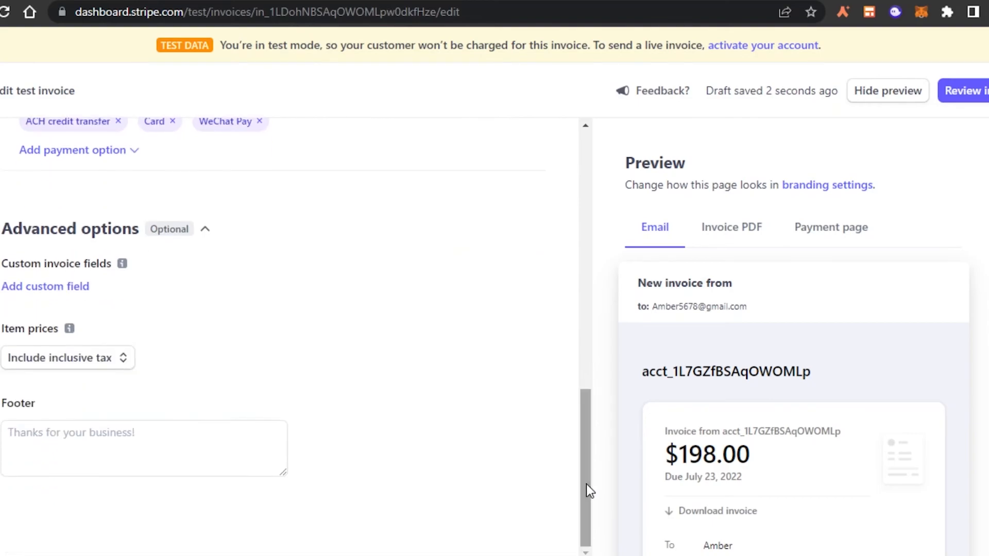
mouse_move(614, 438)
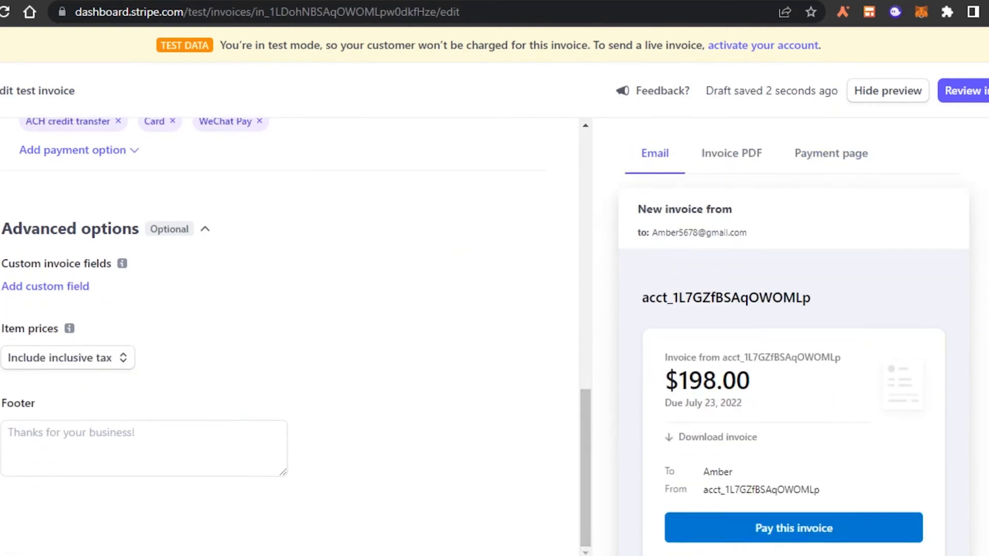
scroll("down", 3)
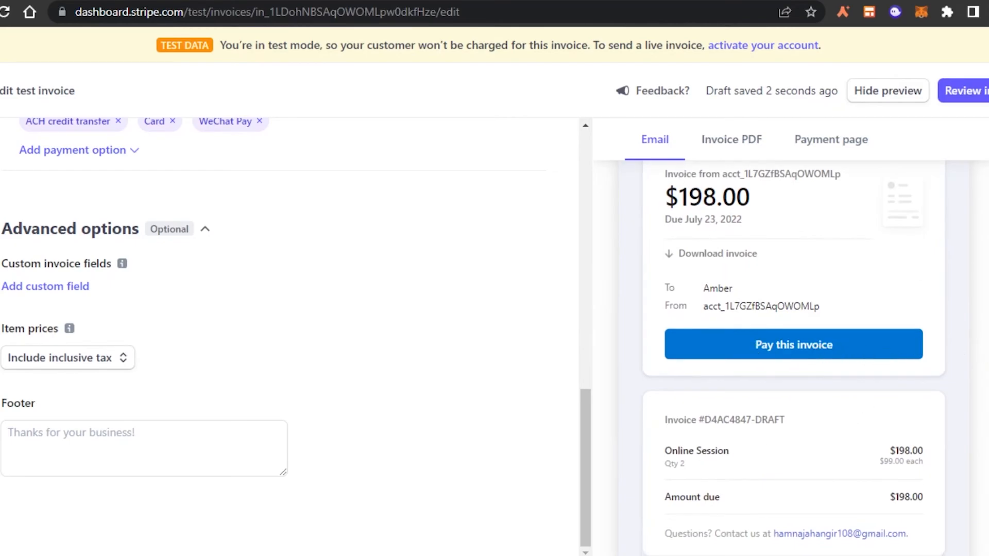
scroll("down", 3)
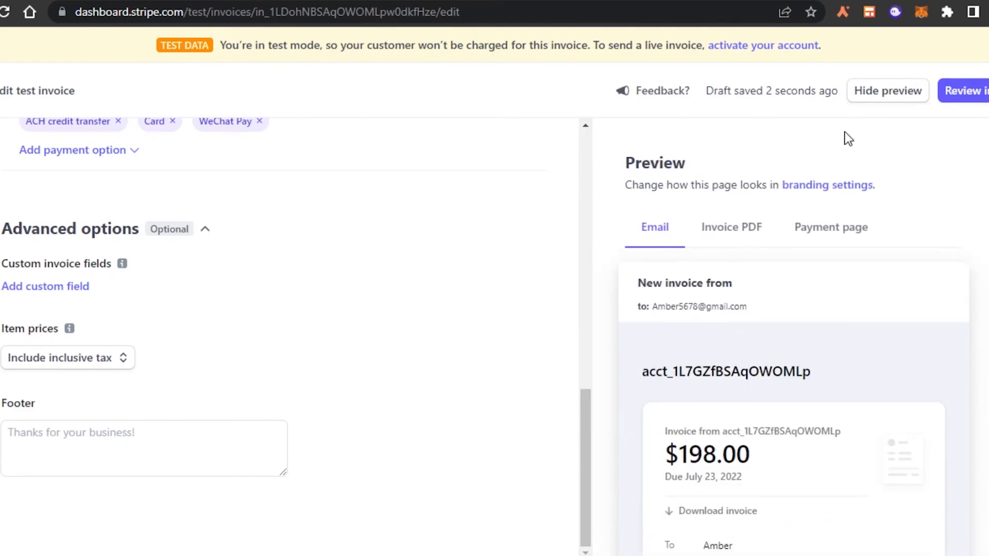
left_click(962, 90)
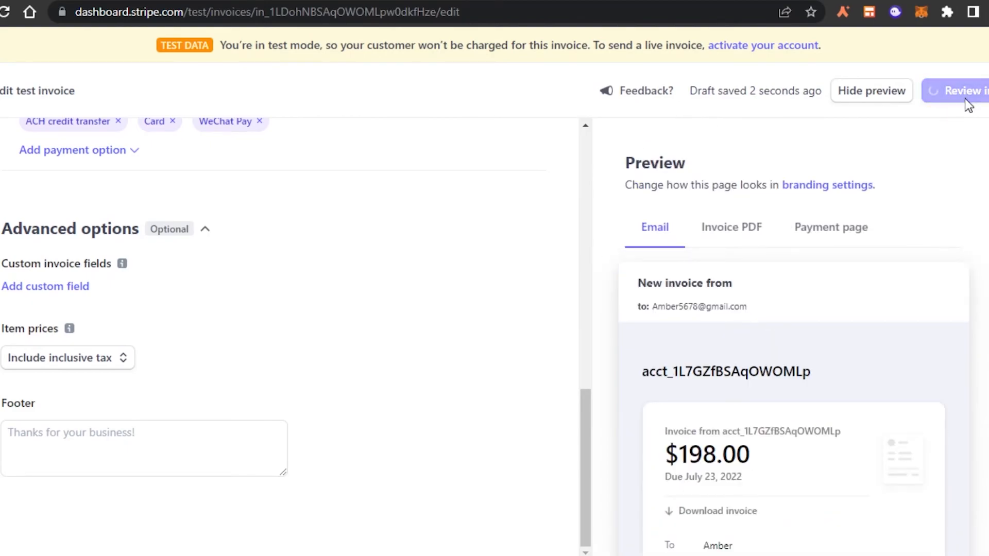
left_click(962, 90)
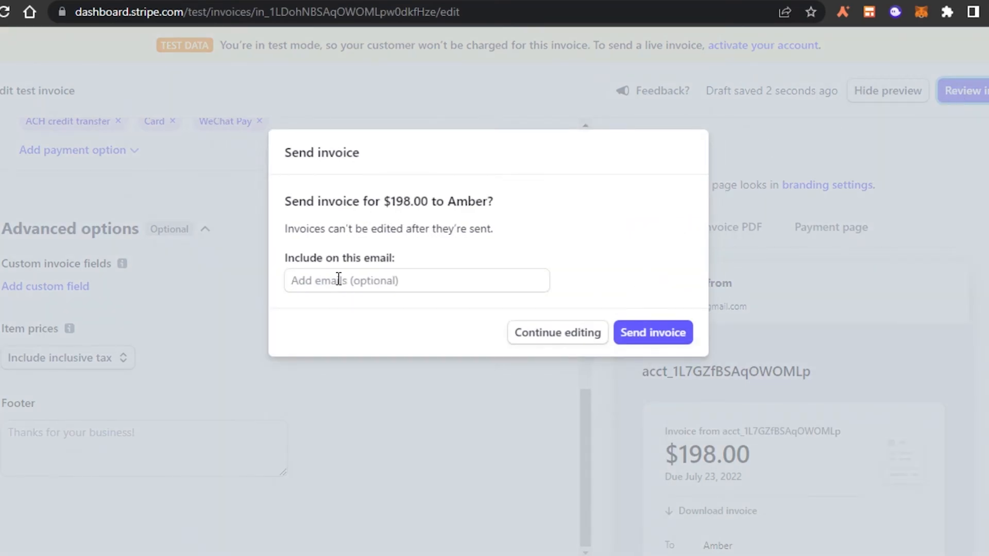
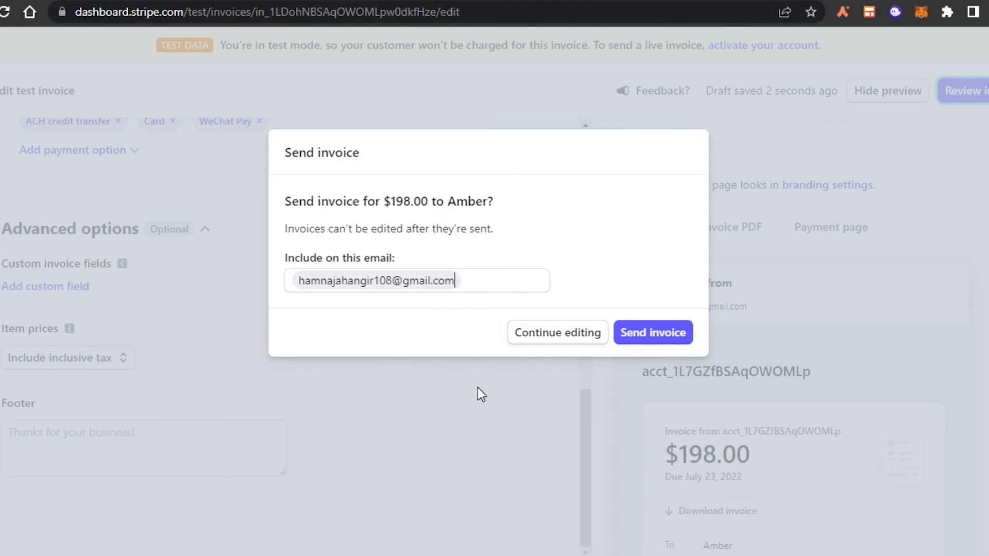
left_click(557, 332)
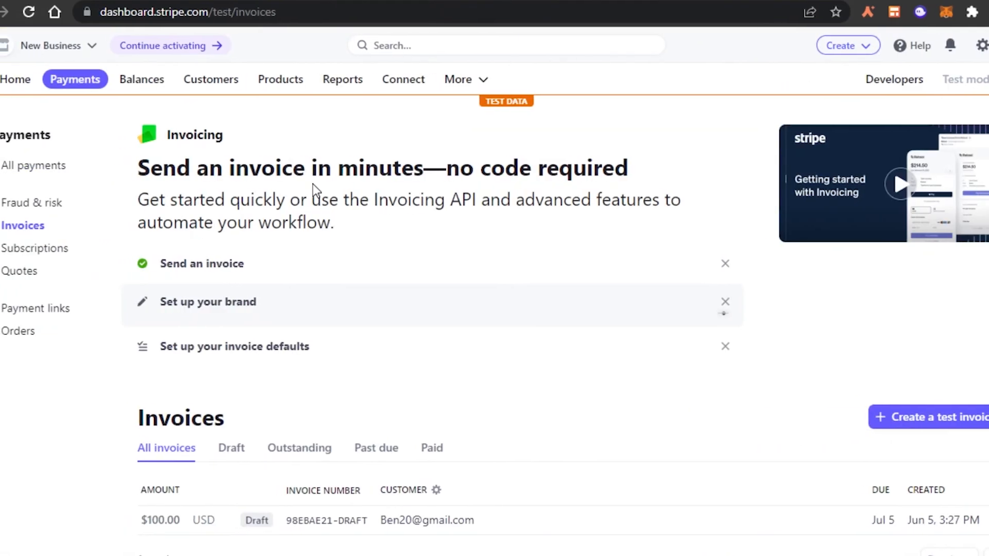
scroll("down", 3)
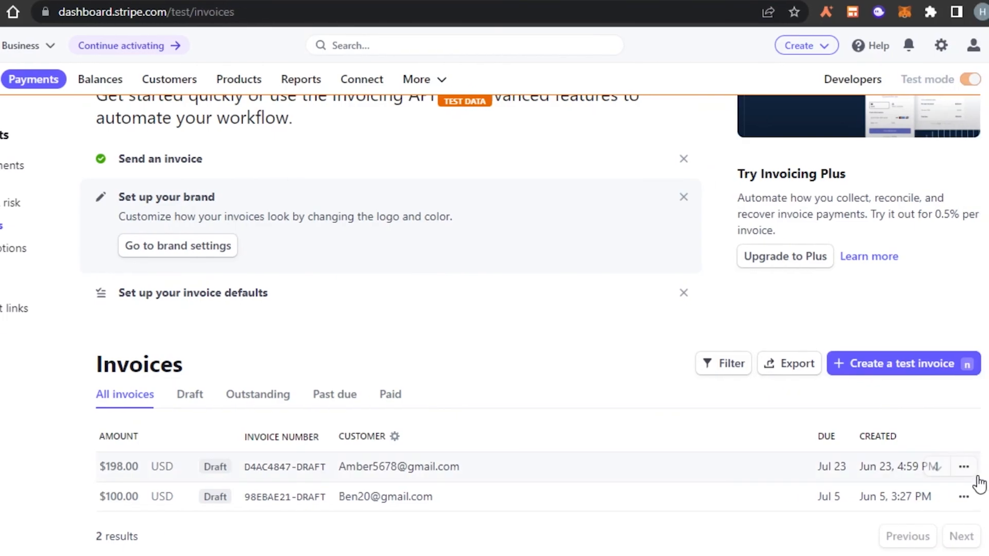
left_click(963, 466)
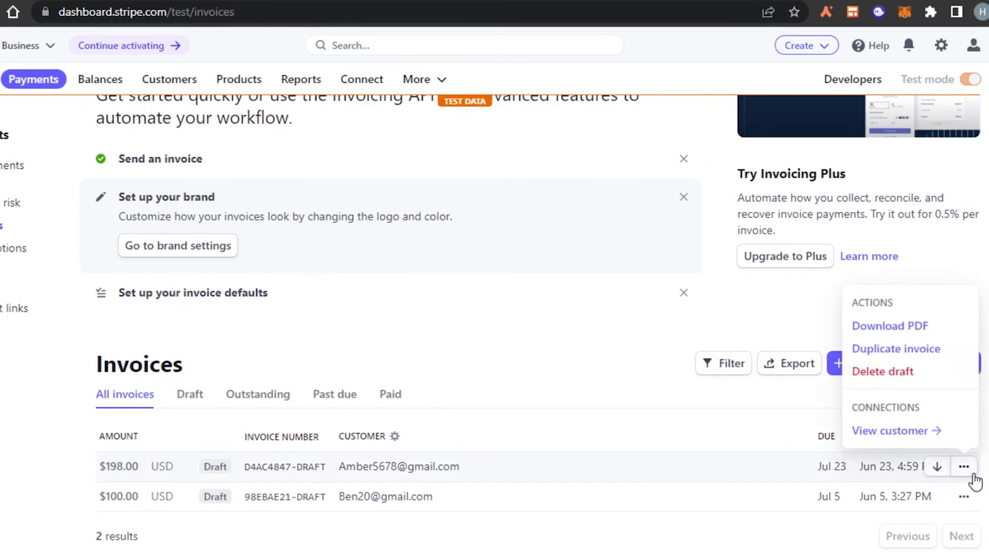
mouse_move(882, 372)
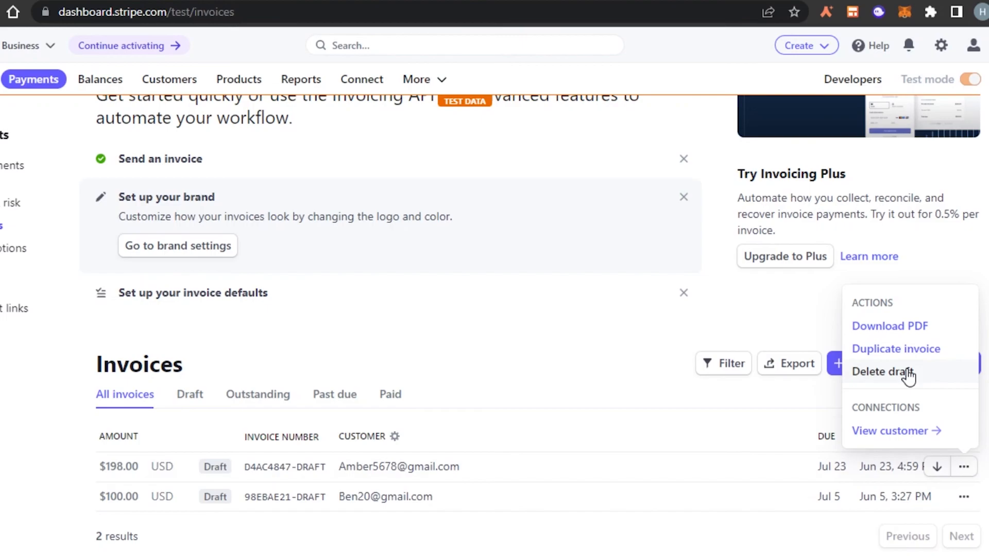
mouse_move(890, 431)
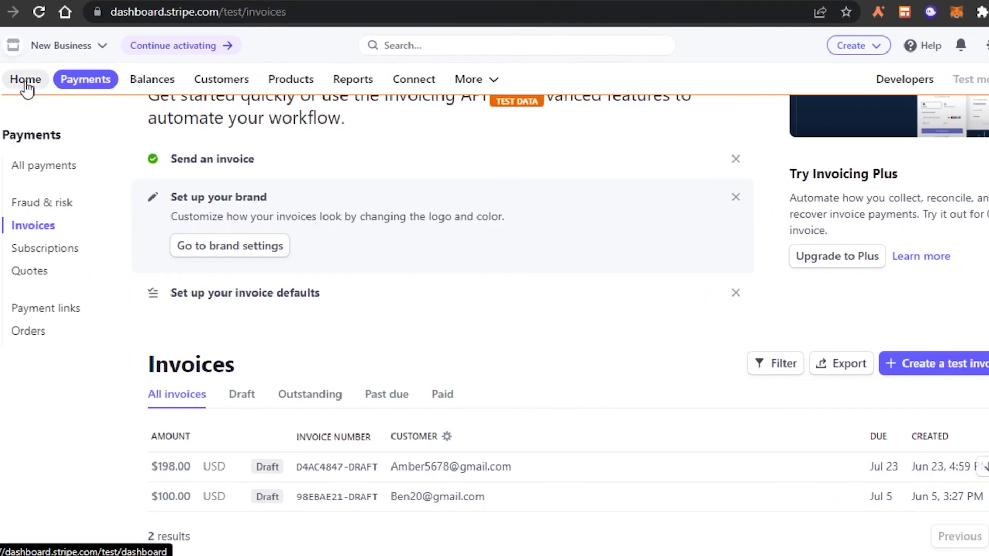
Return to the test-mode dashboard home page, leaving both invoice drafts in place
left_click(26, 79)
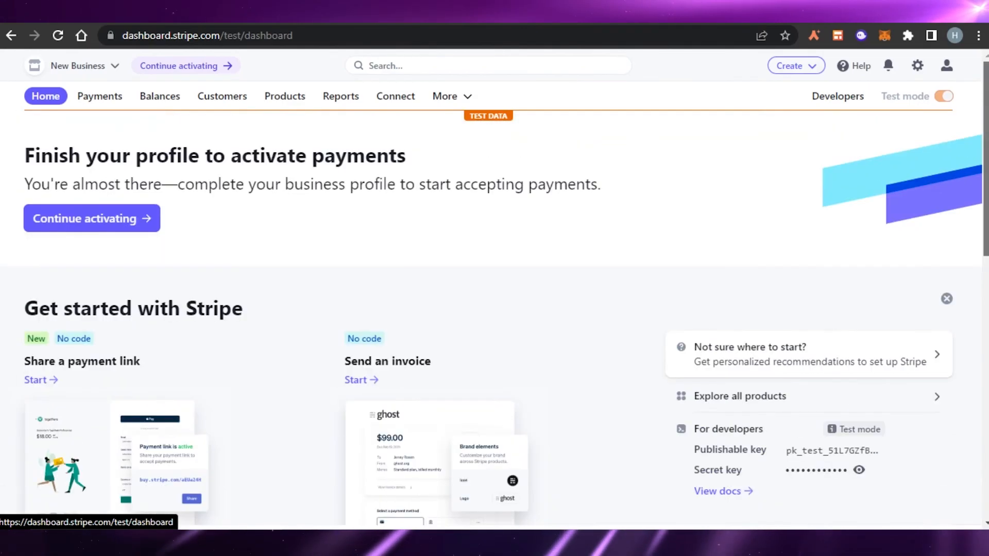
left_click(486, 65)
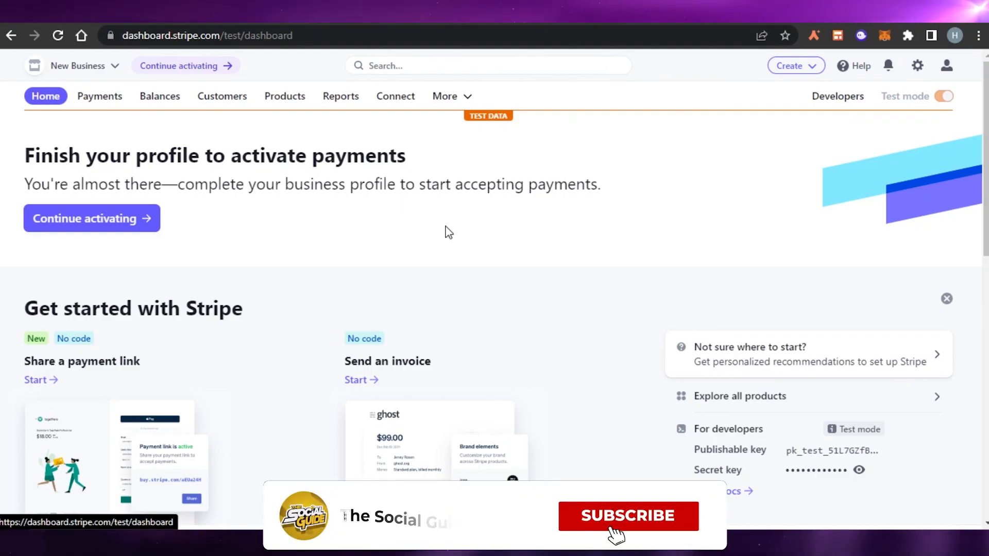
left_click(628, 516)
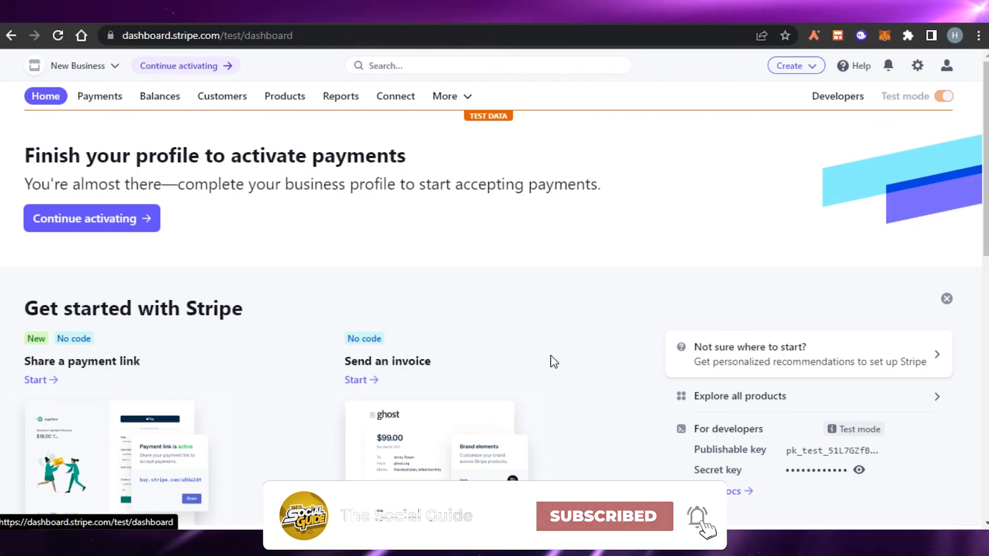